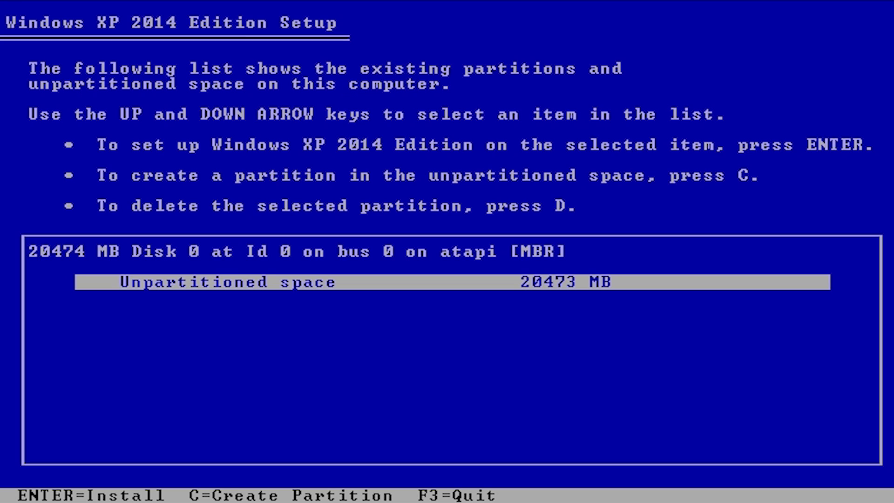
Install Windows XP 2014 Edition on Disk 0's 20473 MB unpartitioned space.
key(enter)
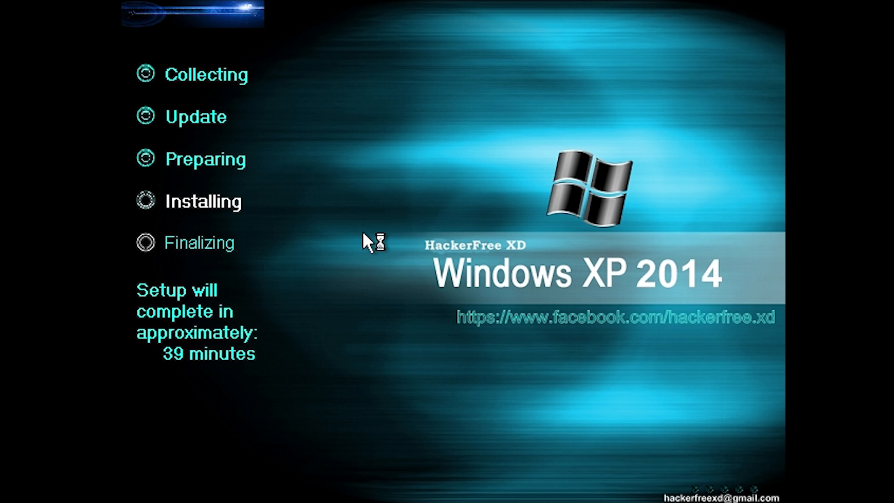
mouse_move(376, 238)
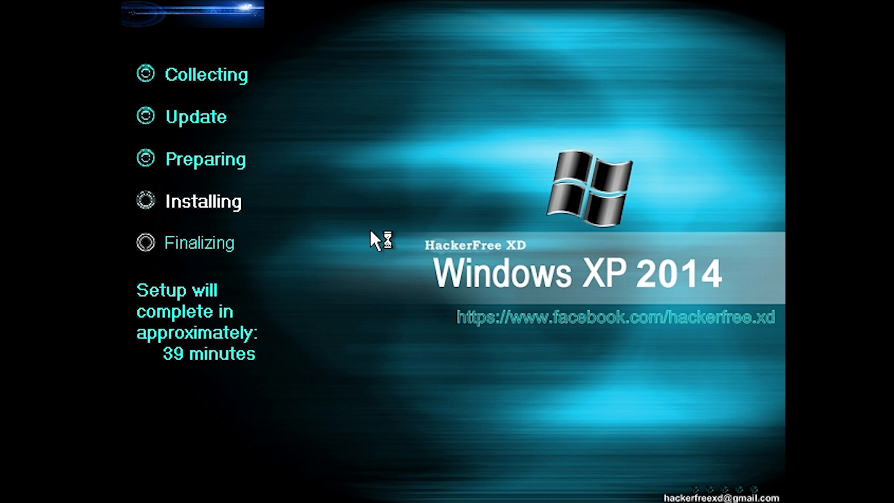
mouse_move(375, 238)
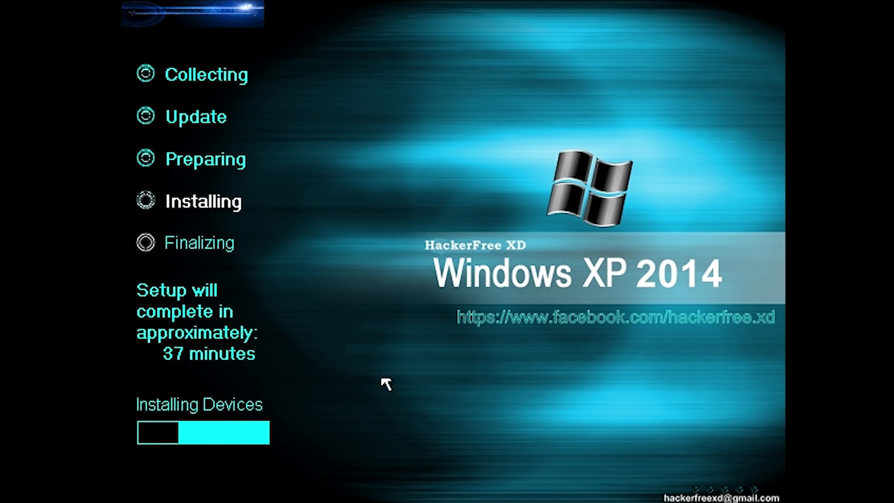
mouse_move(453, 280)
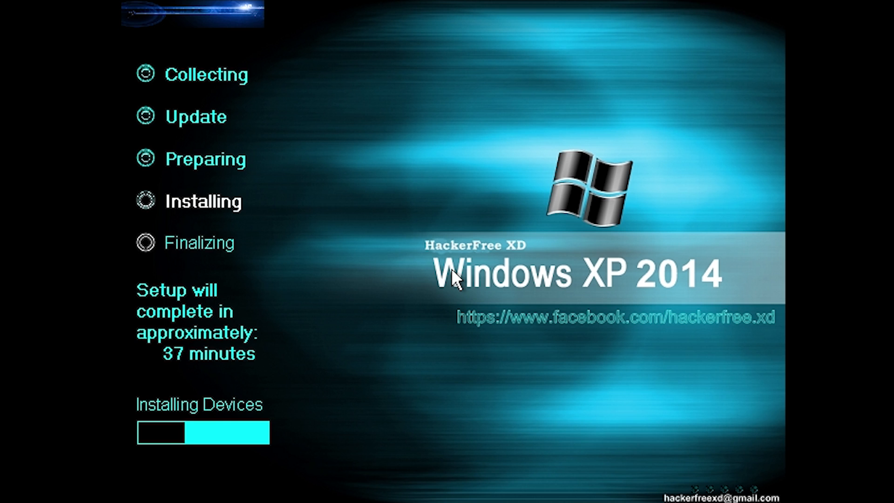
mouse_move(732, 469)
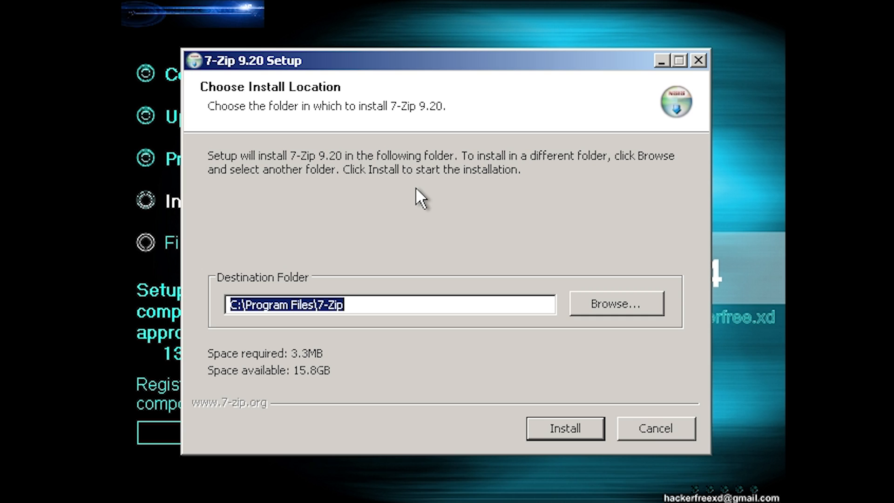
mouse_move(443, 217)
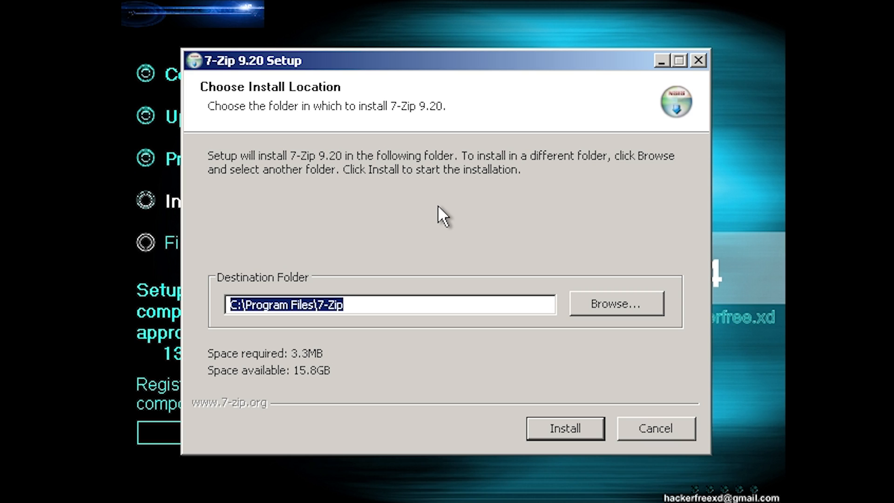
mouse_move(564, 428)
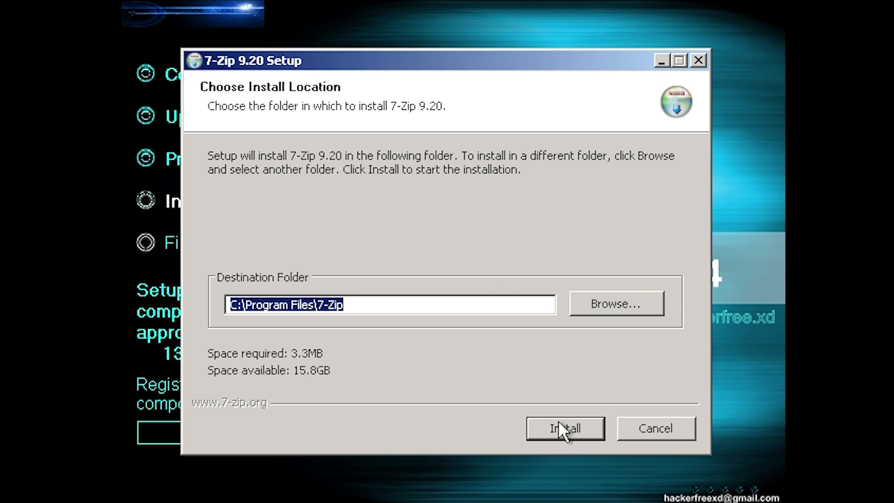
Install 7-Zip 9.20 into the default C:\Program Files\7-Zip folder.
click(565, 428)
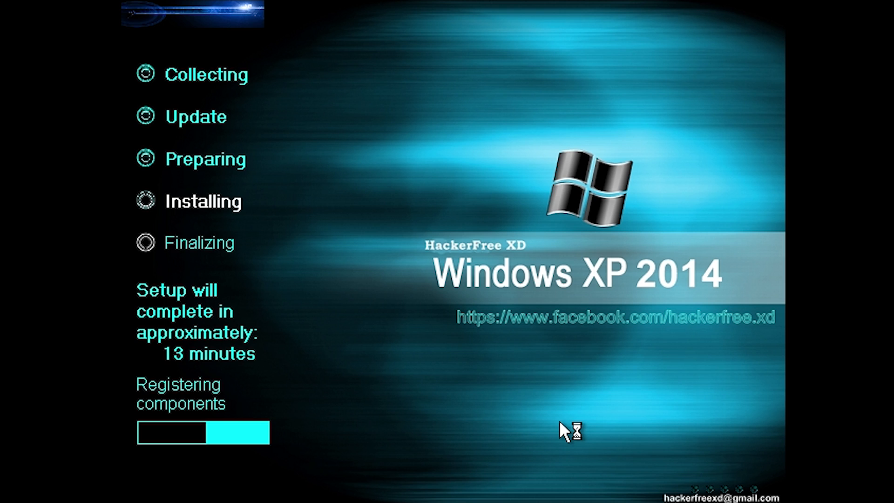
mouse_move(565, 431)
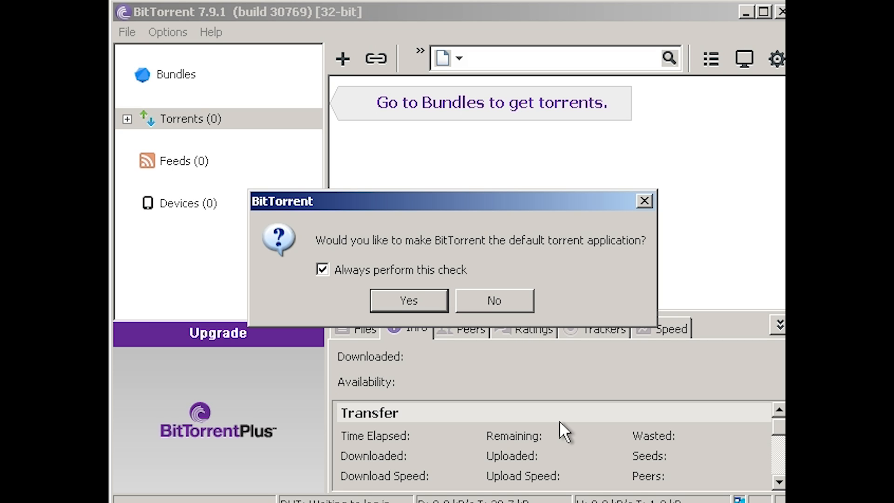
mouse_move(516, 276)
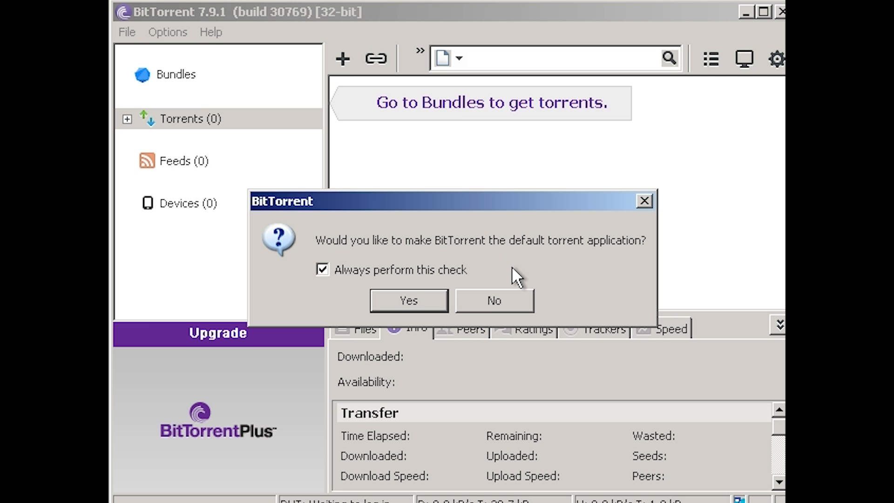
Decline BitTorrent as the default torrent app and close its window.
click(494, 301)
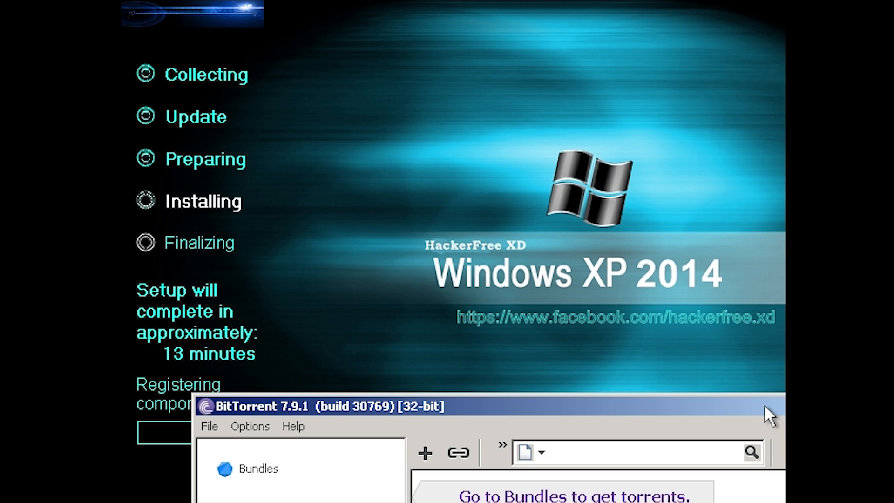
mouse_move(415, 416)
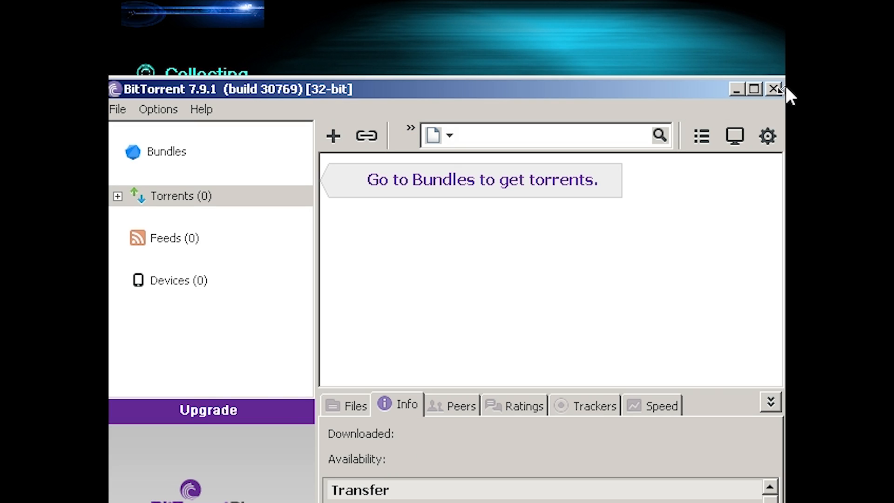
click(777, 89)
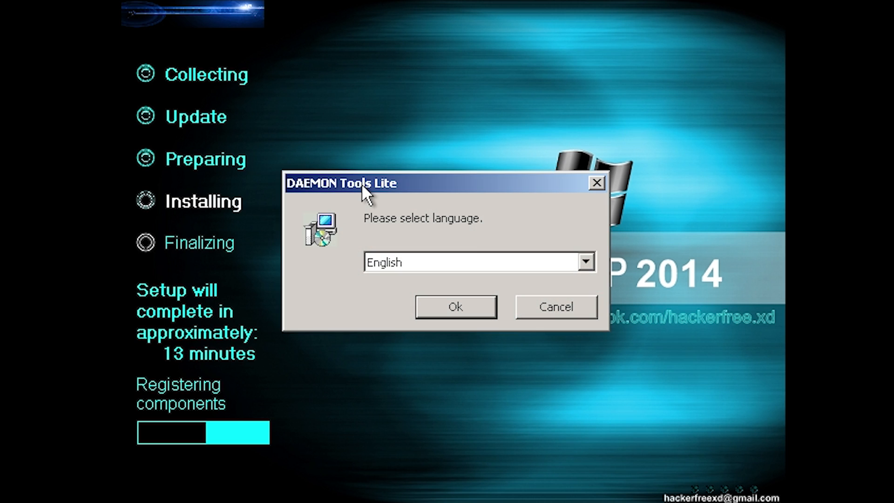
Run DAEMON Tools Lite setup in English, accepting the license with SPTD unchecked.
click(455, 307)
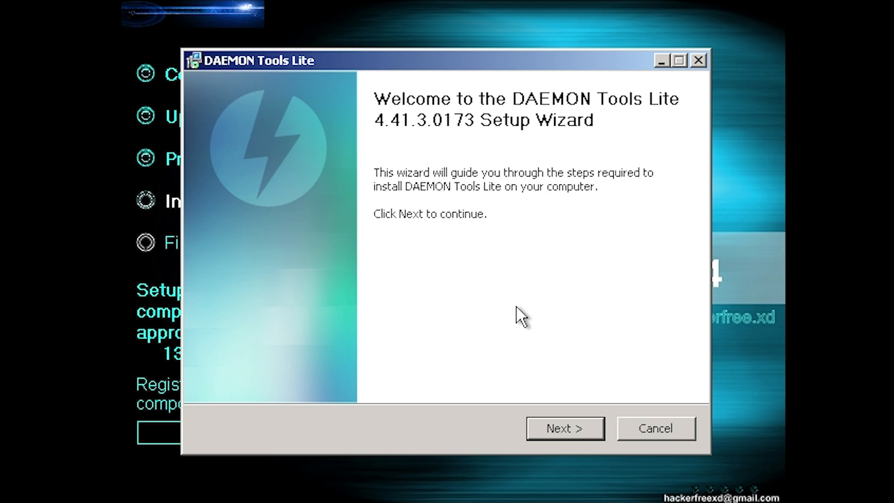
click(564, 428)
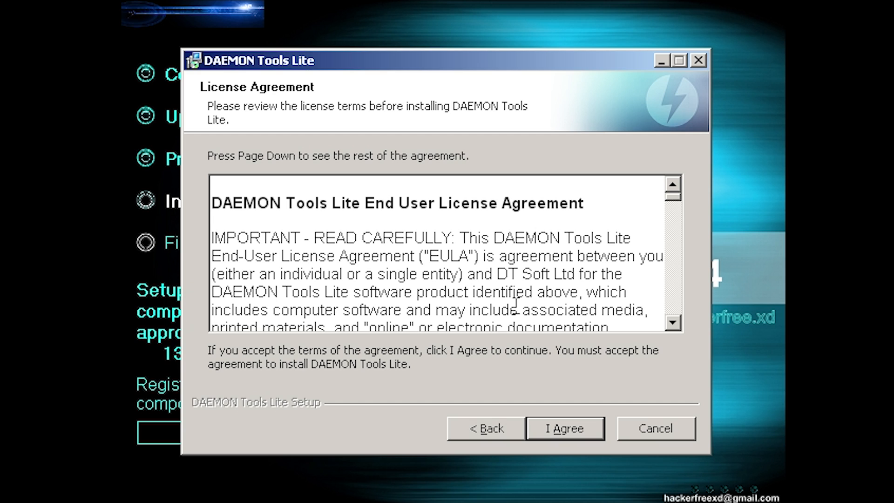
click(563, 429)
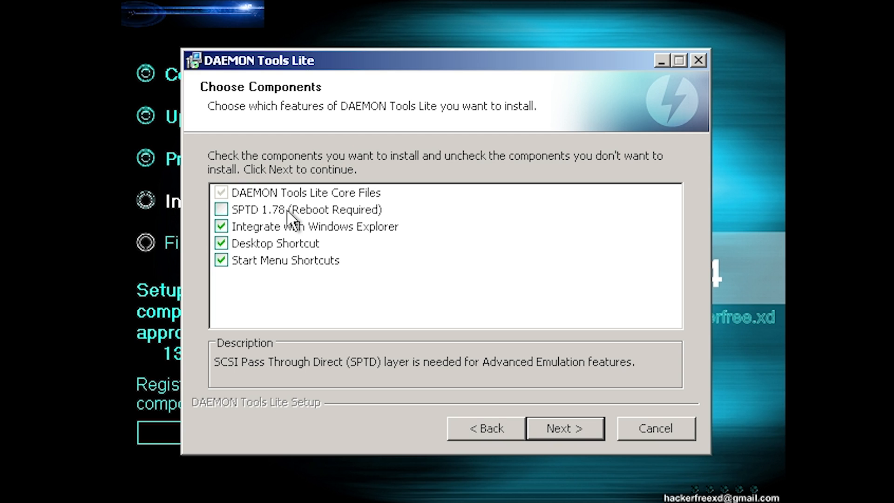
mouse_move(320, 222)
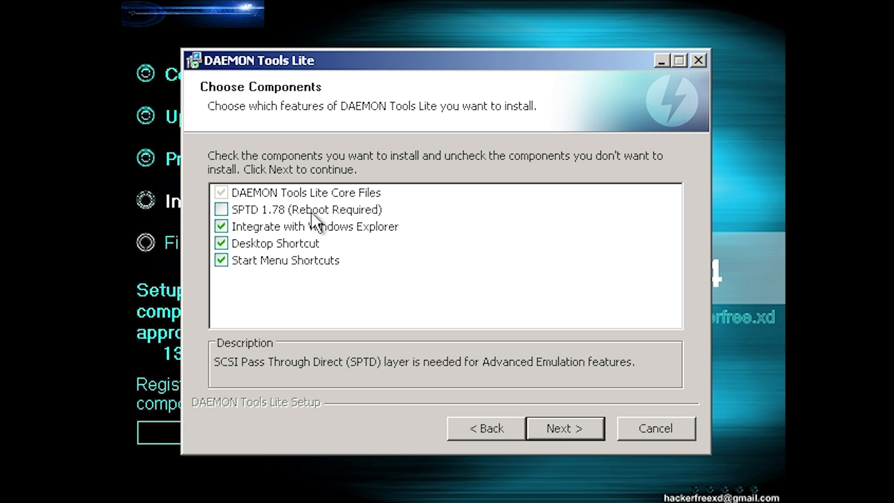
click(564, 429)
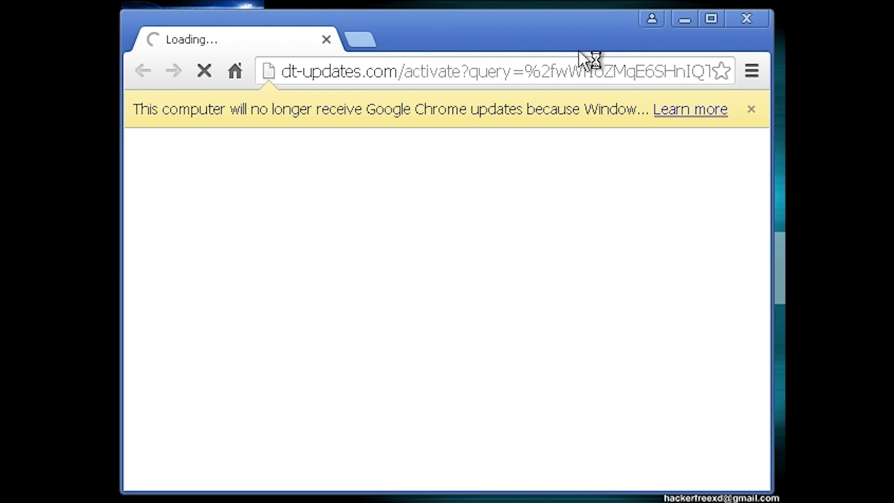
mouse_move(130, 16)
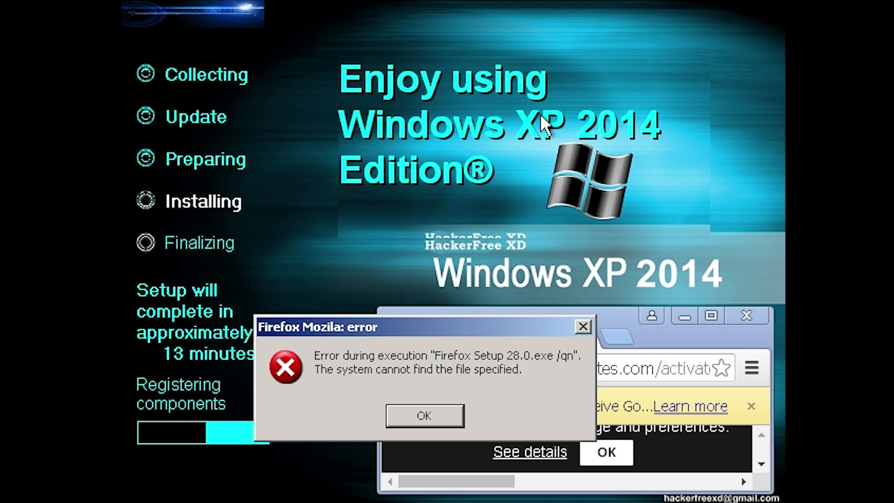
mouse_move(484, 163)
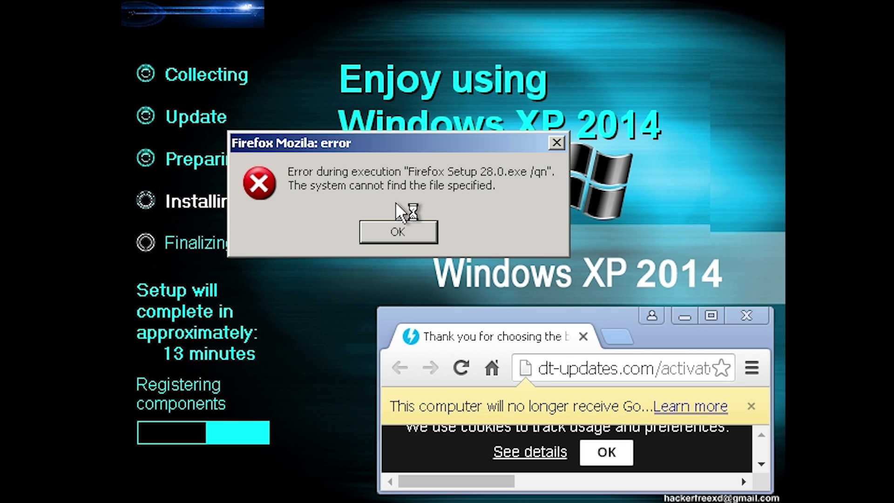
mouse_move(300, 157)
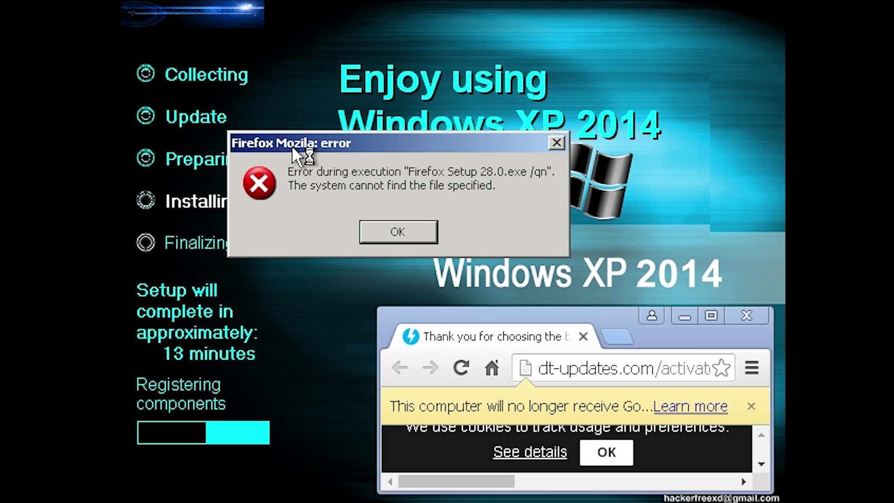
mouse_move(348, 189)
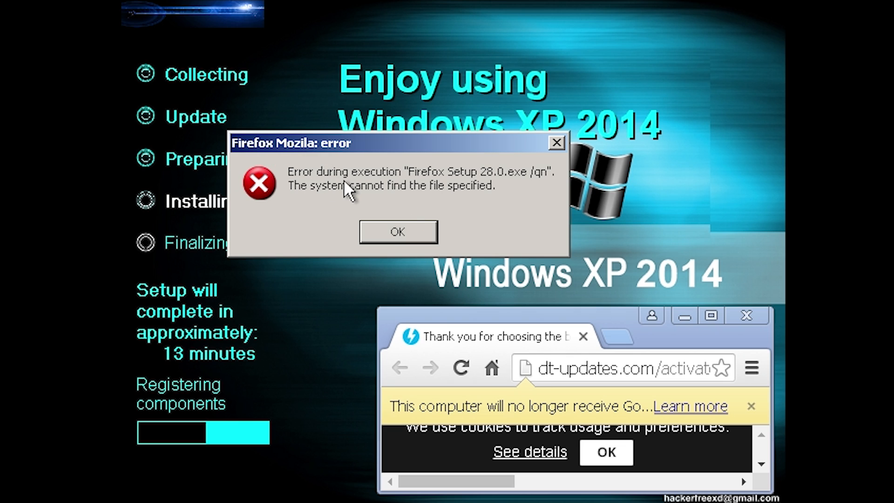
mouse_move(416, 187)
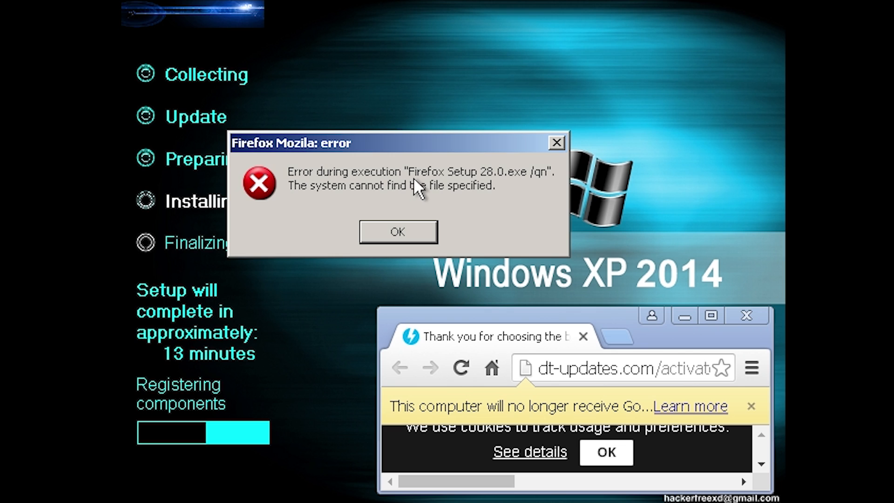
mouse_move(299, 206)
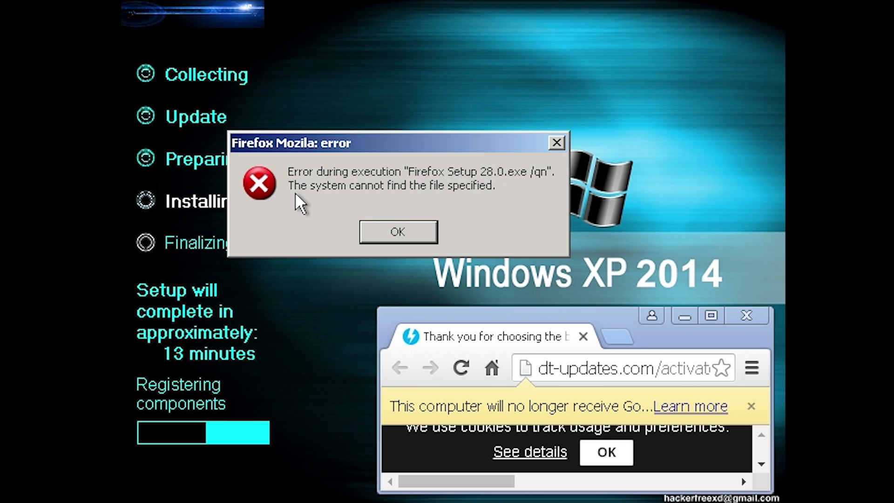
mouse_move(366, 155)
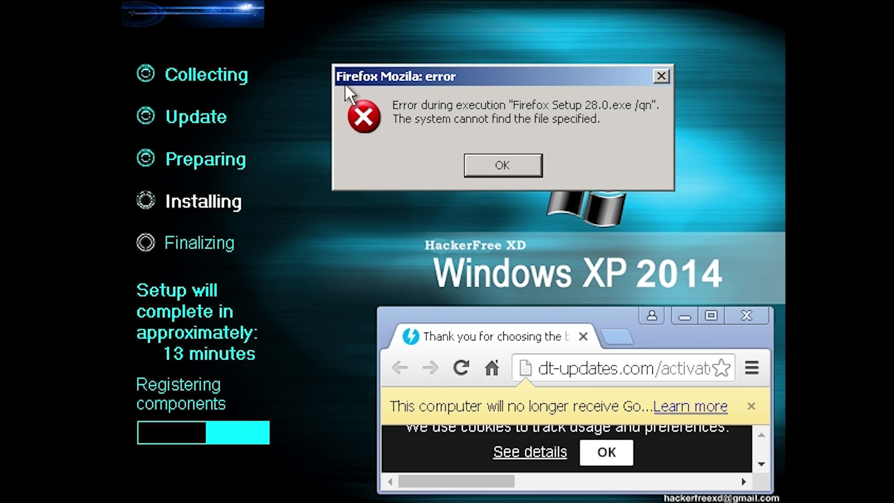
Dismiss the missing Firefox Setup 28.0 file error over the DAEMON Tools page.
click(502, 165)
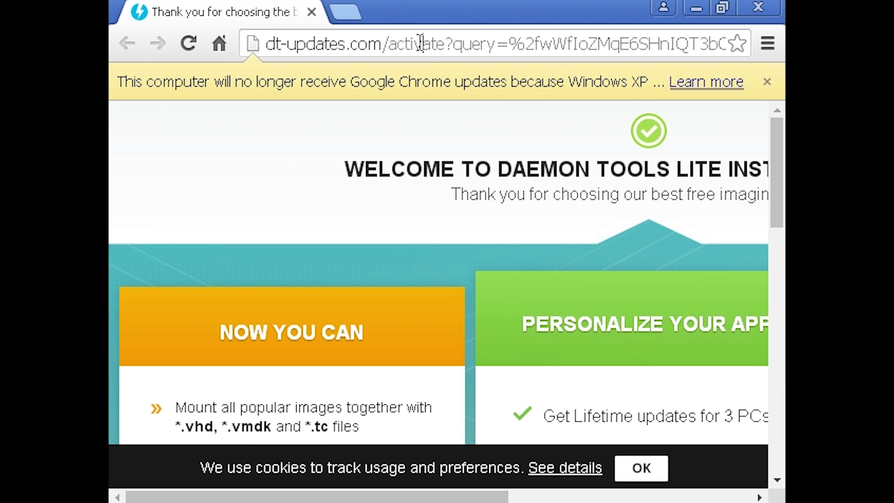
Download explorer.exe from the local C:/WINDOWS folder and keep it despite the warning.
click(416, 43)
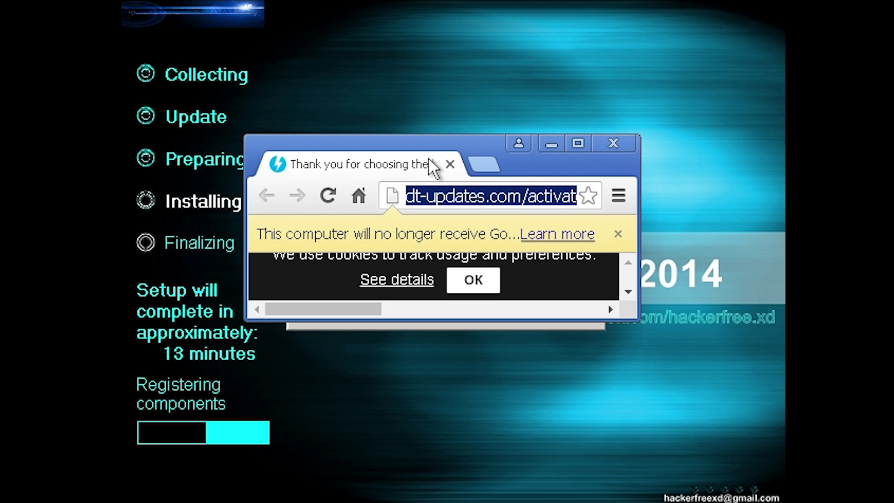
text(file:///C:/)
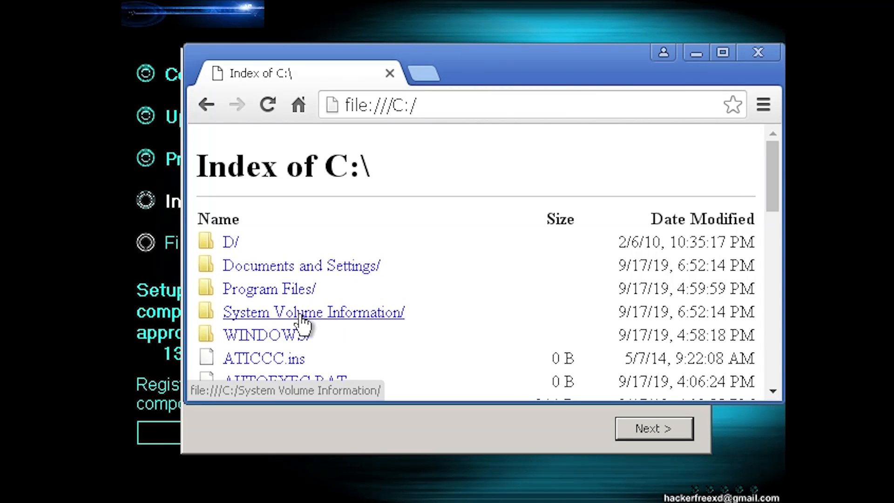
click(259, 335)
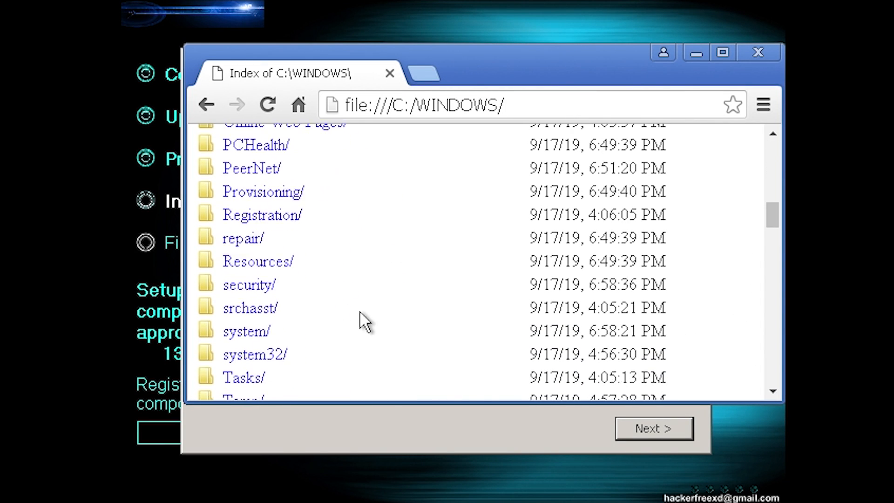
text(e)
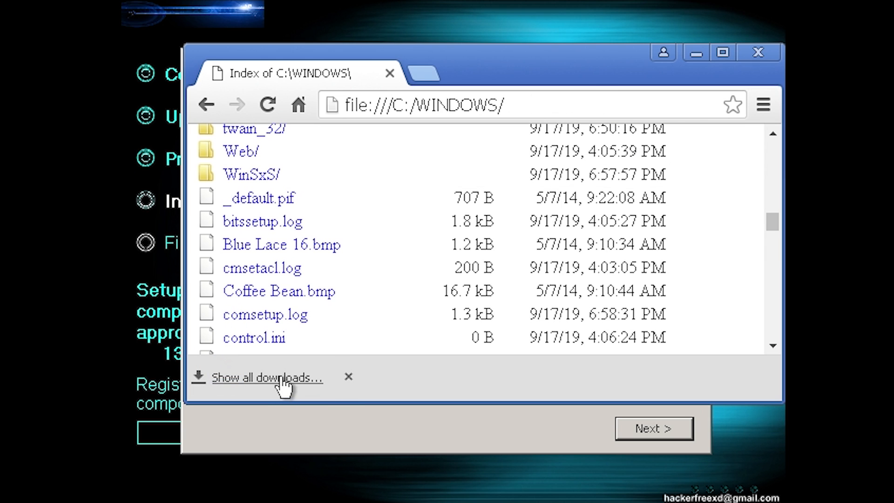
click(267, 377)
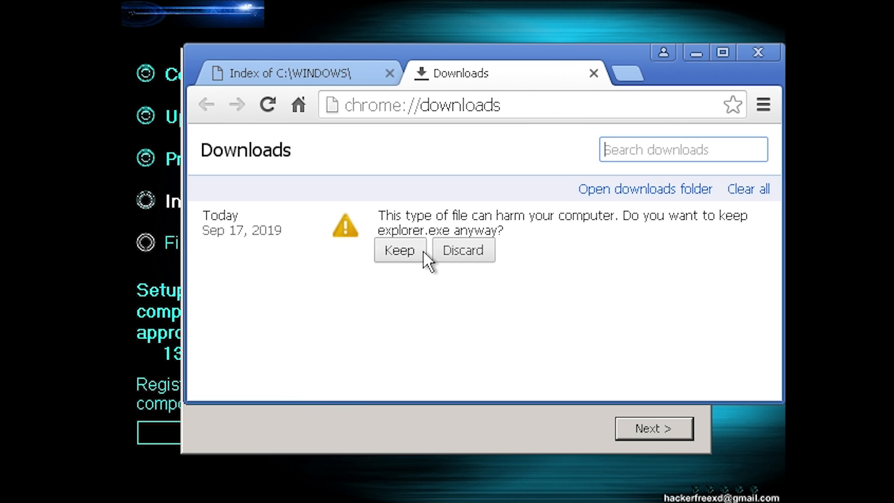
click(399, 250)
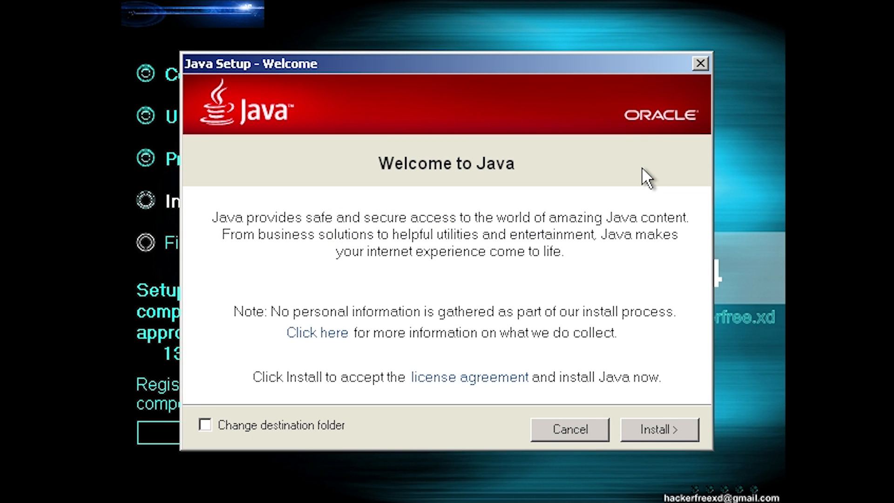
Install Java from its welcome screen and close setup when finished.
click(658, 429)
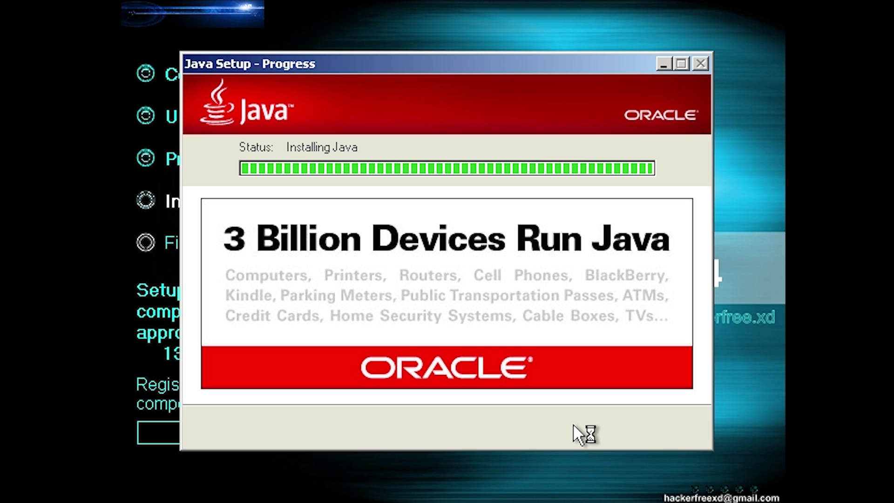
mouse_move(578, 433)
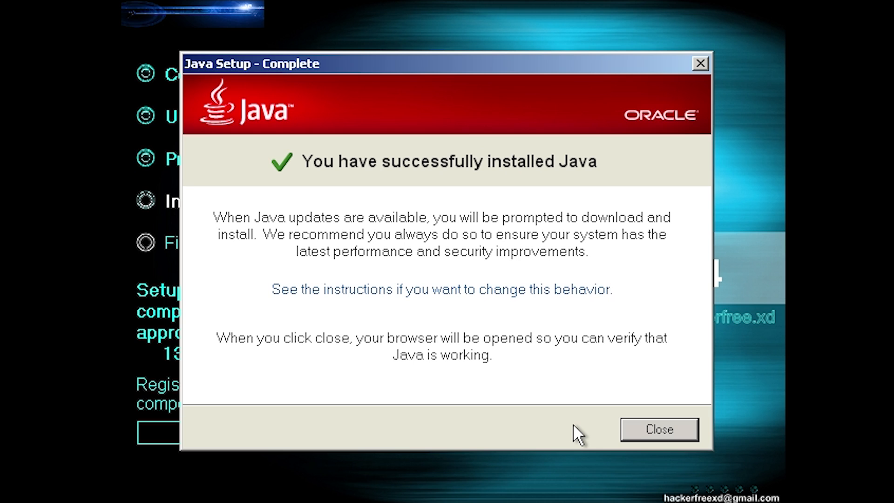
click(658, 430)
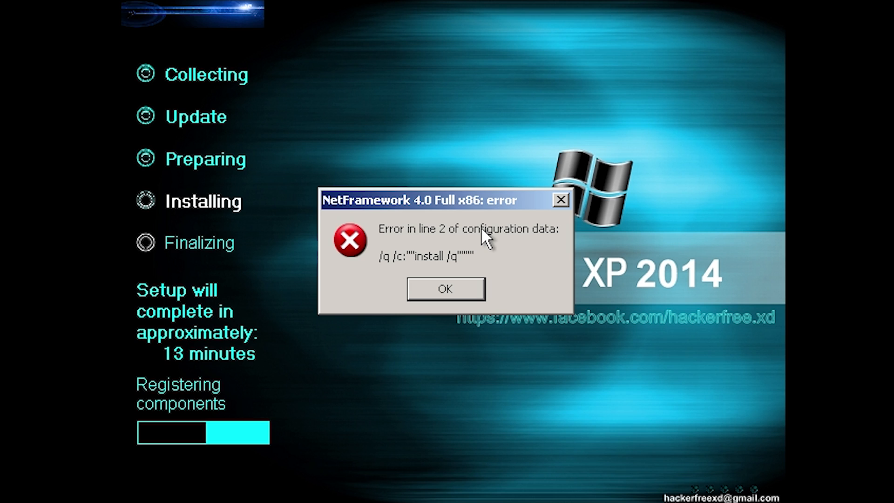
mouse_move(413, 262)
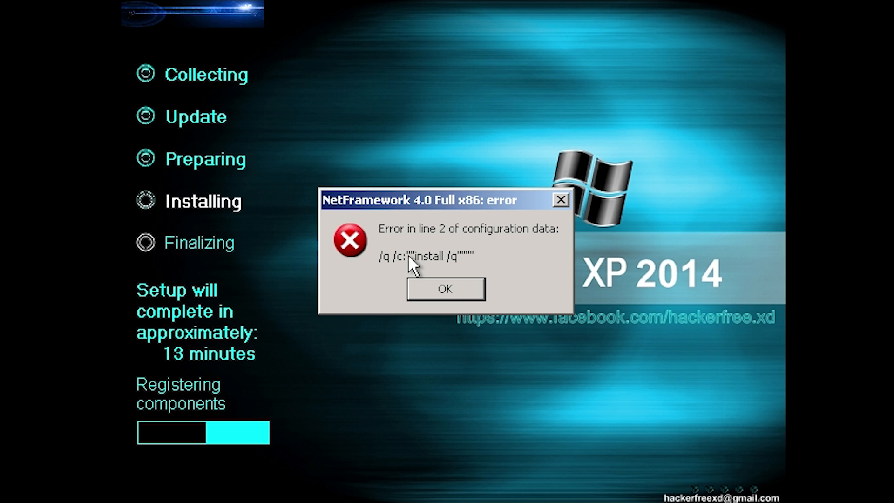
mouse_move(462, 290)
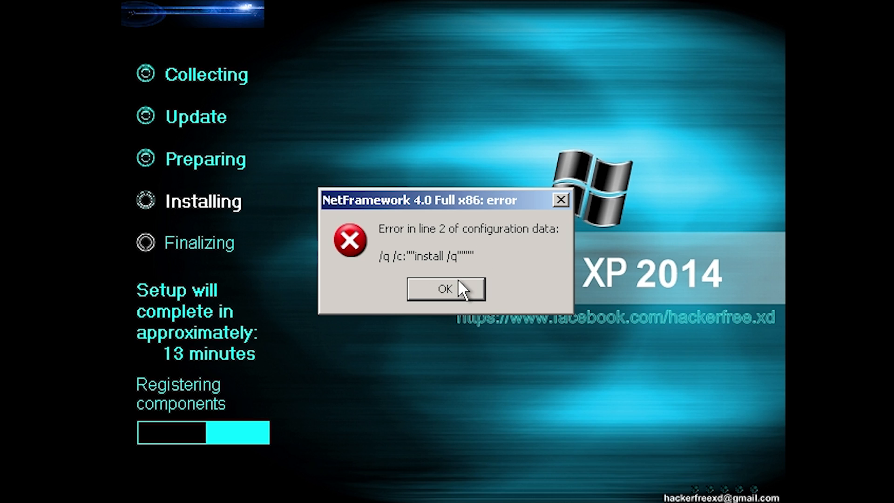
Dismiss the NetFramework 4.0 Full x86 configuration error dialog.
click(446, 289)
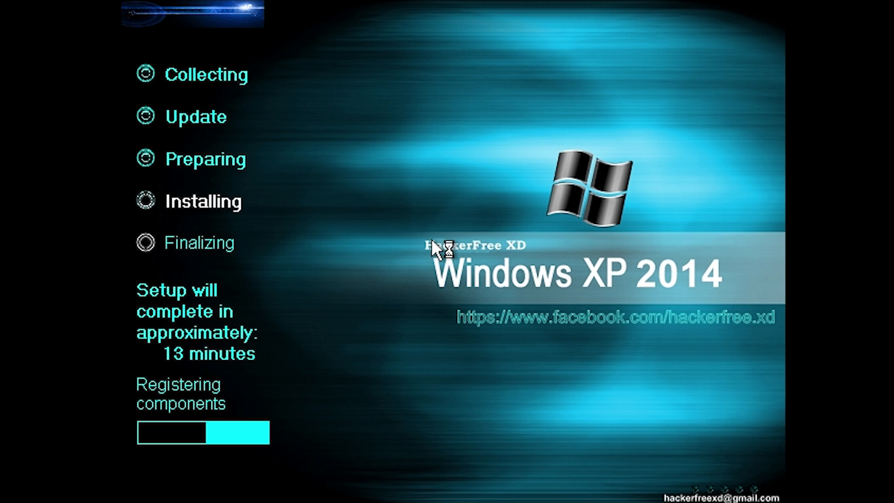
mouse_move(439, 228)
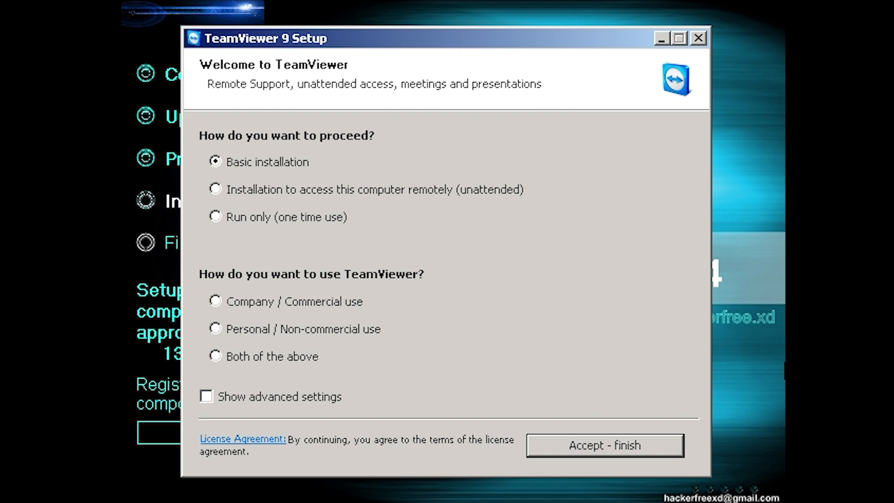
mouse_move(566, 246)
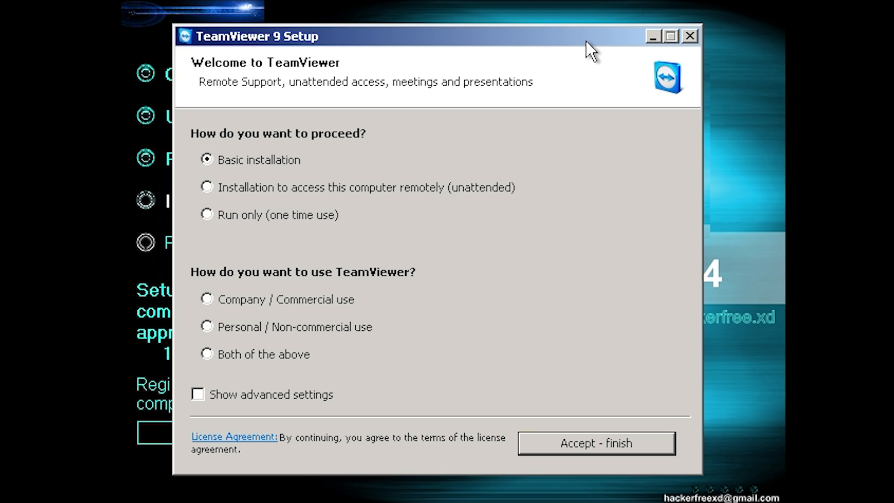
mouse_move(706, 466)
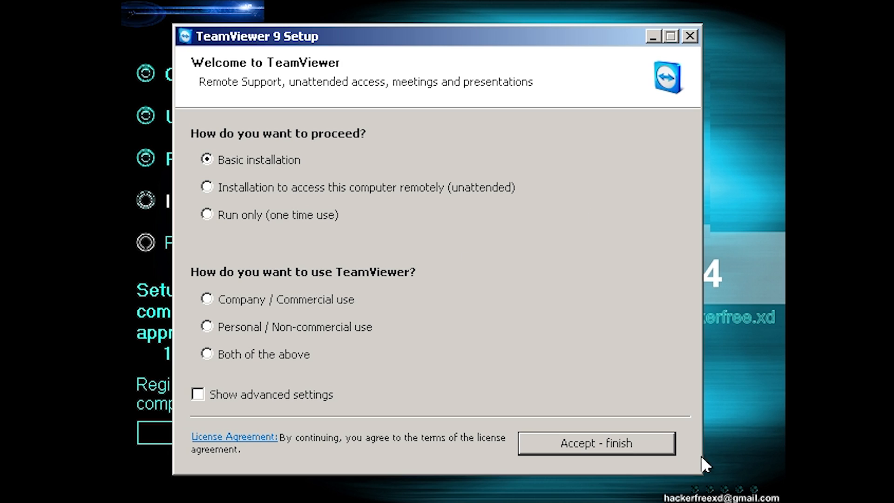
mouse_move(607, 131)
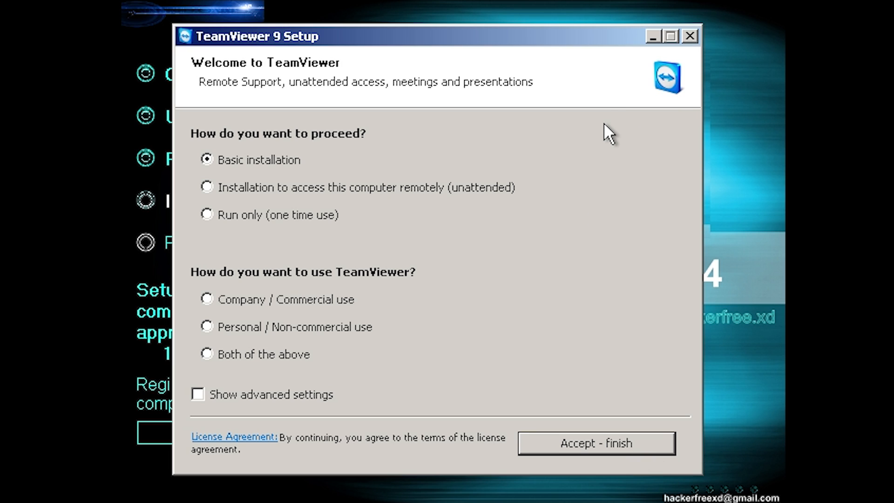
mouse_move(643, 63)
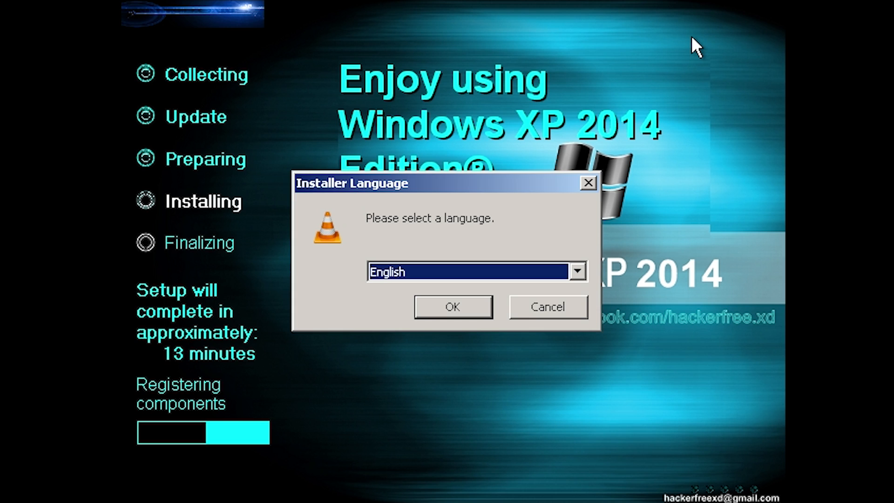
Install VLC media player 2.2.0 in English, accepting the GPL license.
click(452, 306)
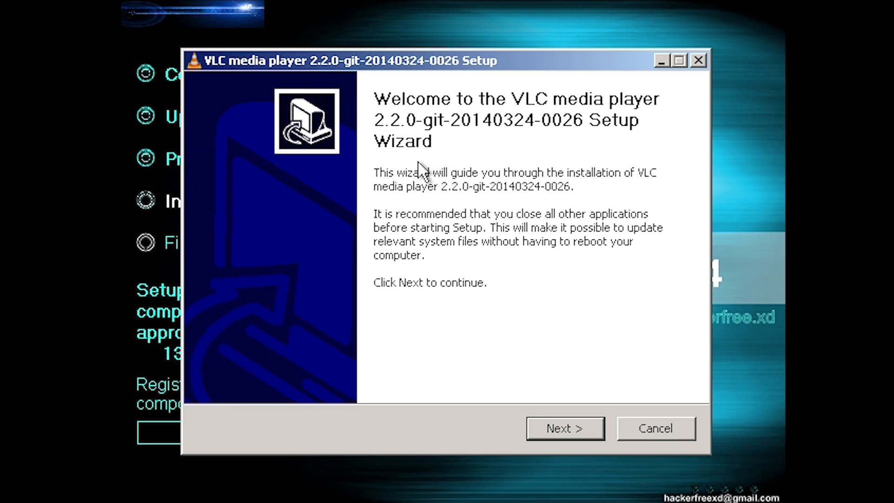
click(563, 428)
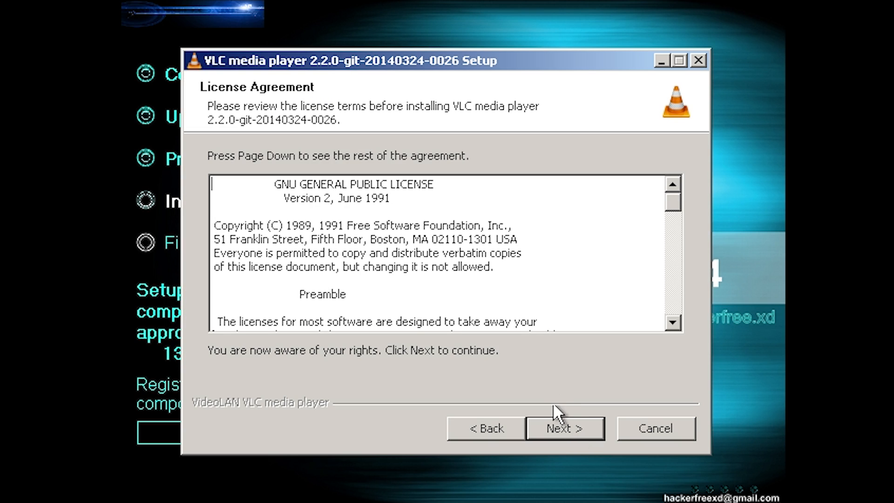
click(564, 428)
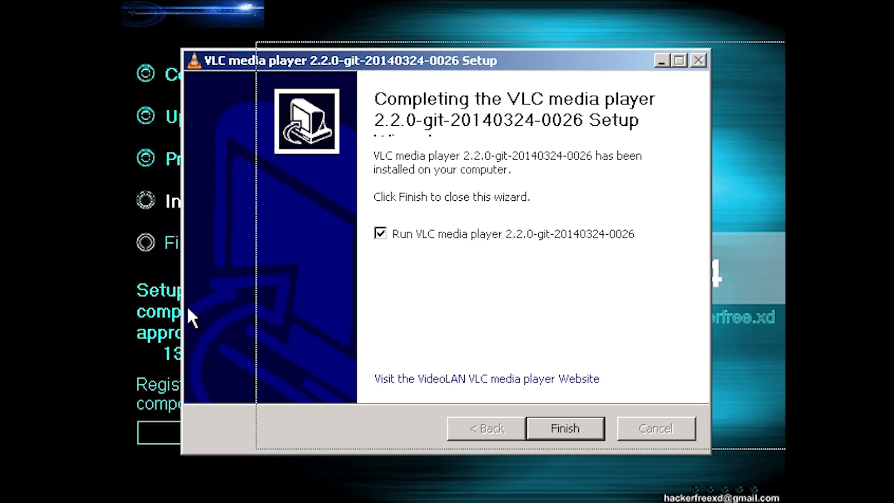
mouse_move(417, 101)
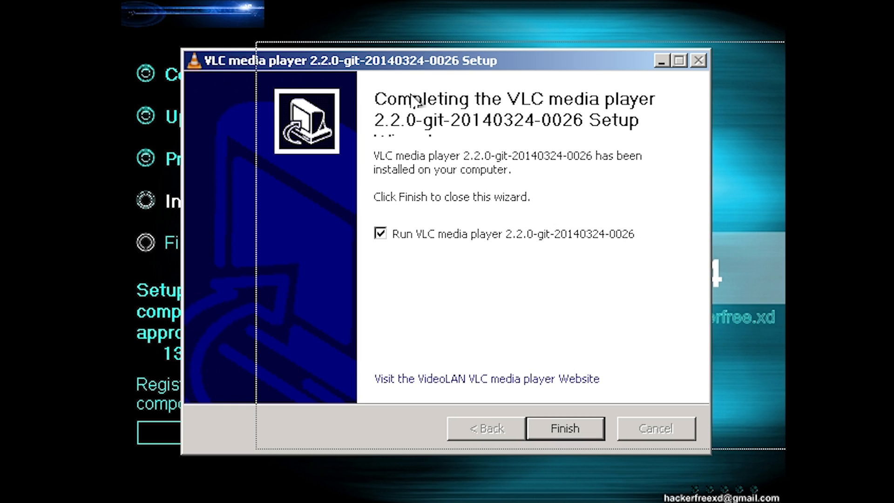
mouse_move(363, 336)
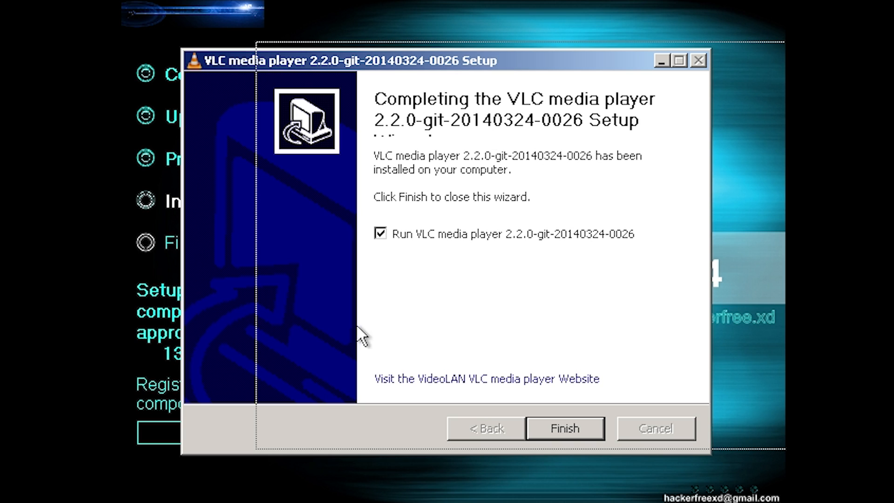
Finish and close the VLC media player 2.2.0 setup wizard.
click(564, 428)
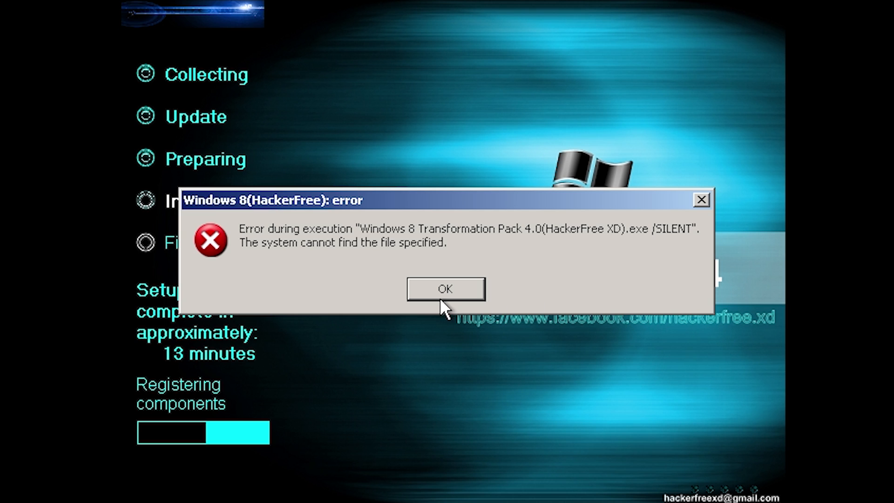
Dismiss the Windows 8 (HackerFree) Transformation Pack error and the YahooMessenger.exe startup error.
click(445, 289)
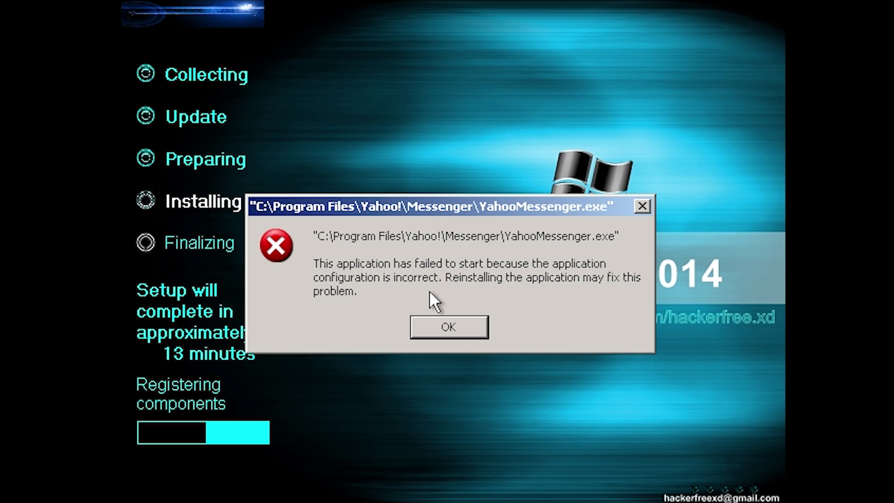
mouse_move(432, 212)
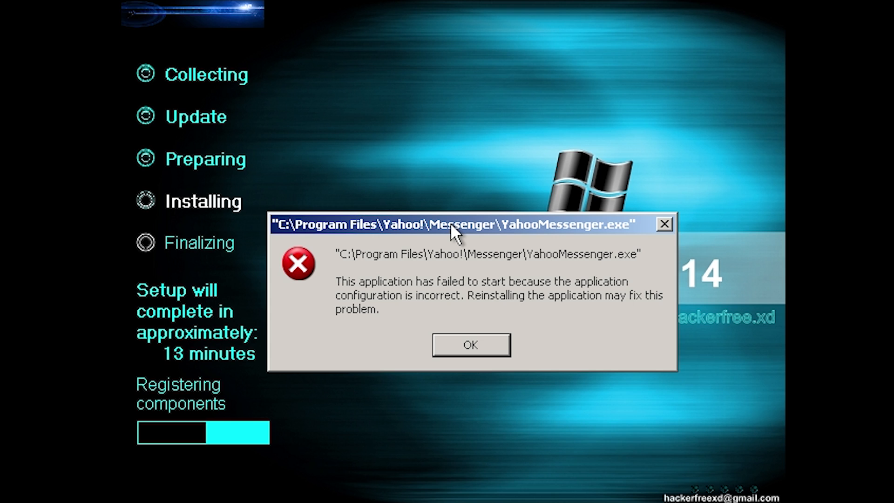
mouse_move(398, 338)
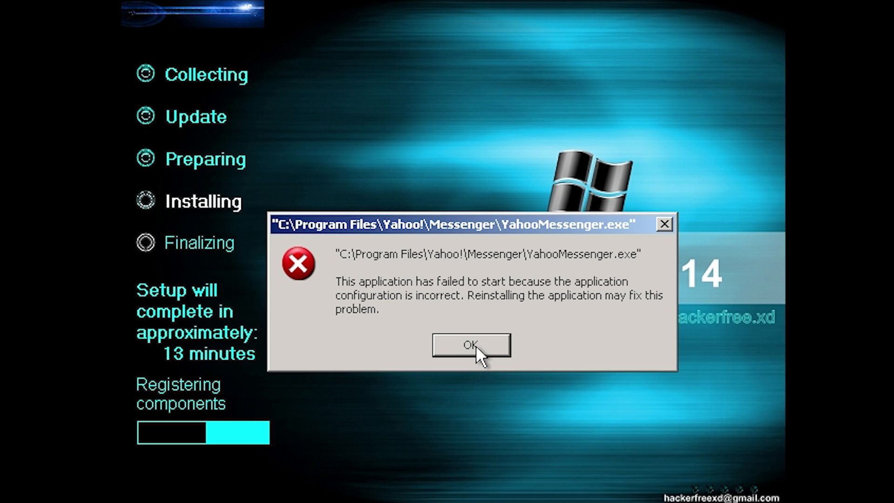
click(470, 346)
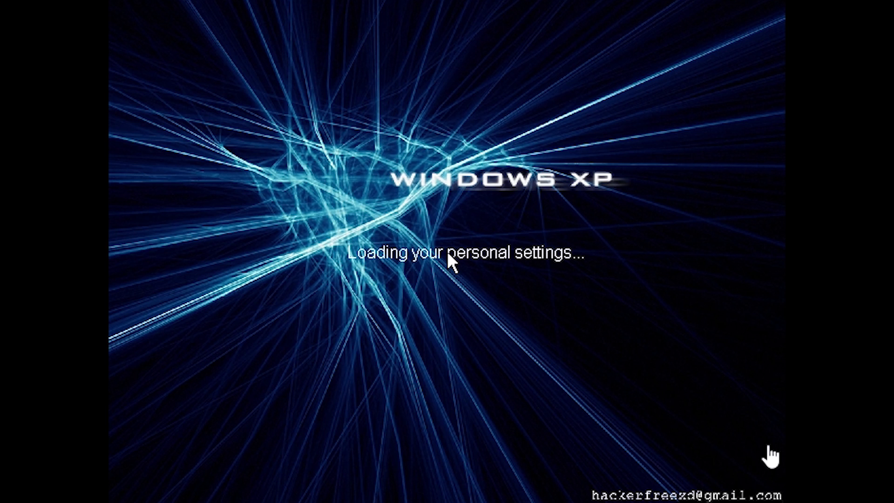
mouse_move(513, 89)
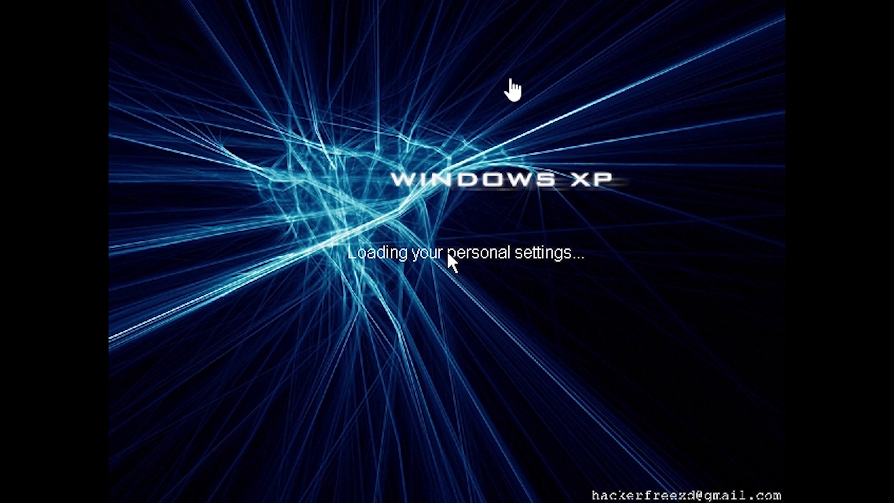
mouse_move(468, 239)
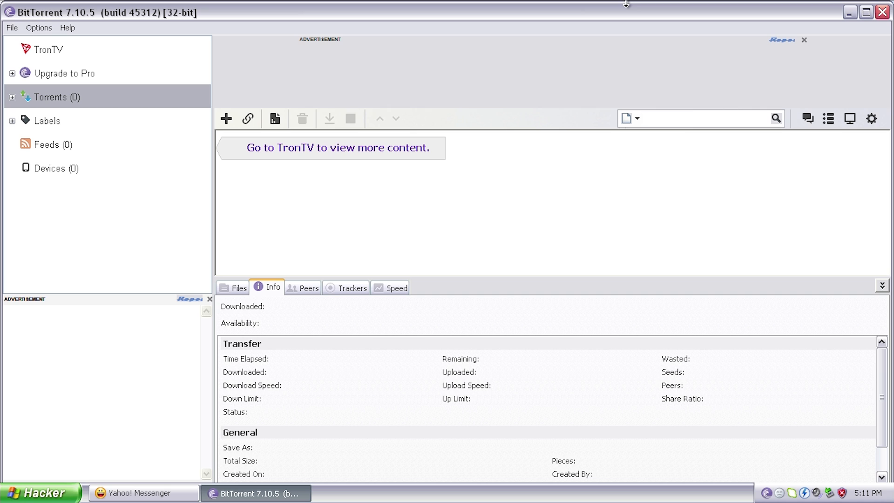
mouse_move(336, 173)
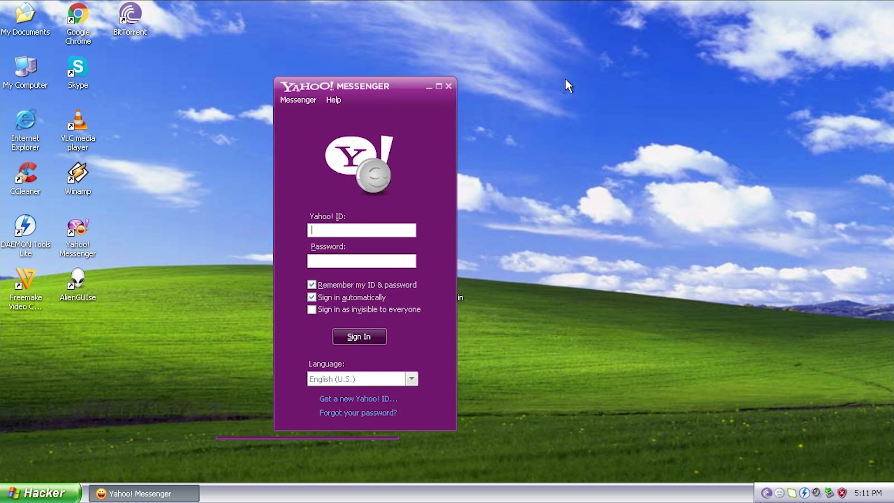
Nudge the Yahoo! Messenger sign-in window slightly lower, then close it.
drag(365, 86, 382, 95)
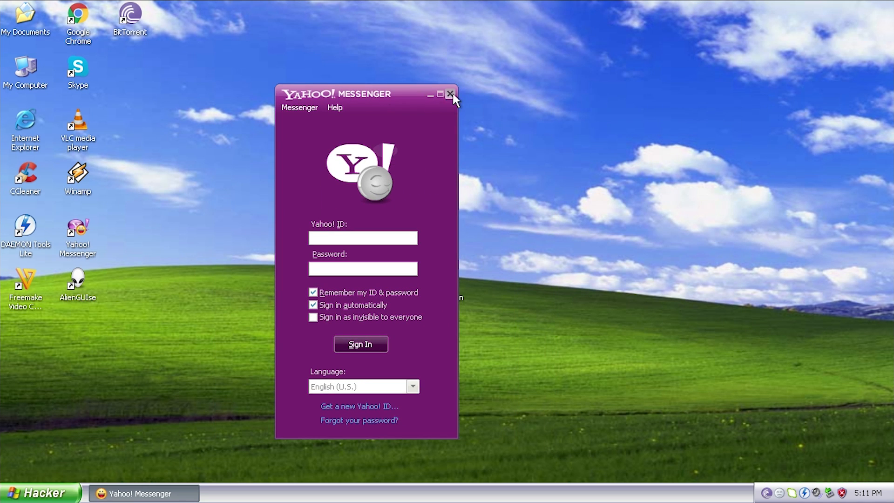
click(450, 94)
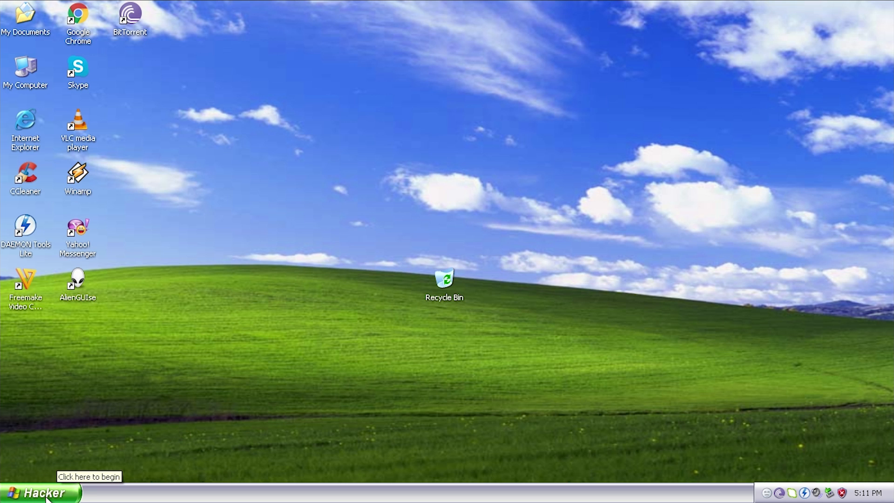
Show the Start menu's All Programs list with 7-Zip, CCleaner, Skype, VLC and WinRAR.
click(37, 492)
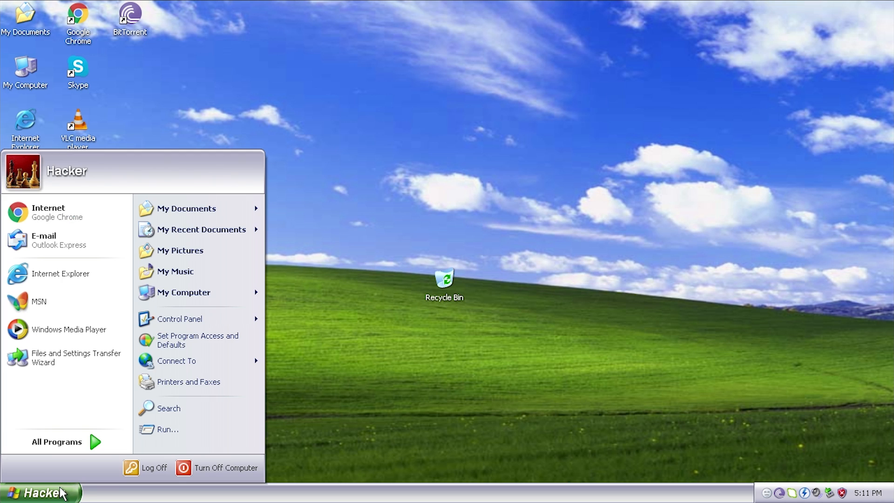
click(57, 442)
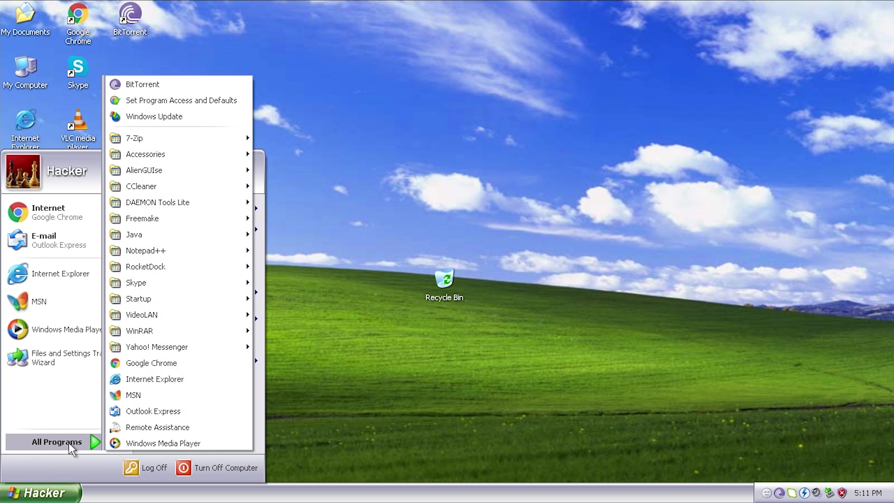
mouse_move(94, 448)
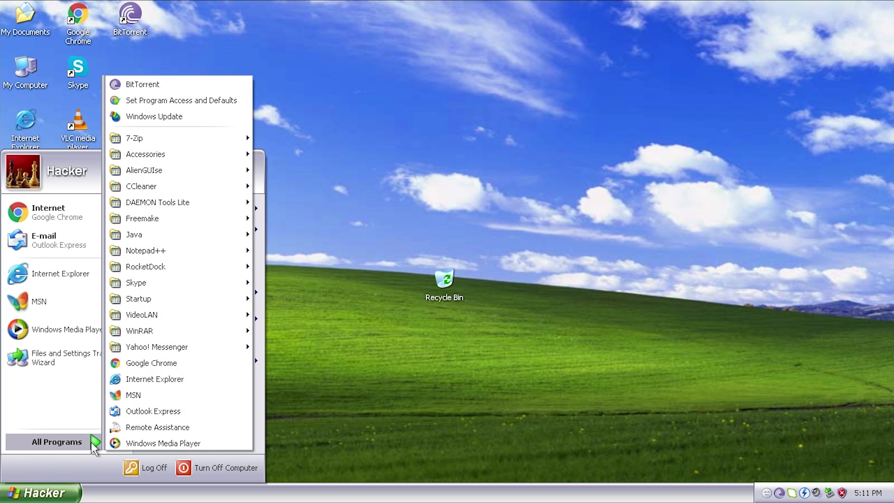
mouse_move(324, 354)
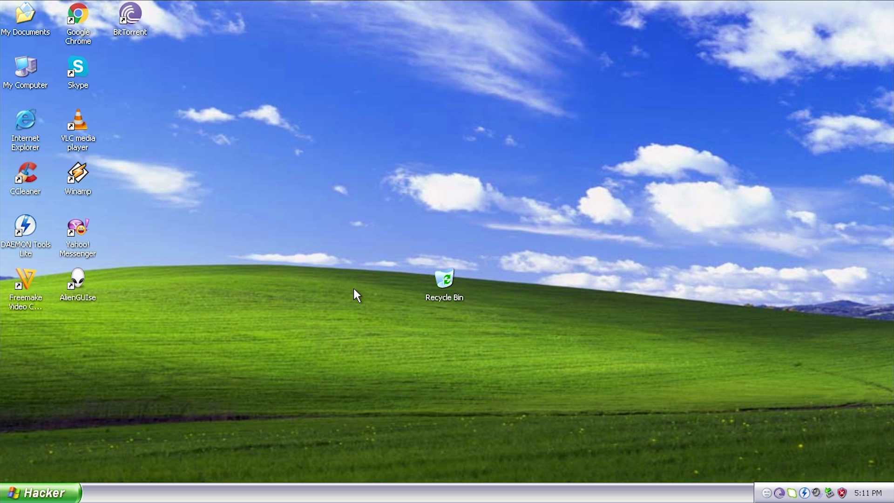
mouse_move(144, 14)
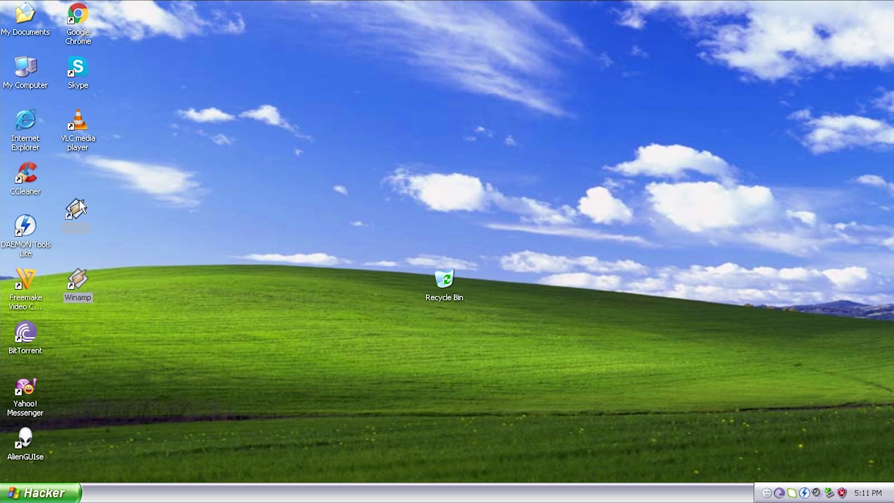
mouse_move(25, 285)
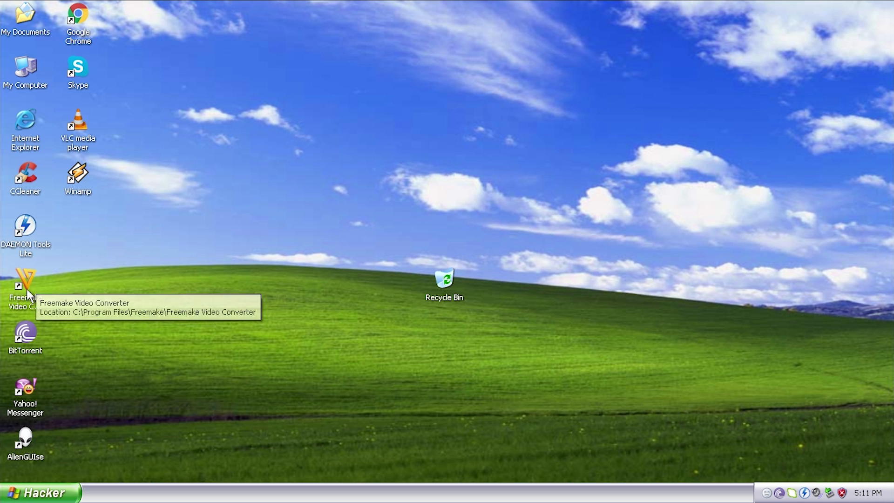
mouse_move(31, 347)
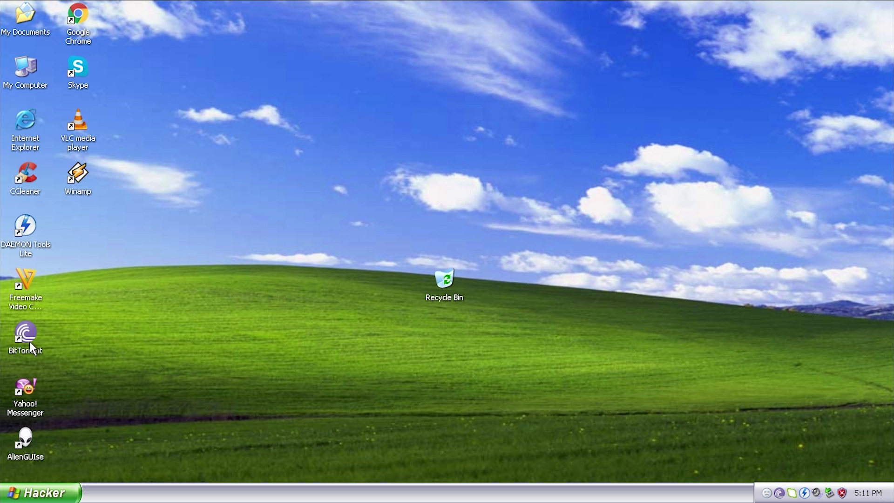
mouse_move(46, 427)
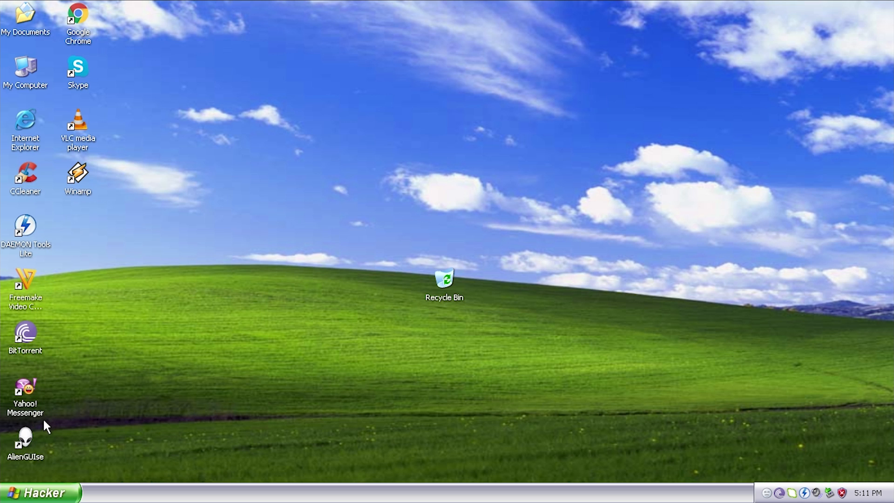
Launch AlienGUIse, preview the Invader and Darkstar suites, and view then close About.
click(25, 440)
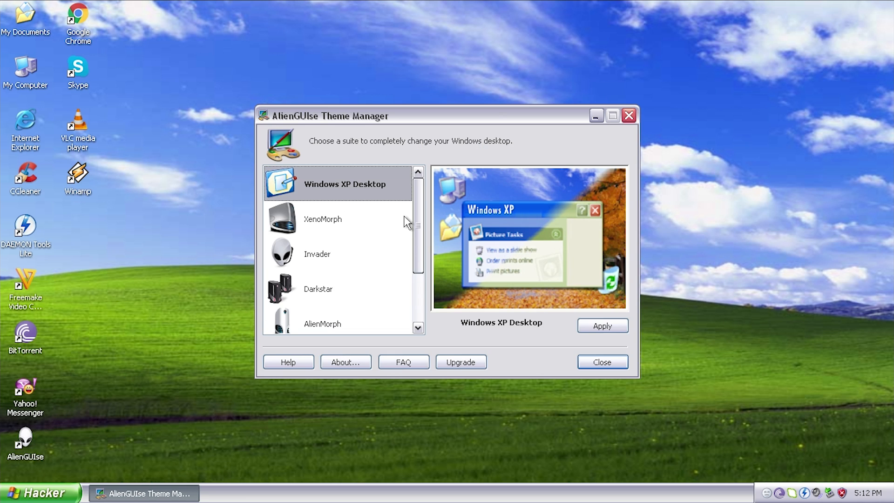
click(320, 254)
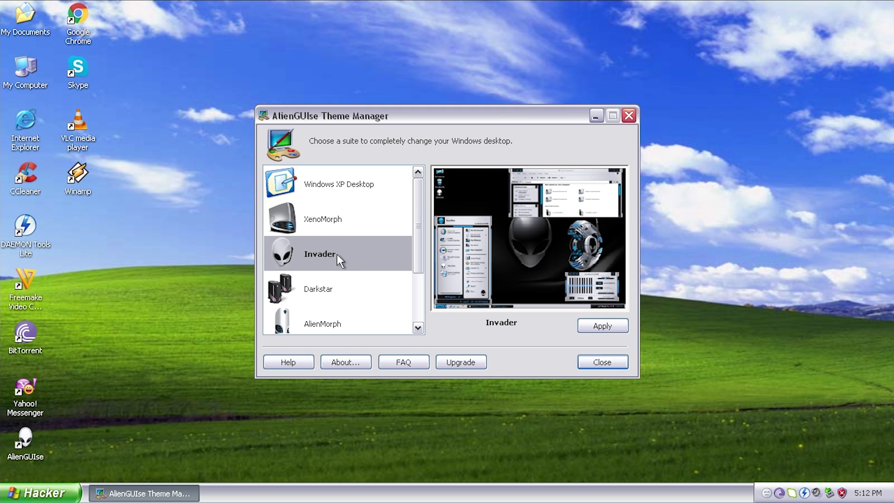
click(321, 288)
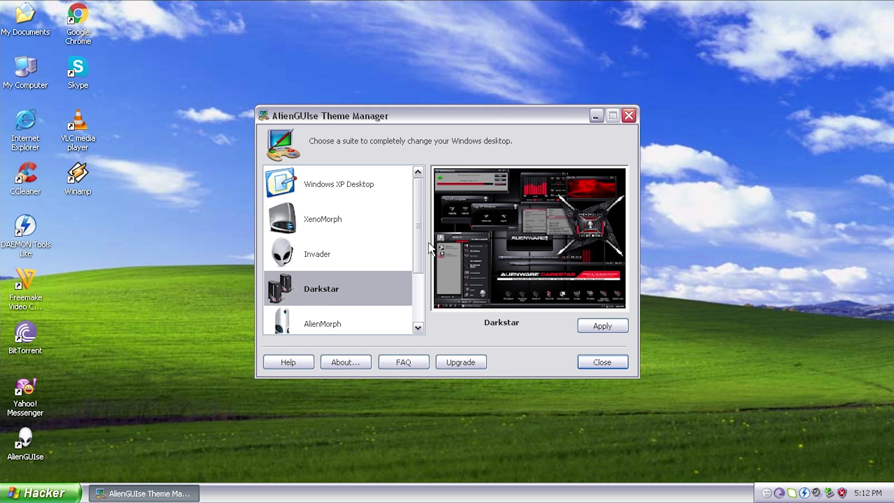
click(345, 362)
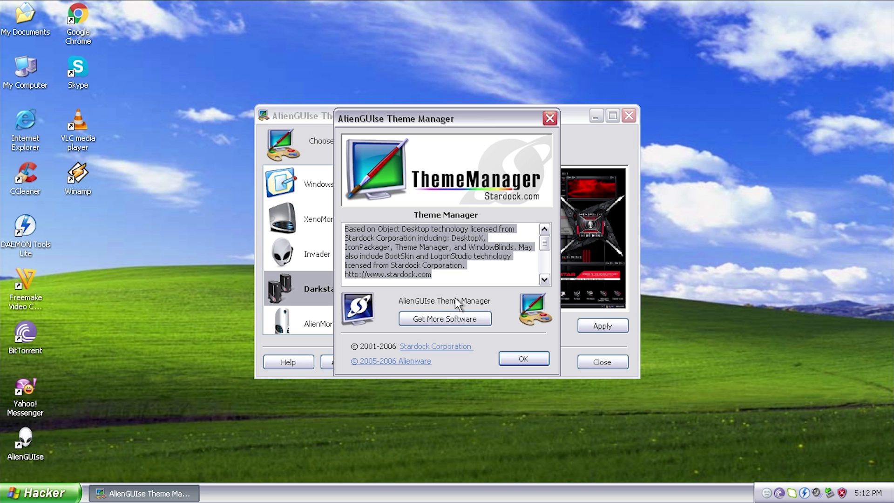
mouse_move(404, 365)
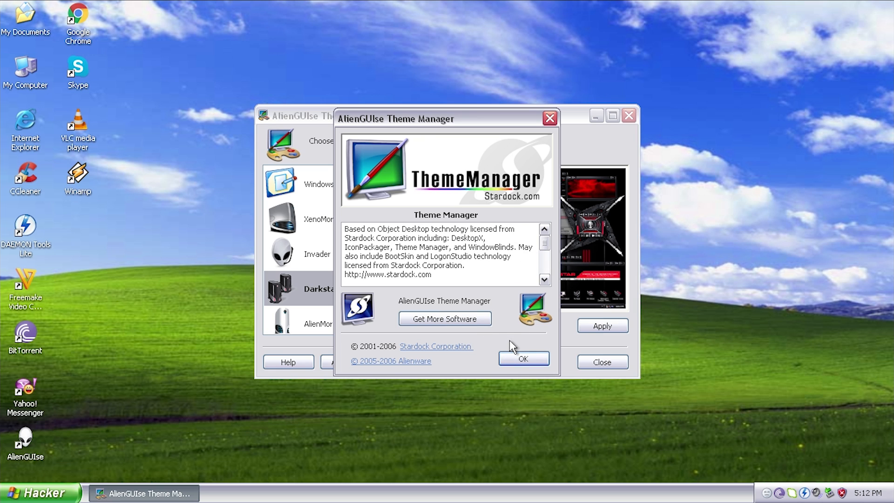
click(523, 359)
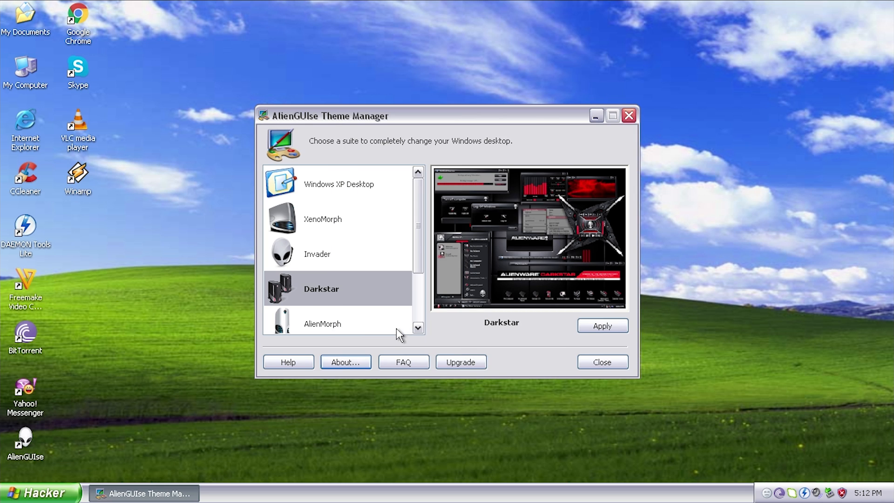
Preview ALXMorph and XenoMorph, then select Darkstar and apply it.
click(322, 323)
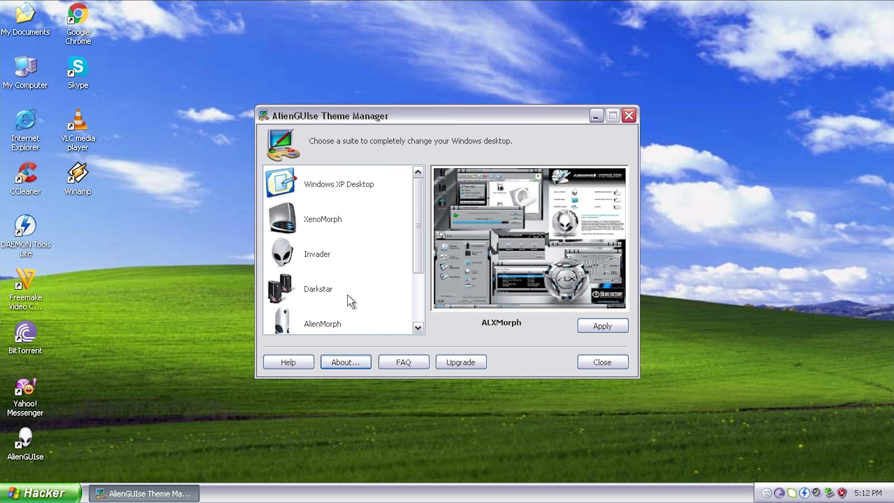
click(326, 219)
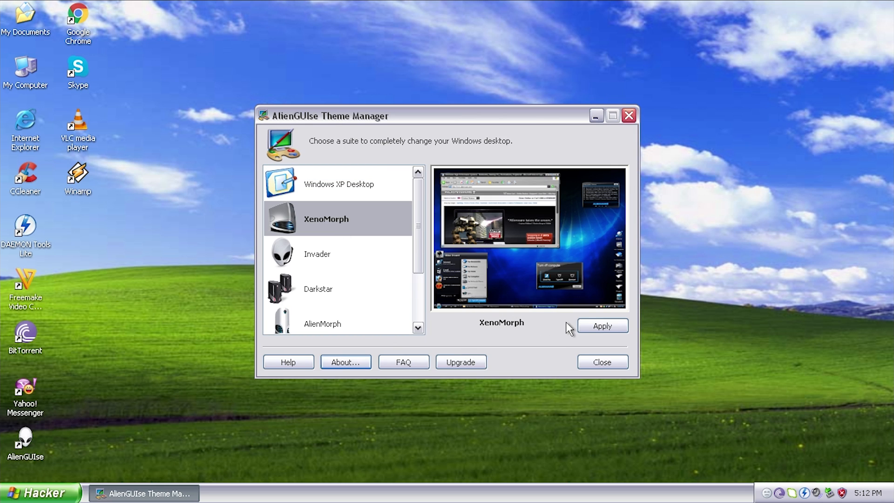
click(321, 289)
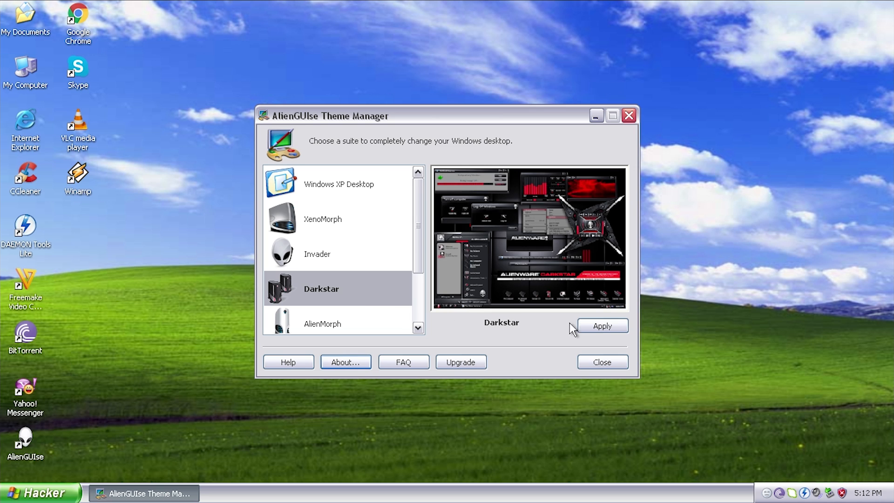
click(601, 325)
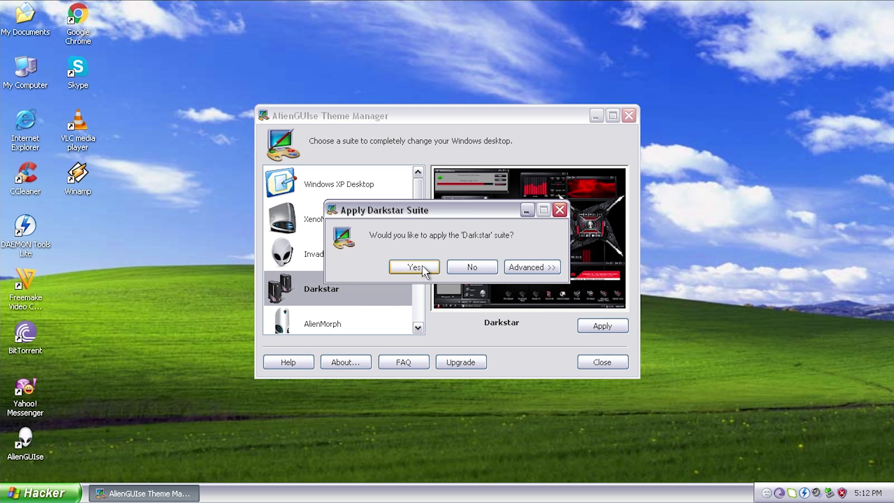
Confirm the Darkstar suite, close the theme manager, and move Recycle Bin bottom-right.
click(413, 267)
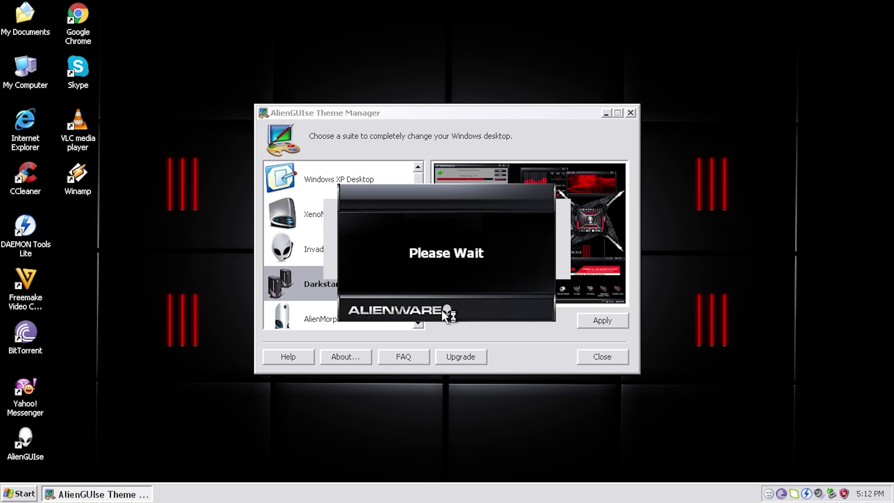
mouse_move(449, 323)
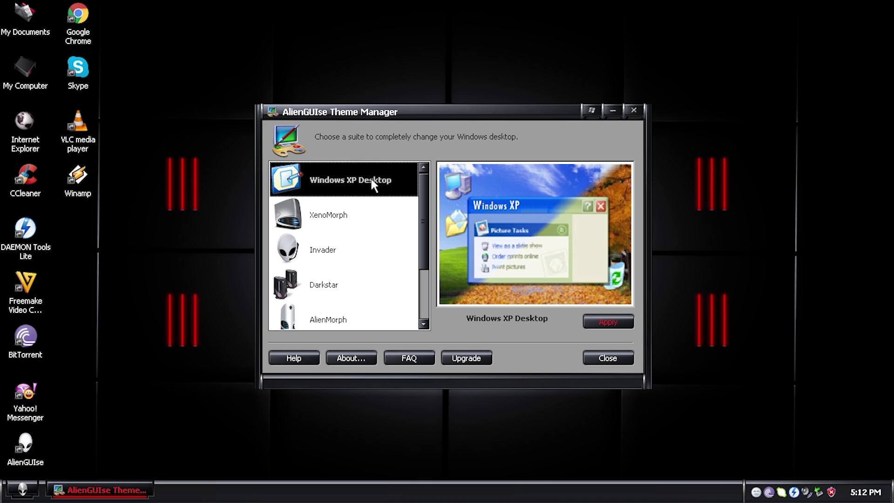
click(607, 358)
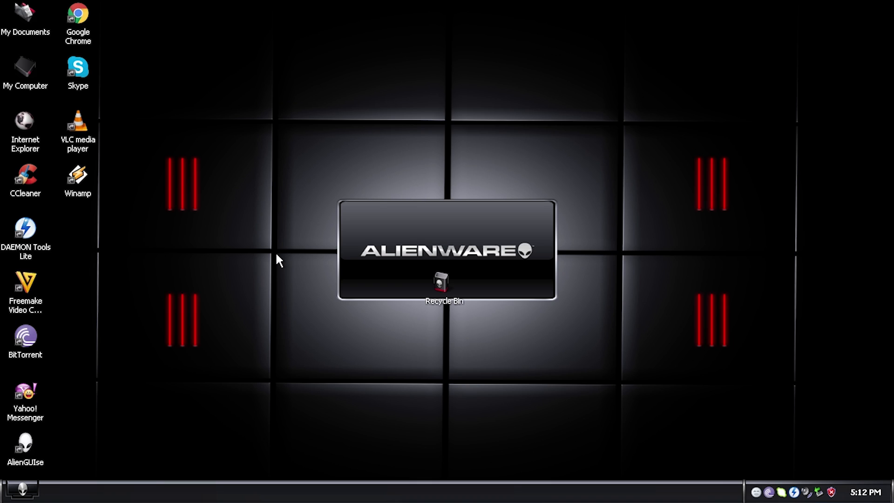
drag(444, 282, 862, 391)
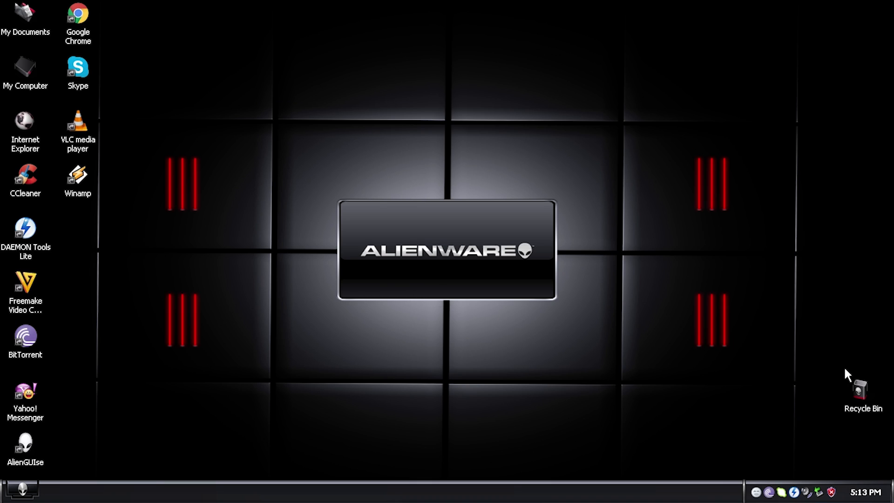
View the AlienGUIse Theme Manager About box again and close it.
click(23, 490)
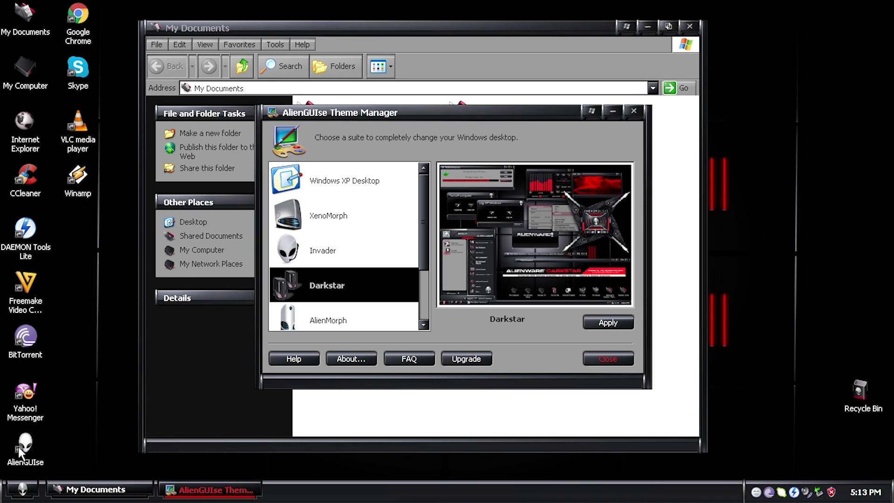
click(351, 358)
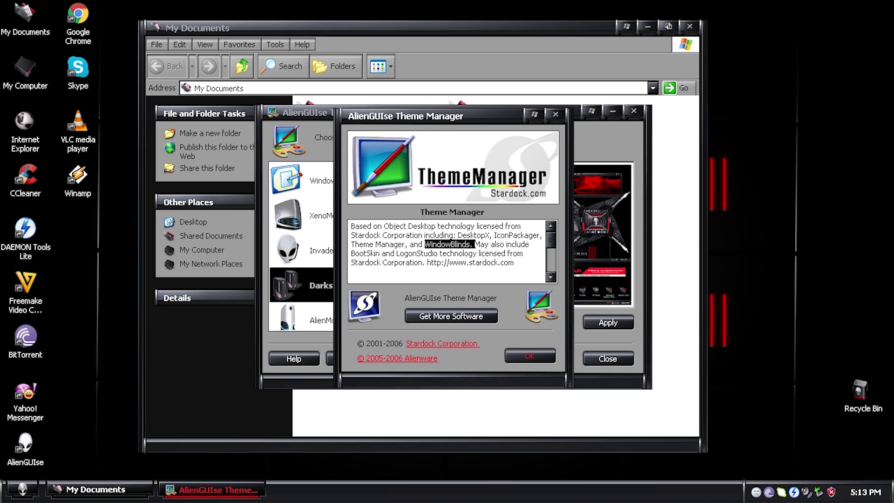
mouse_move(551, 363)
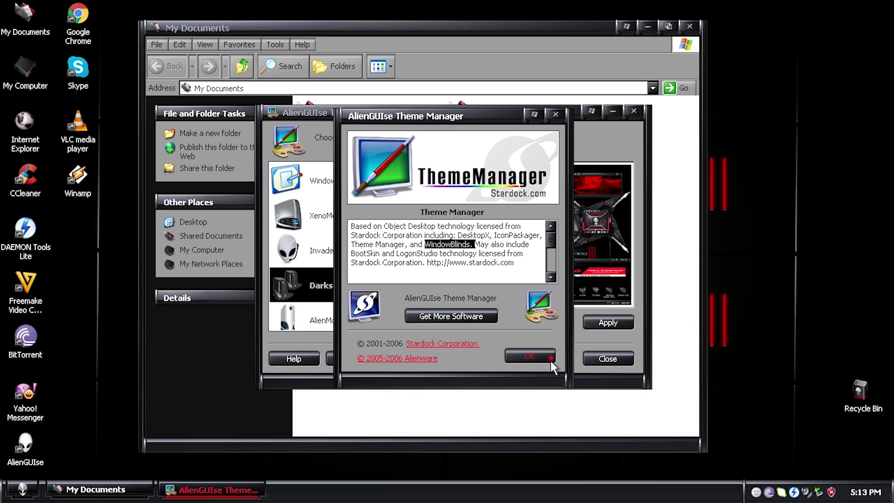
click(529, 356)
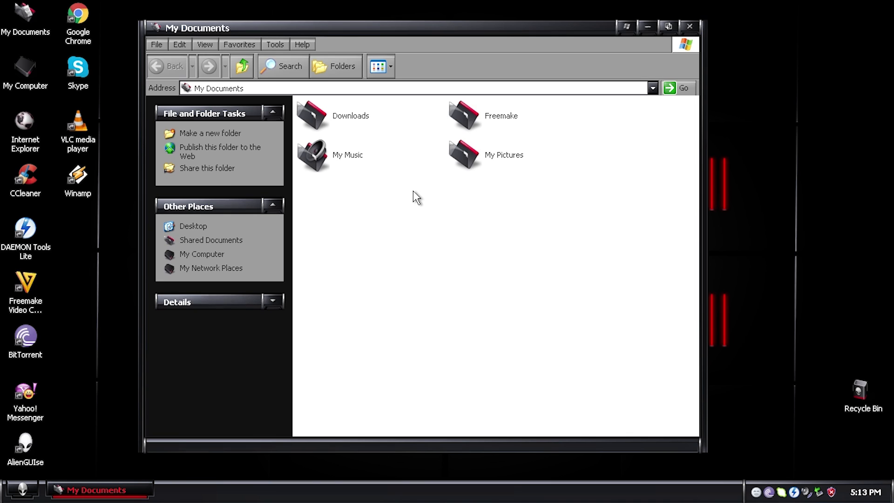
Open My Pictures from My Documents, then return to My Documents.
double_click(464, 155)
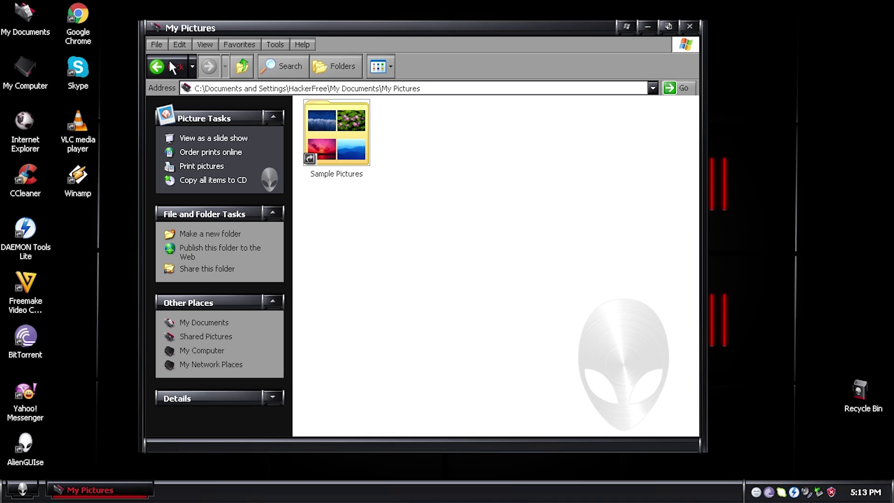
click(164, 66)
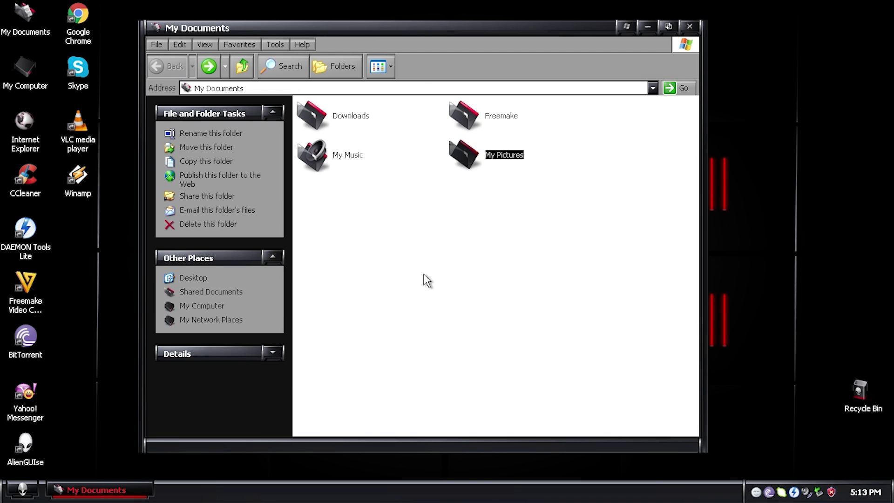
mouse_move(460, 284)
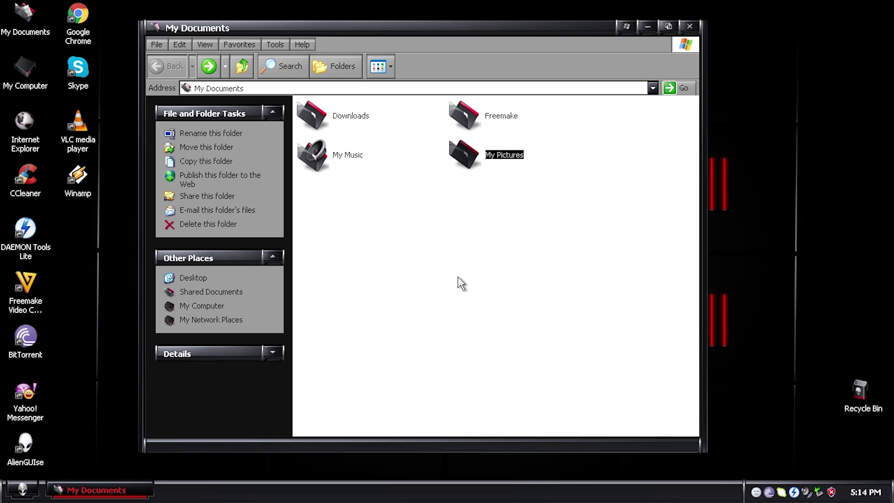
click(344, 190)
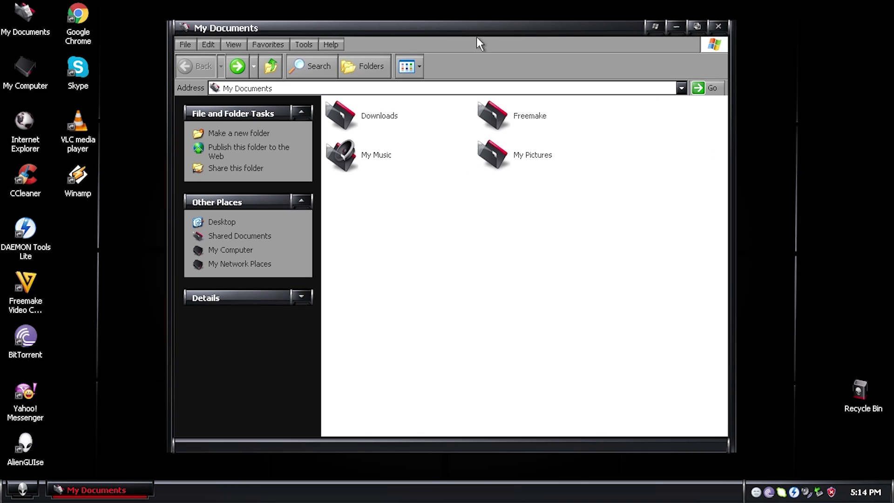
mouse_move(626, 6)
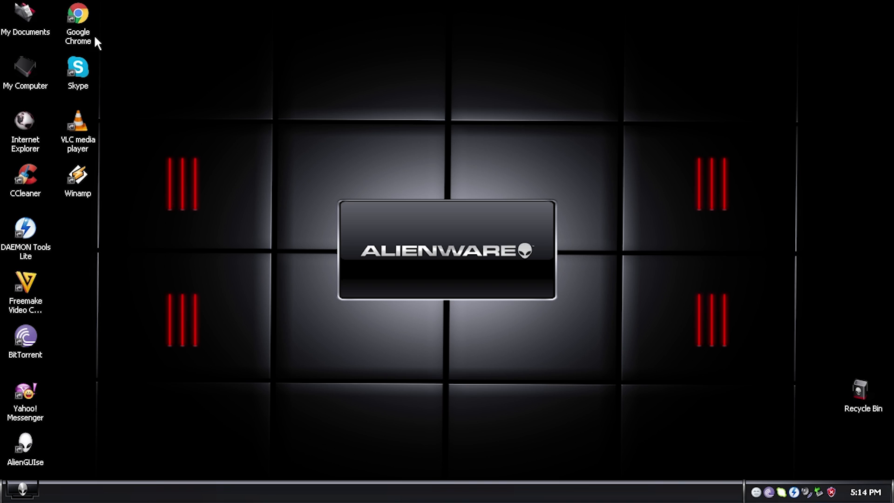
mouse_move(152, 176)
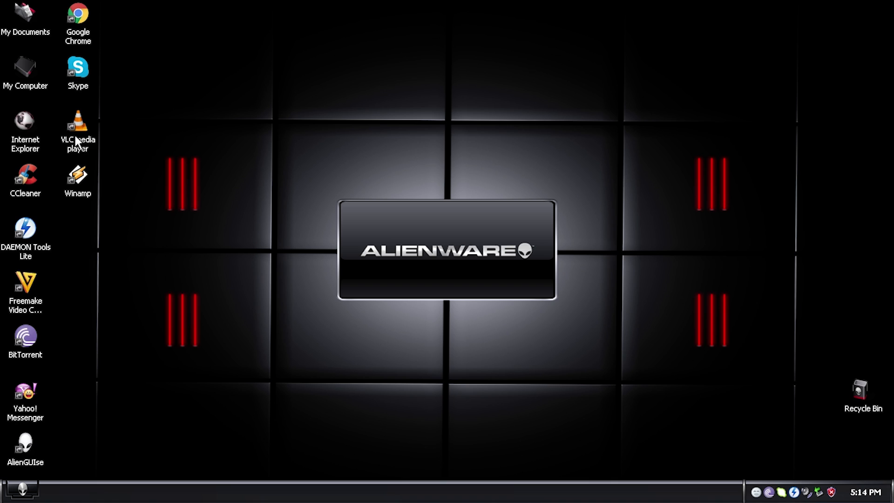
Browse the Start menu's All Programs list down to the WinRAR submenu.
click(22, 489)
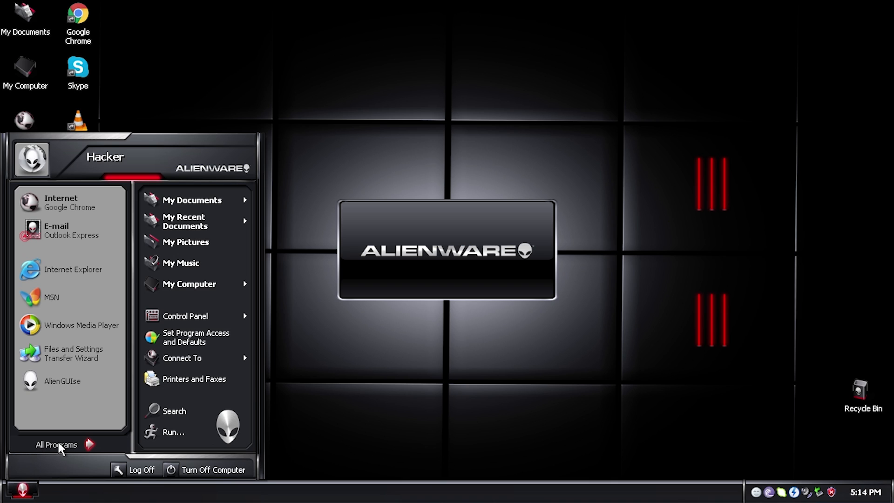
click(56, 445)
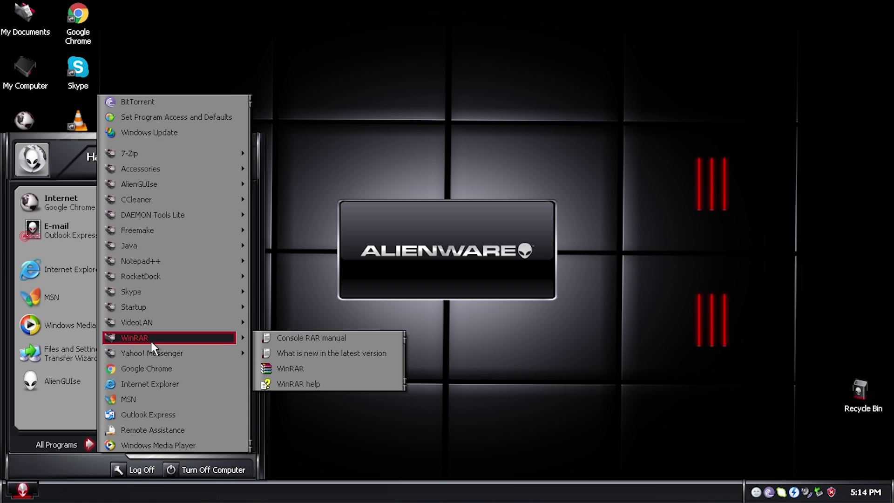
mouse_move(137, 322)
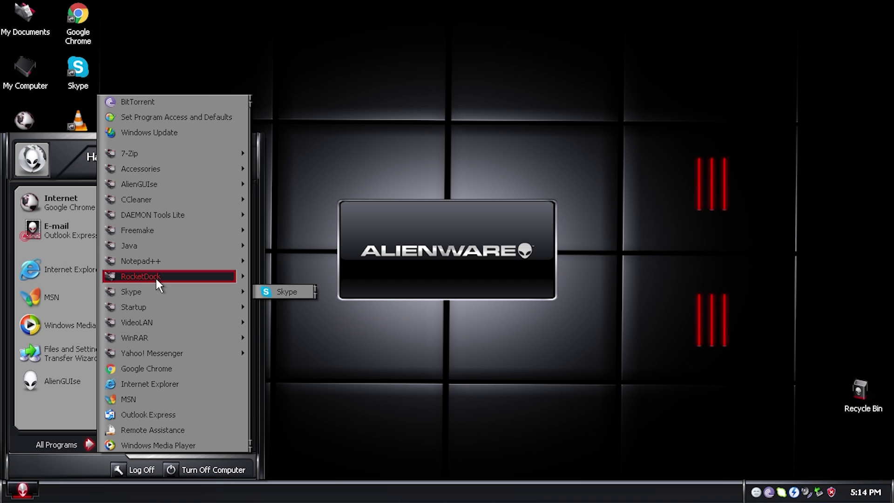
mouse_move(141, 277)
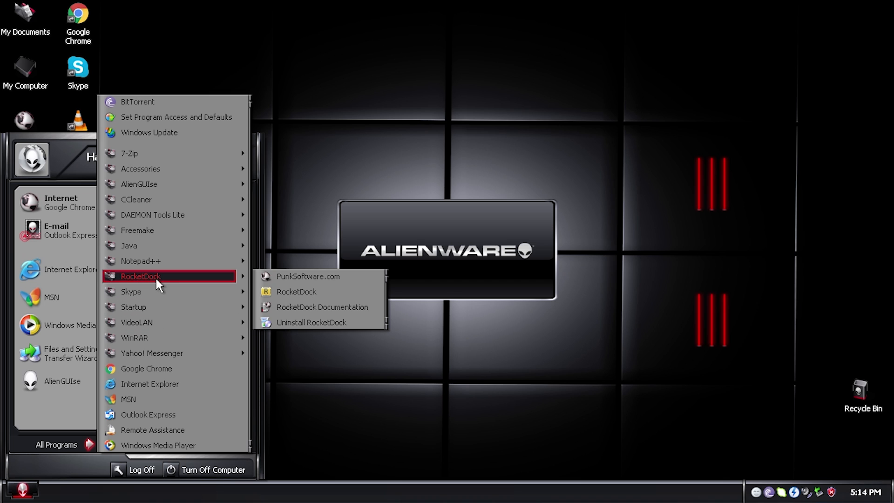
mouse_move(153, 180)
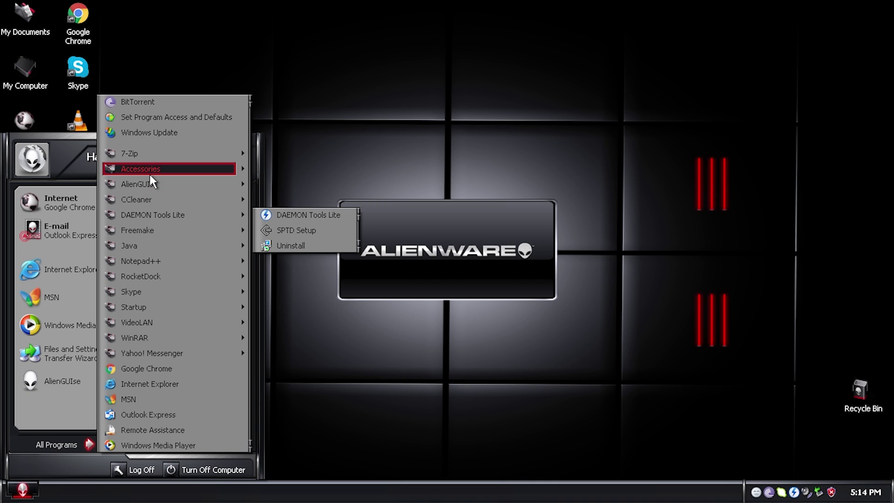
mouse_move(129, 152)
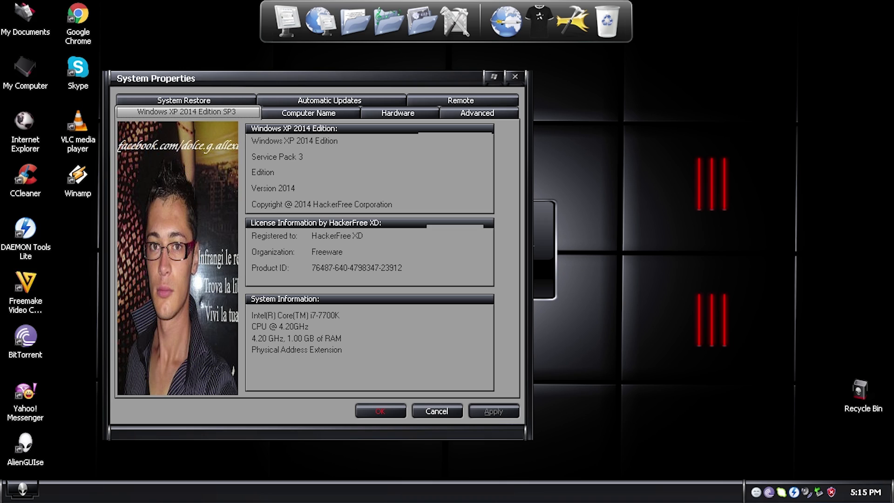
mouse_move(135, 158)
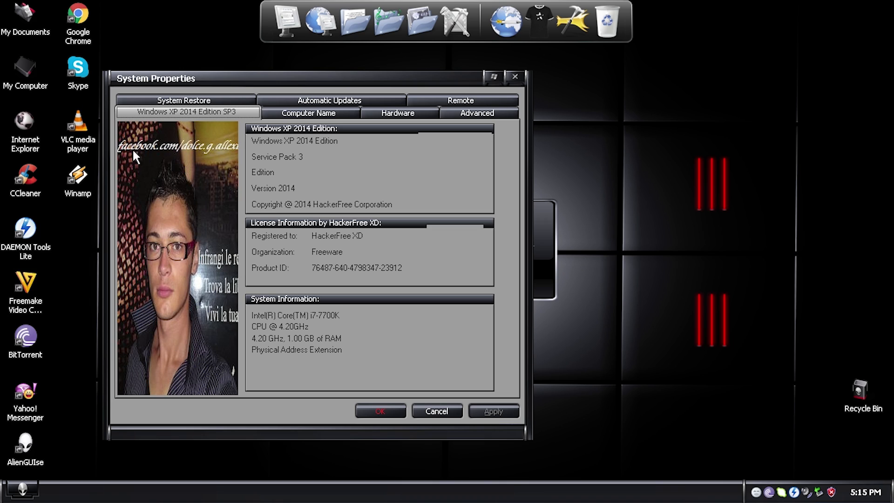
mouse_move(144, 156)
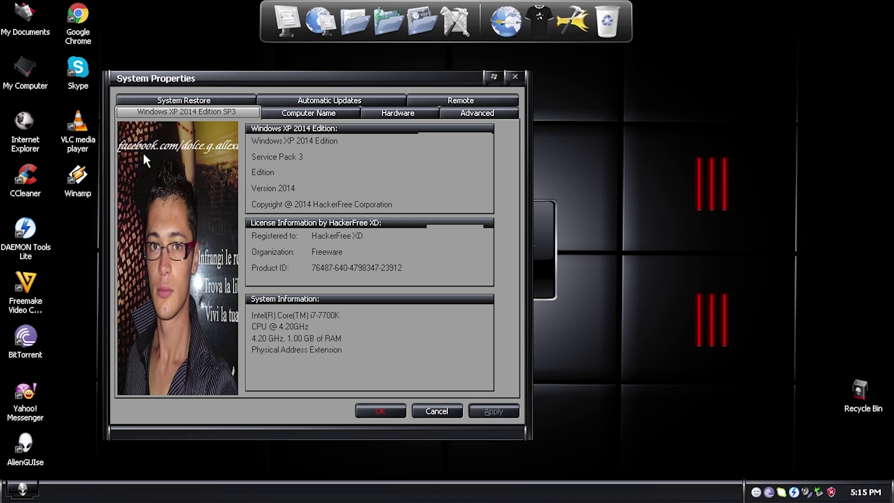
mouse_move(189, 166)
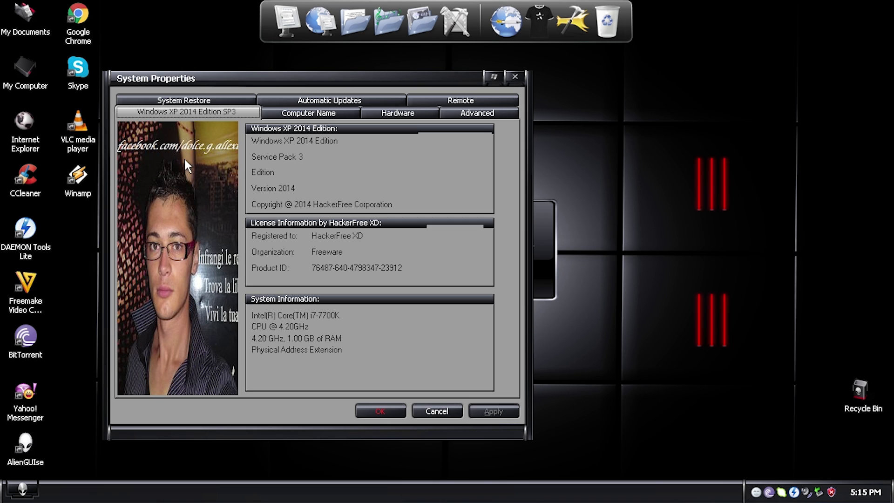
mouse_move(186, 158)
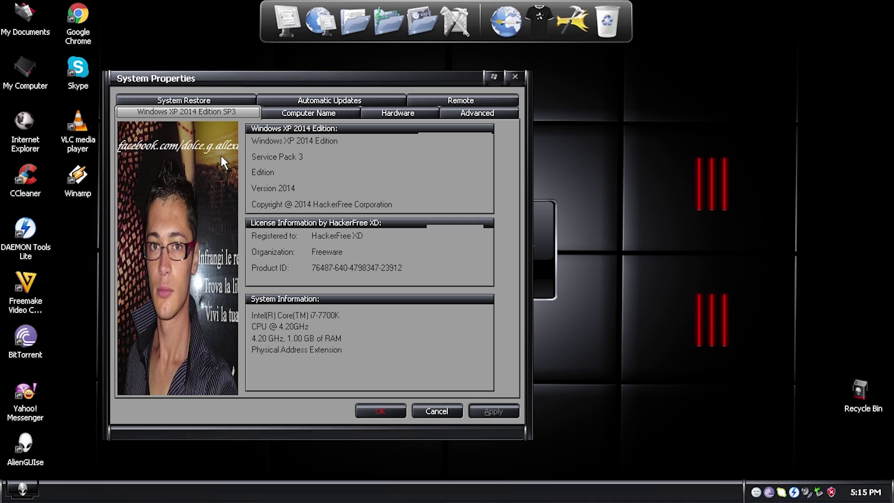
mouse_move(260, 155)
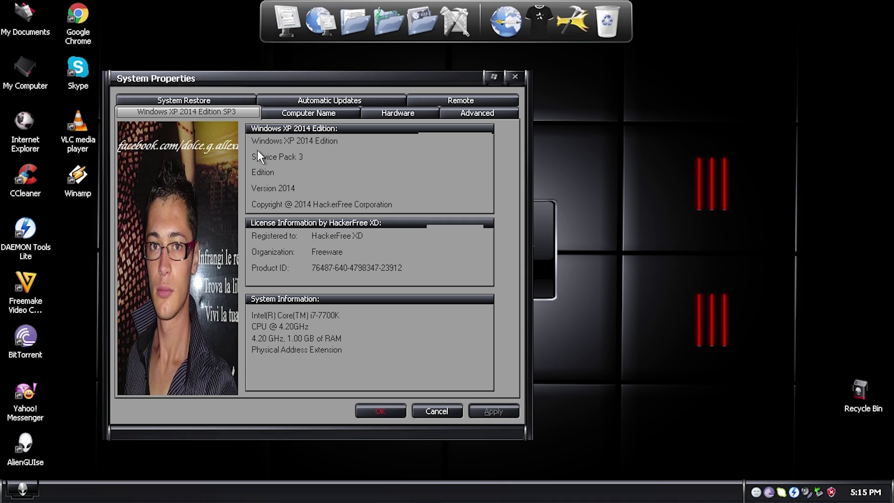
mouse_move(228, 155)
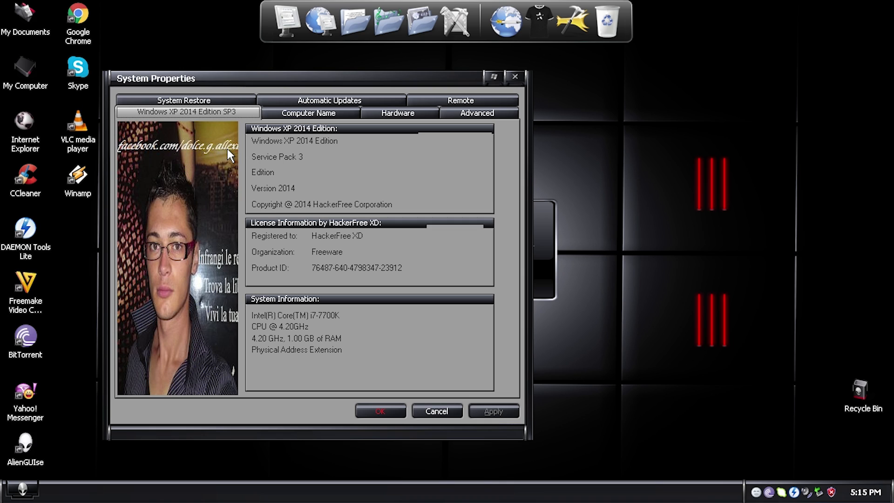
mouse_move(242, 188)
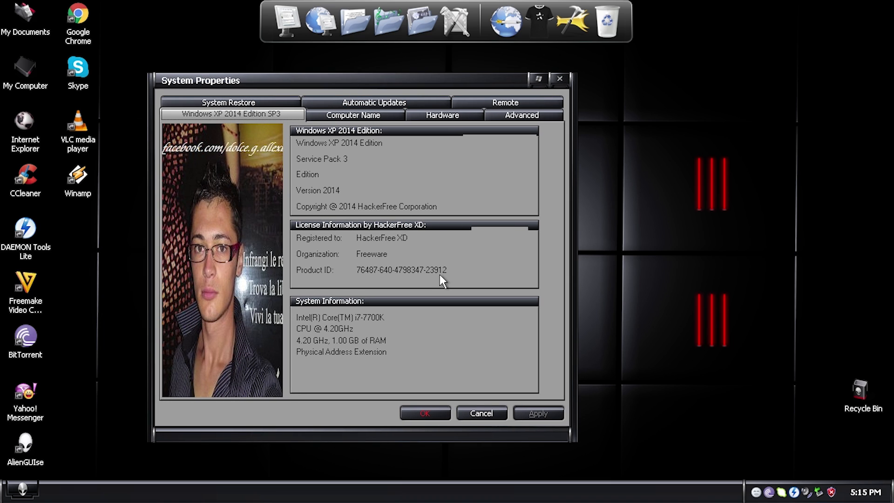
mouse_move(325, 155)
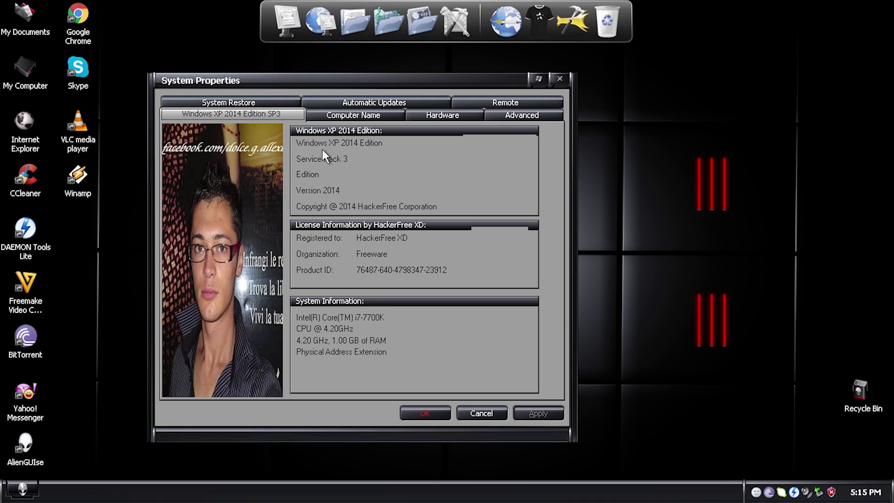
mouse_move(322, 193)
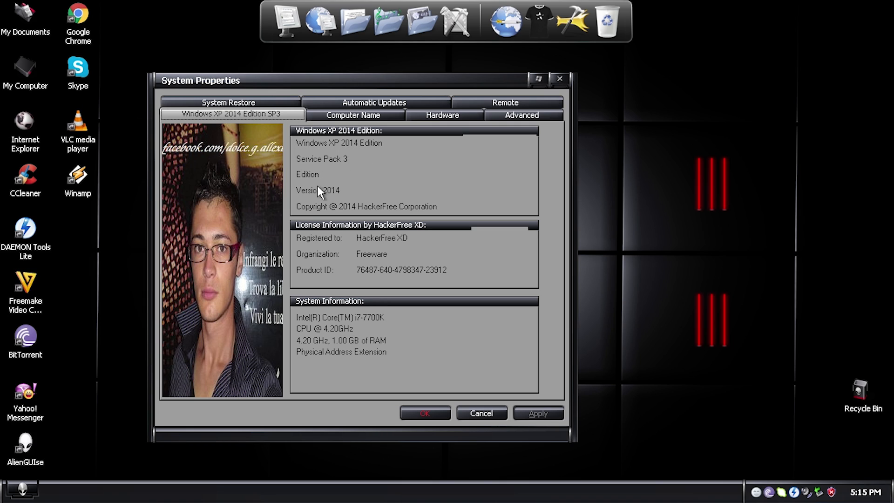
mouse_move(319, 198)
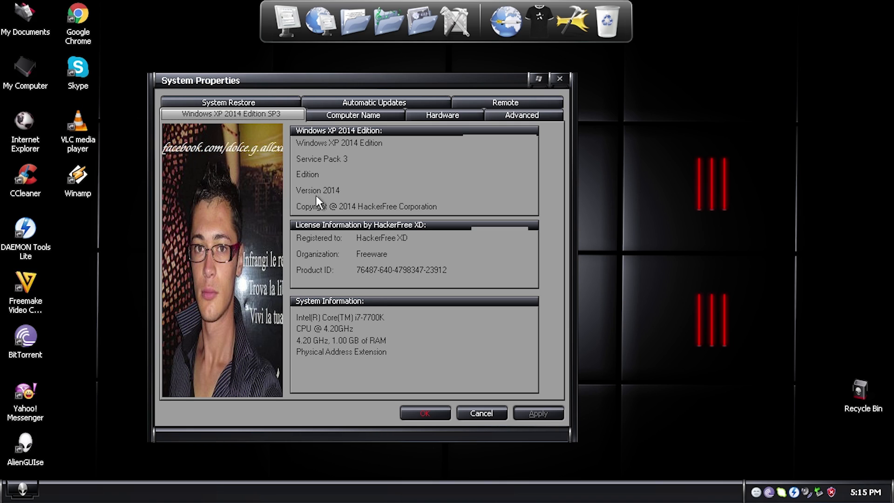
mouse_move(397, 190)
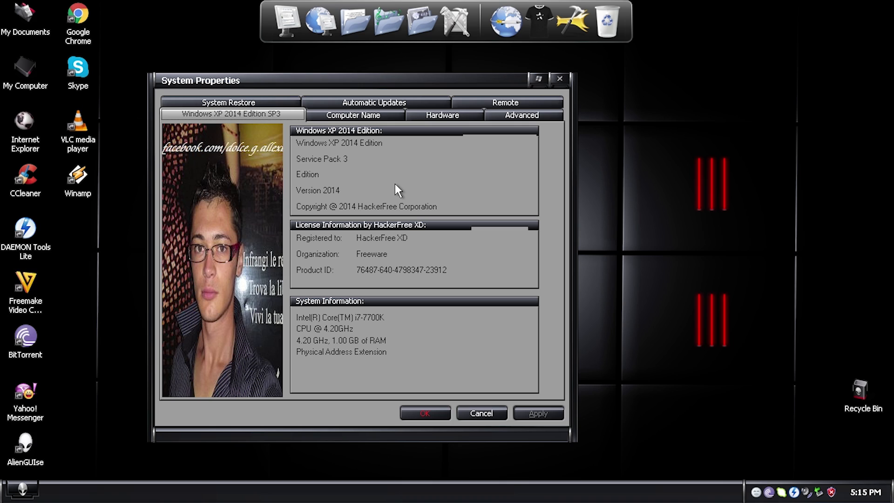
mouse_move(354, 195)
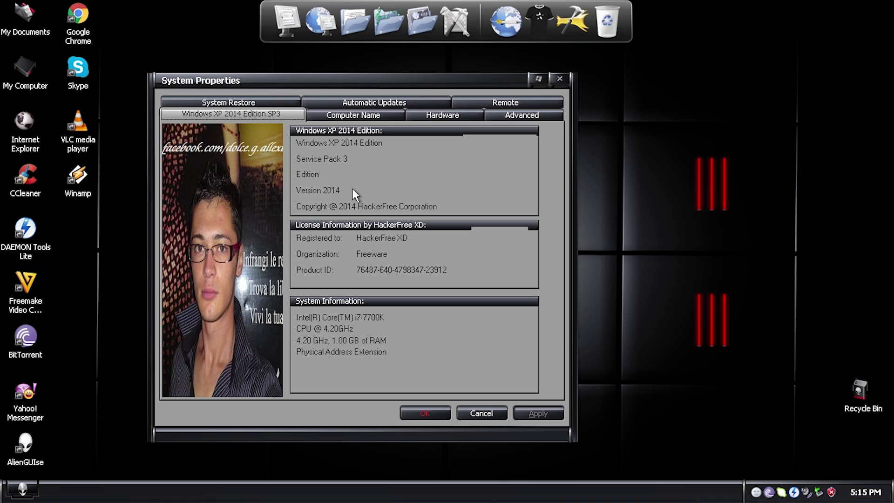
mouse_move(345, 228)
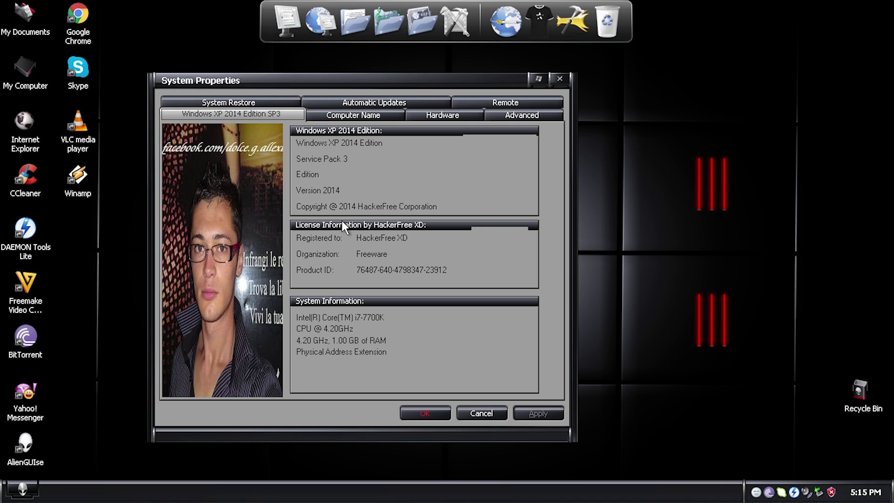
mouse_move(361, 241)
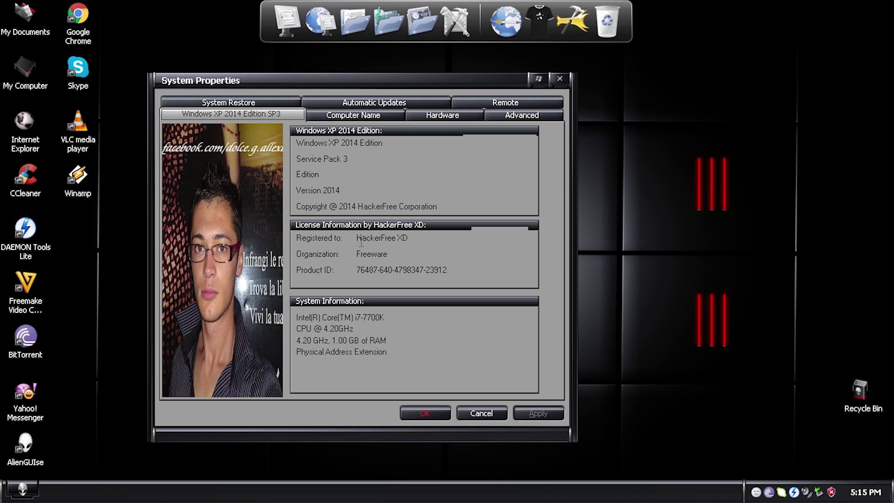
Open System Properties and view computer name 'pc' in the ROMANIA workgroup.
double_click(381, 238)
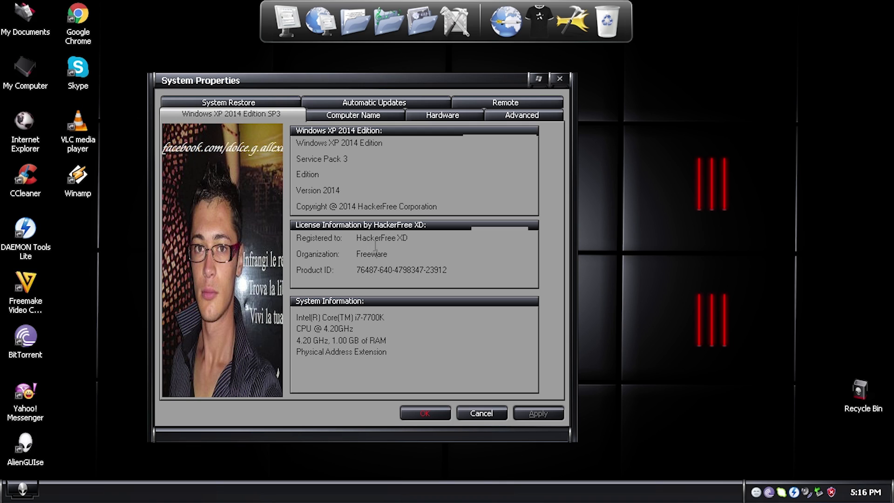
click(352, 115)
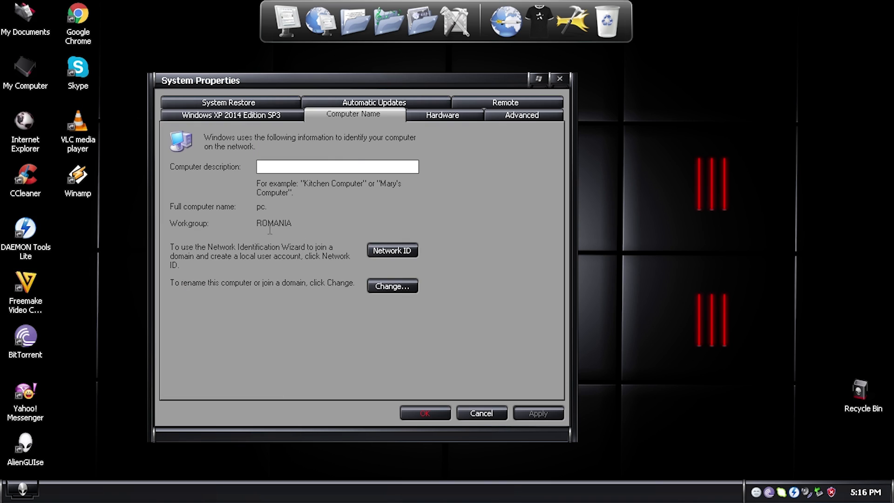
mouse_move(297, 222)
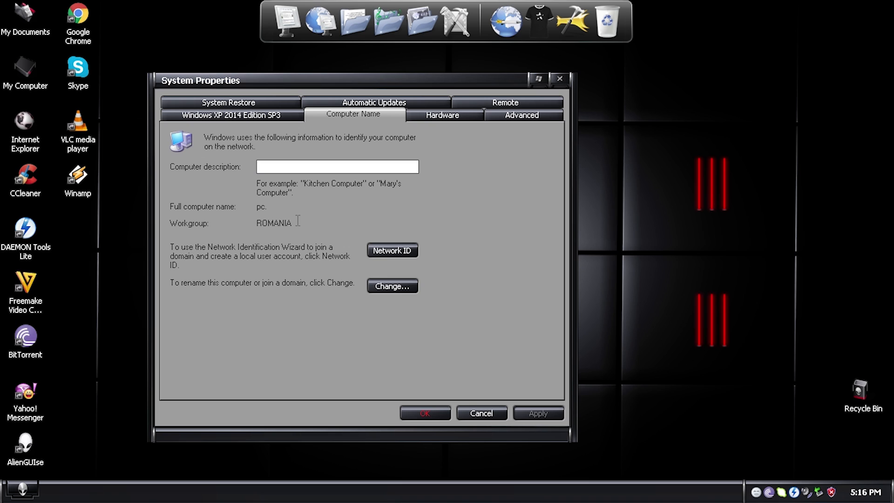
Browse the Hardware and Advanced tabs, then open Performance Options' visual effects list.
click(442, 115)
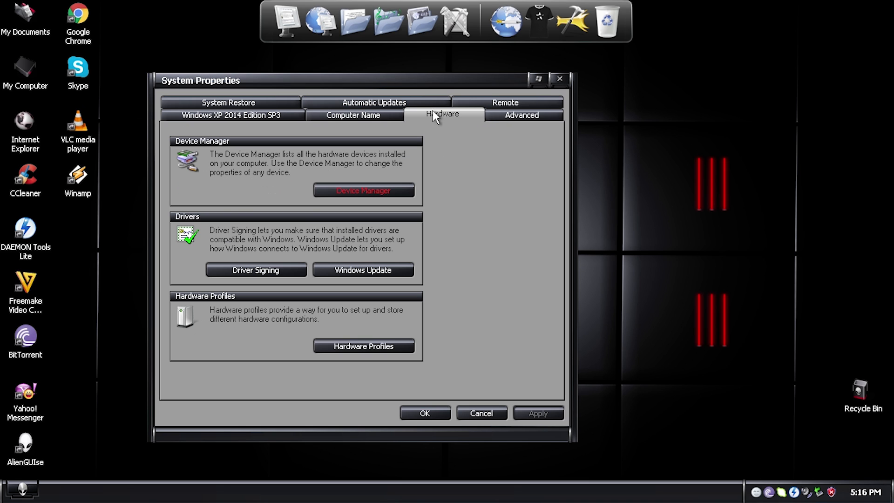
click(520, 114)
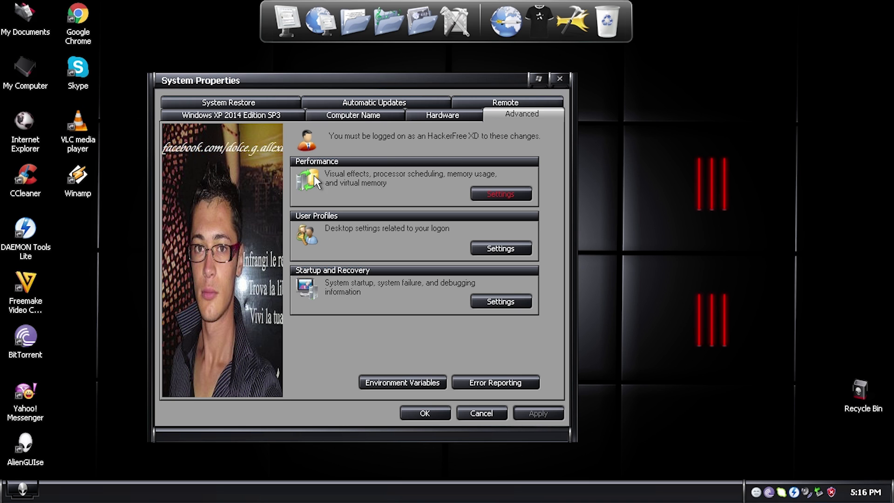
mouse_move(415, 164)
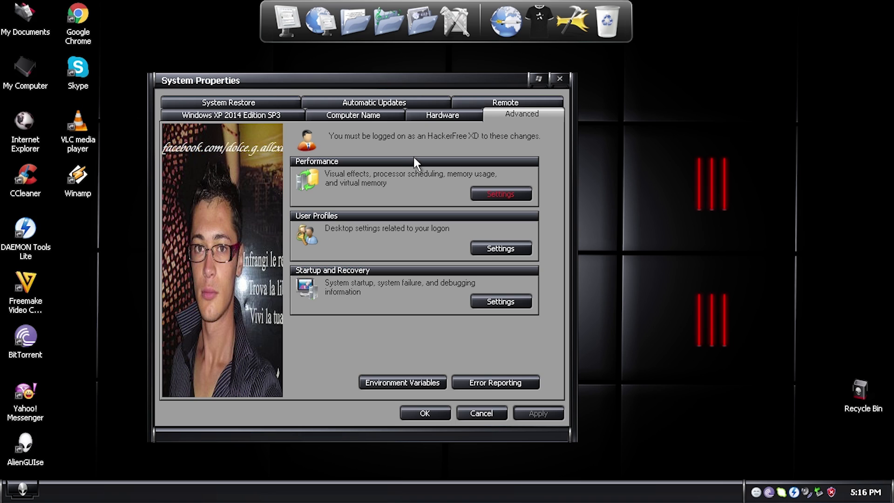
mouse_move(505, 158)
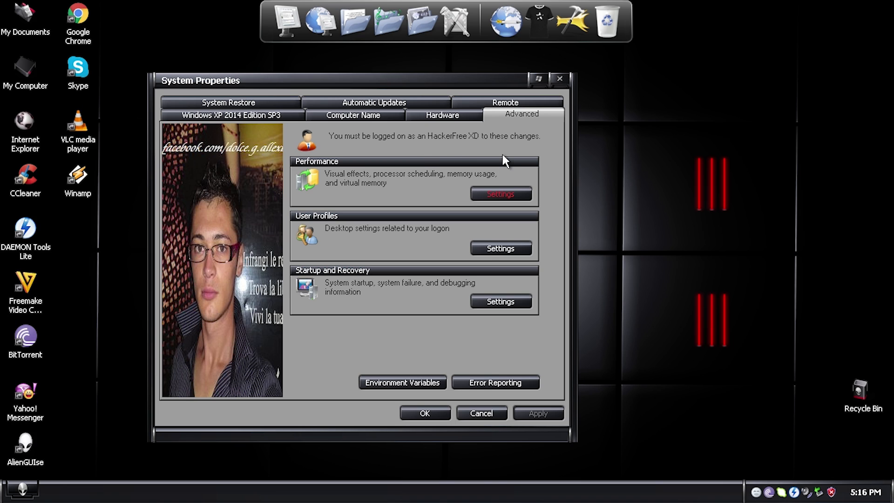
mouse_move(488, 231)
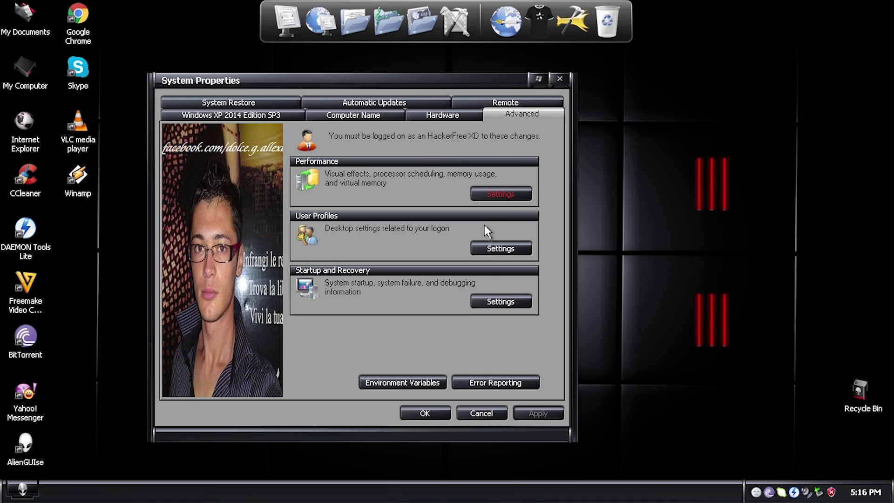
click(500, 194)
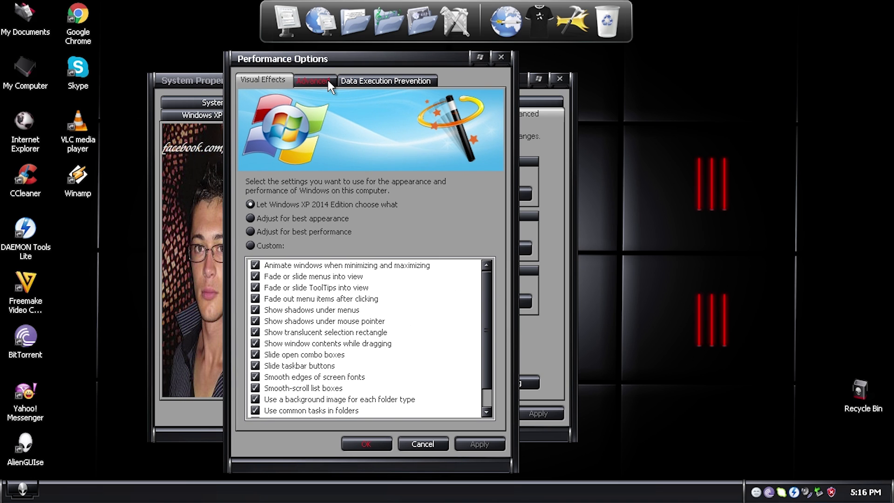
Browse Performance Options' Data Execution Prevention and Visual Effects tabs, then cancel.
click(386, 79)
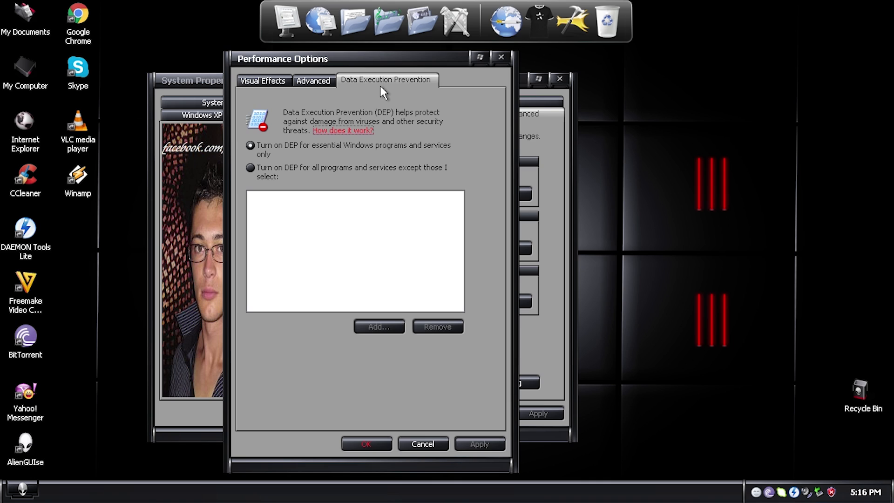
click(263, 81)
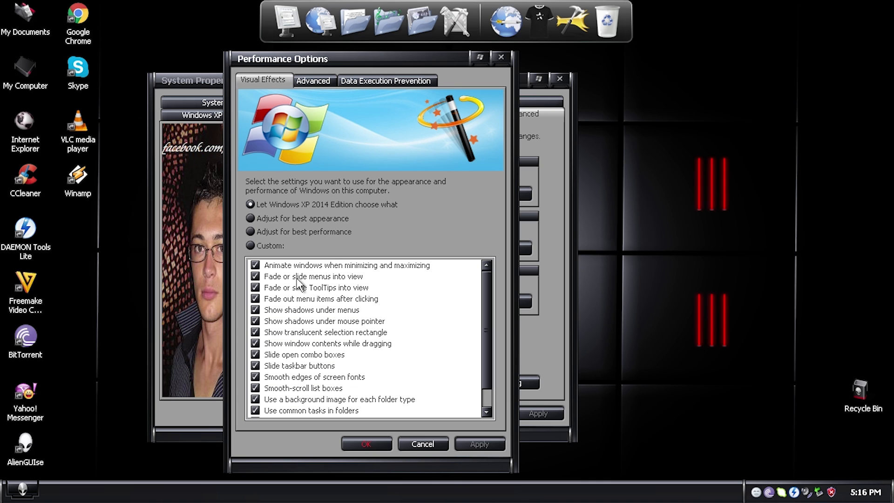
mouse_move(331, 352)
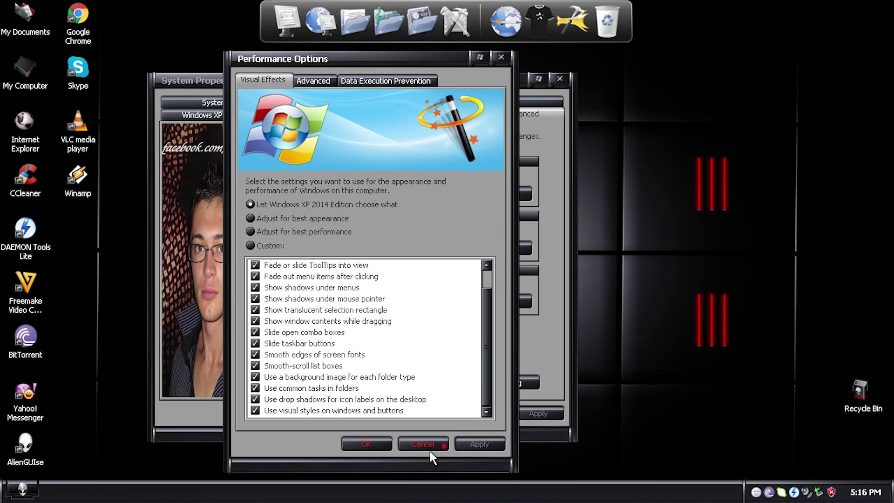
click(422, 444)
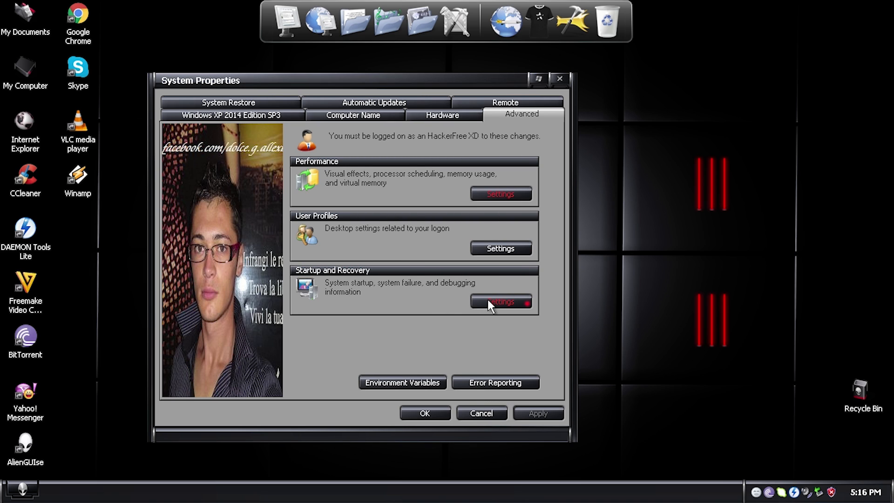
View Startup and Recovery, Performance Options and System Restore, then close System Properties unchanged.
click(501, 302)
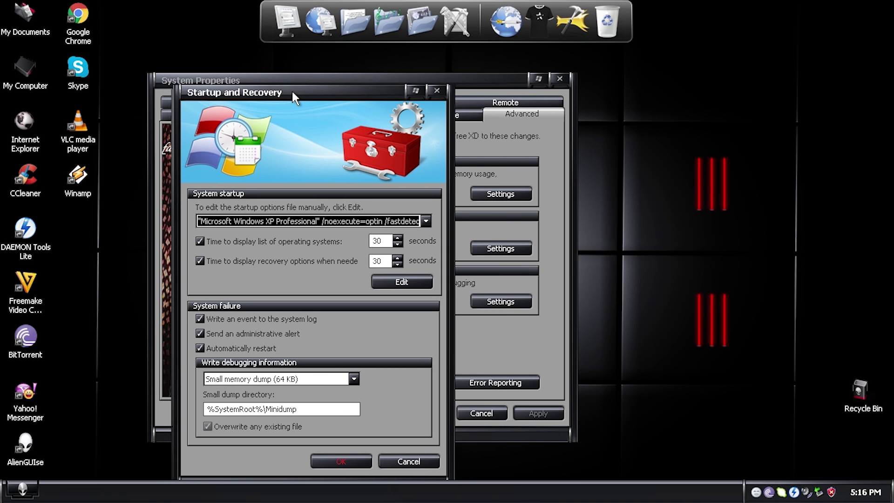
drag(294, 92, 336, 74)
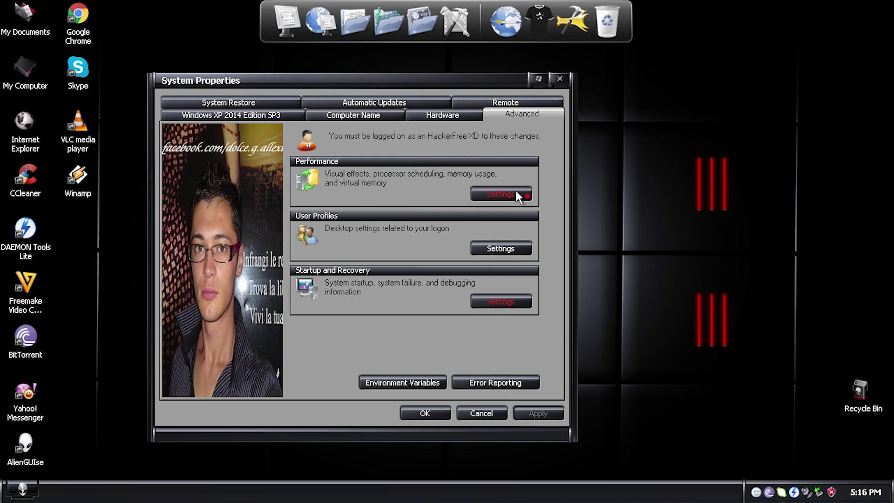
click(501, 194)
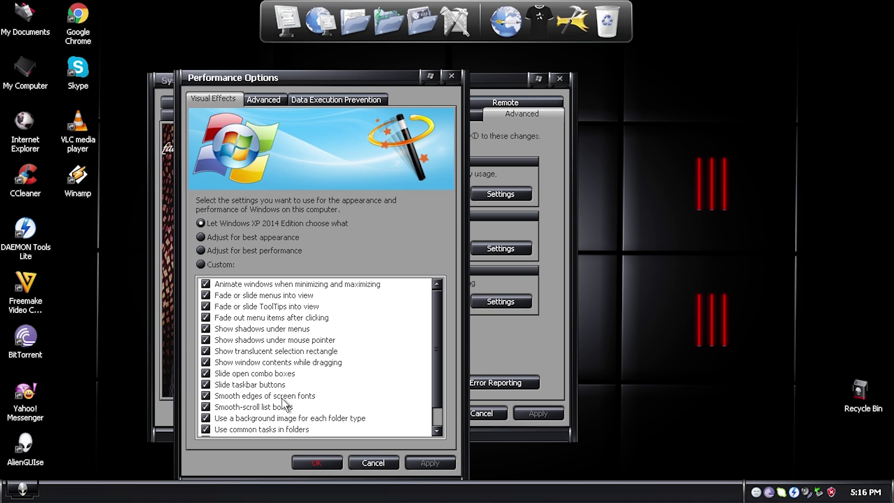
mouse_move(193, 268)
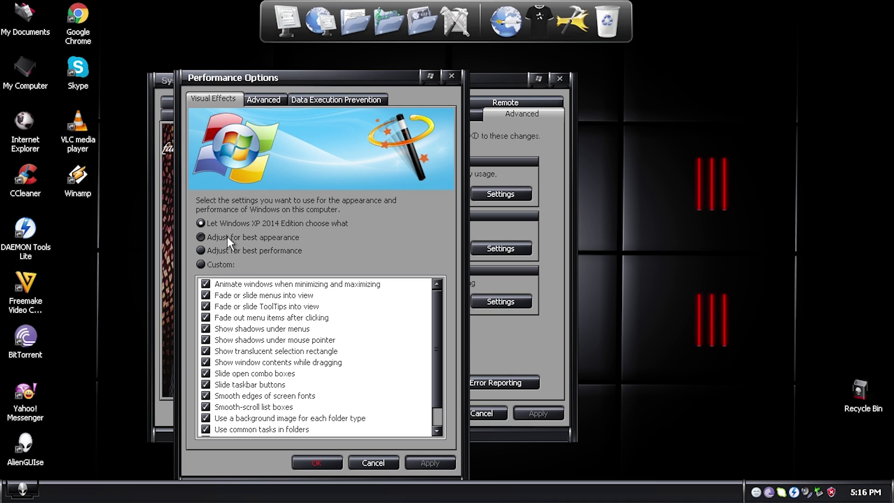
click(200, 223)
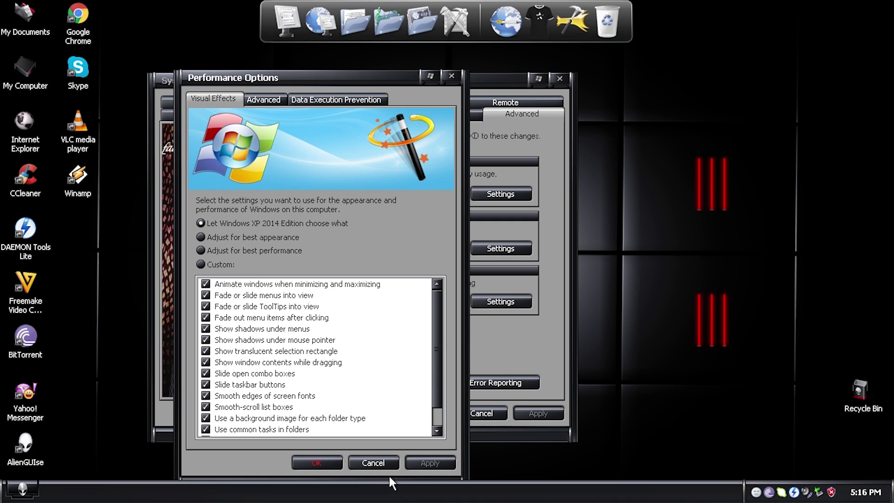
click(373, 463)
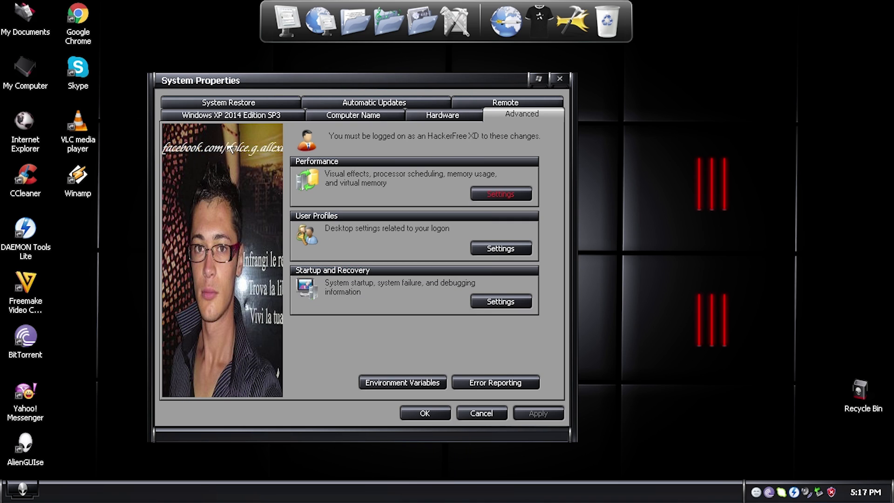
click(352, 115)
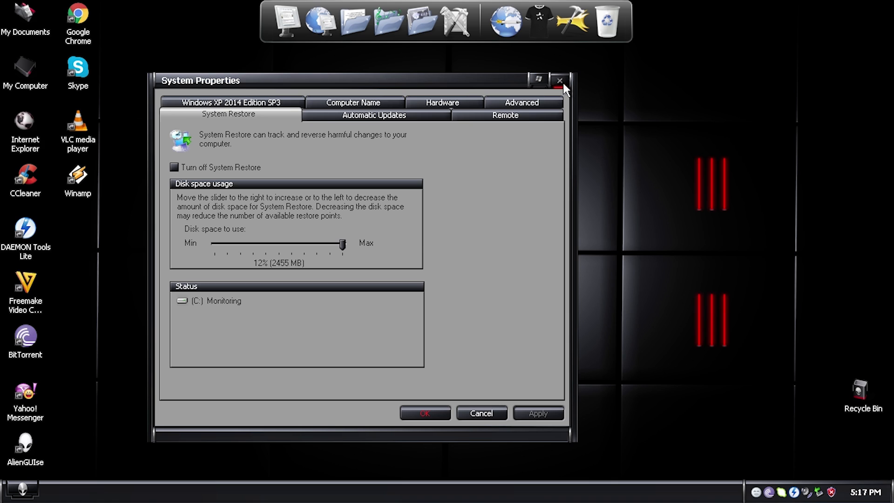
click(559, 80)
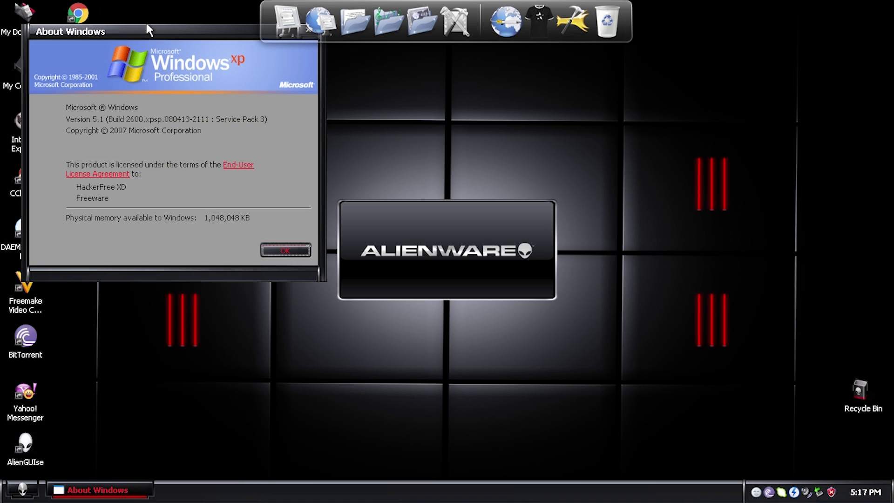
mouse_move(323, 166)
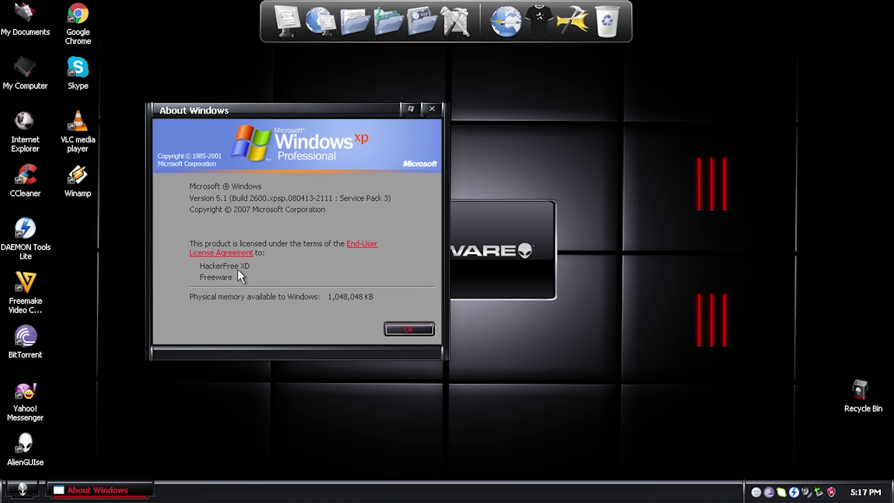
mouse_move(224, 218)
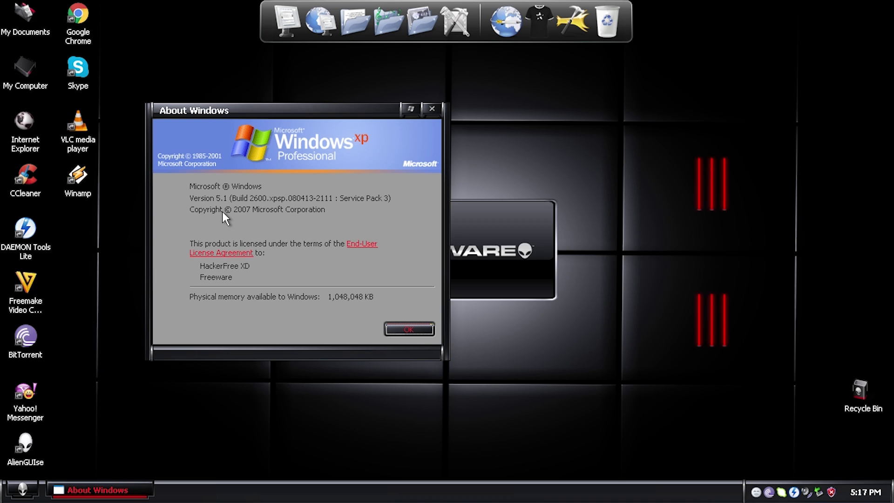
mouse_move(199, 151)
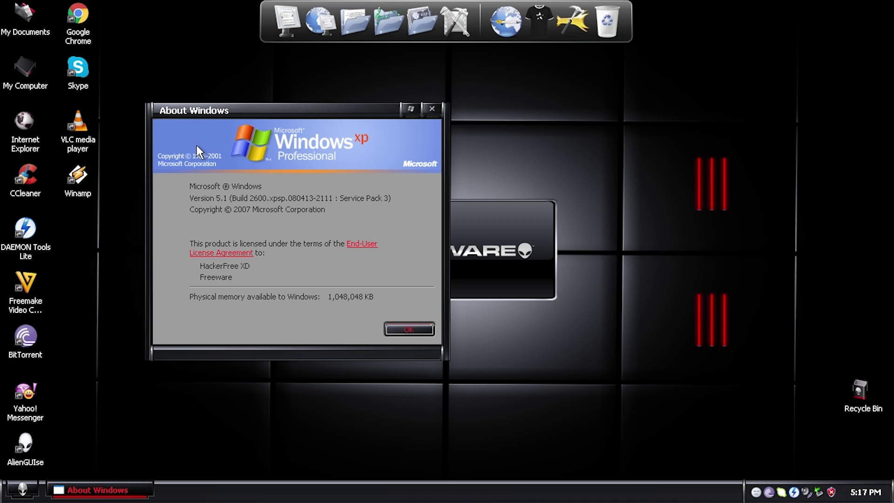
mouse_move(216, 170)
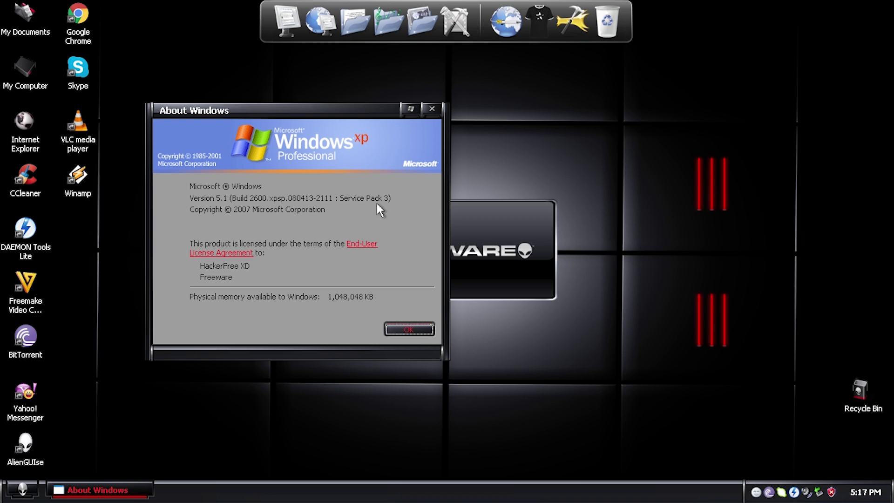
mouse_move(344, 224)
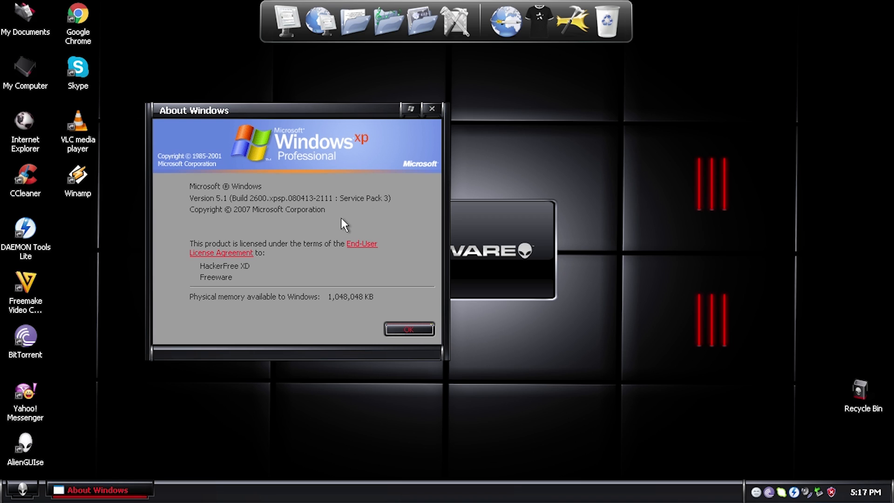
mouse_move(360, 213)
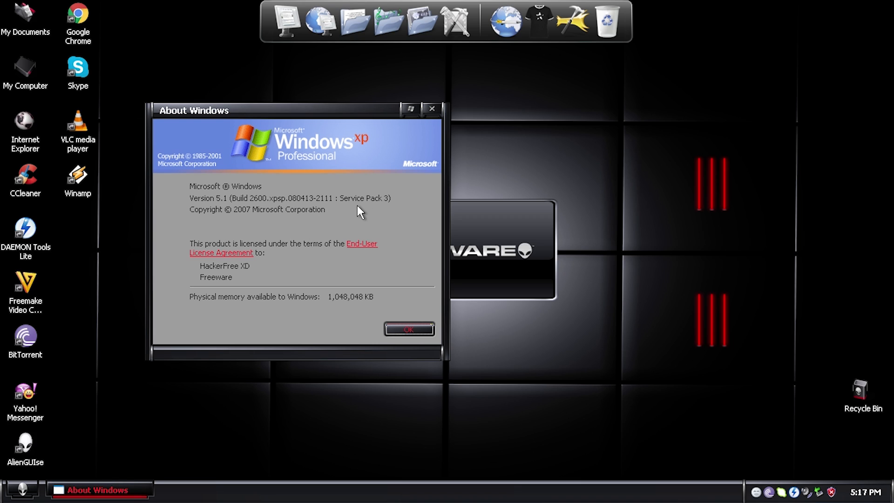
mouse_move(376, 216)
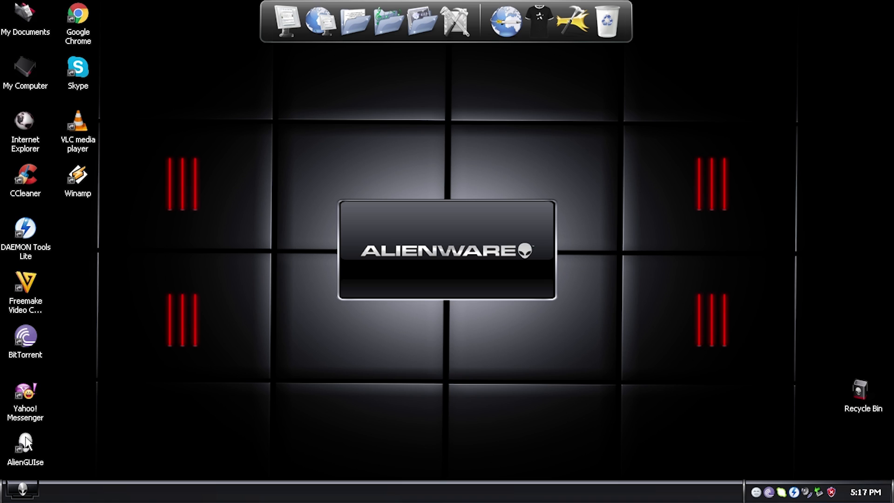
Apply the AlienMorph suite in AlienGUIse for a white Alienware desktop, then close the manager.
double_click(25, 441)
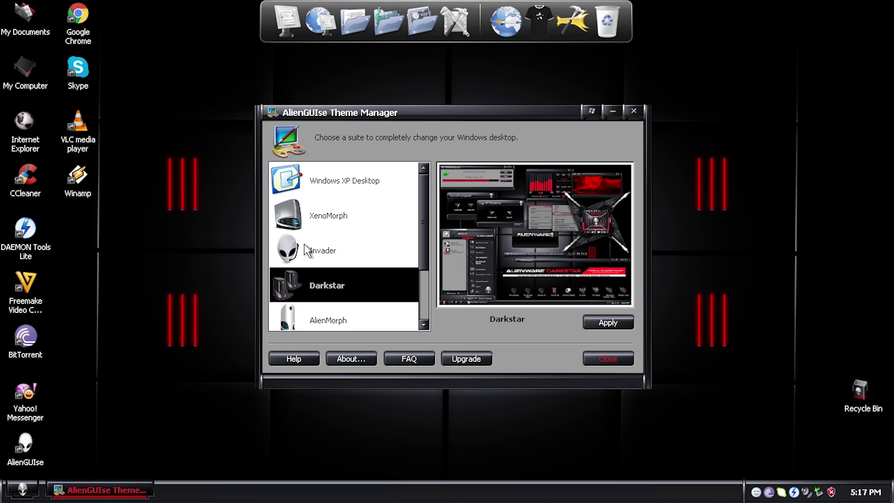
scroll(down, 3)
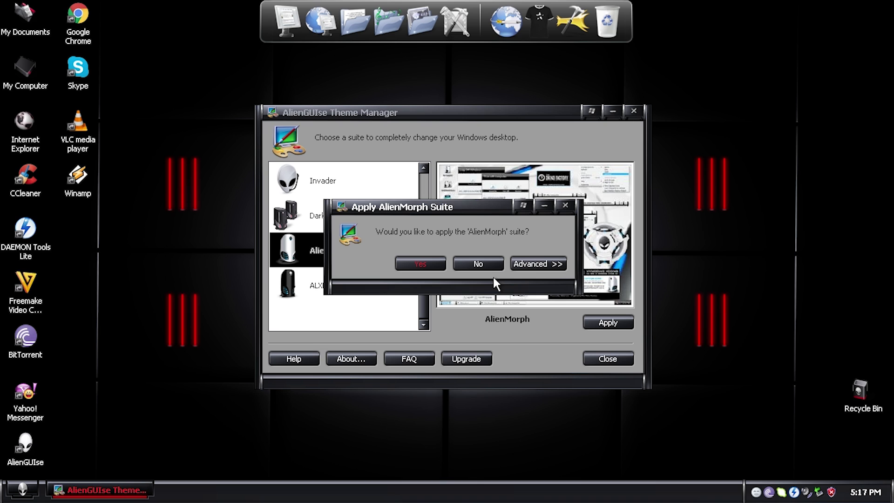
click(419, 264)
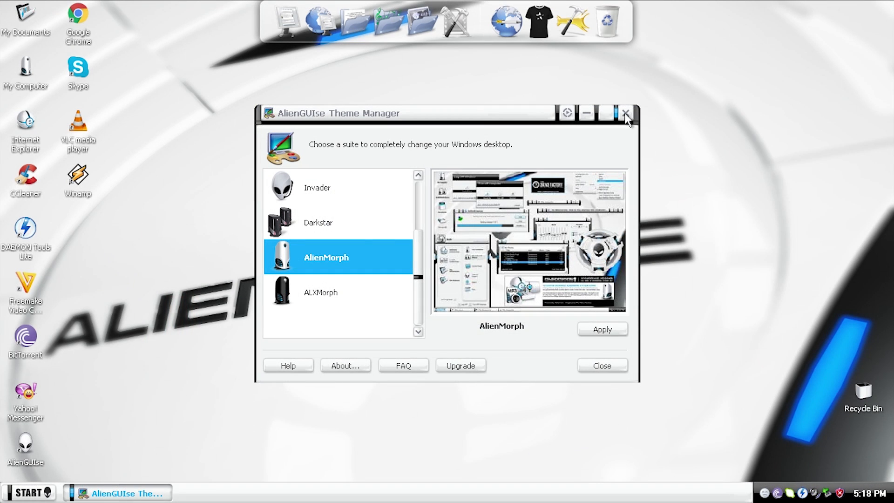
click(626, 112)
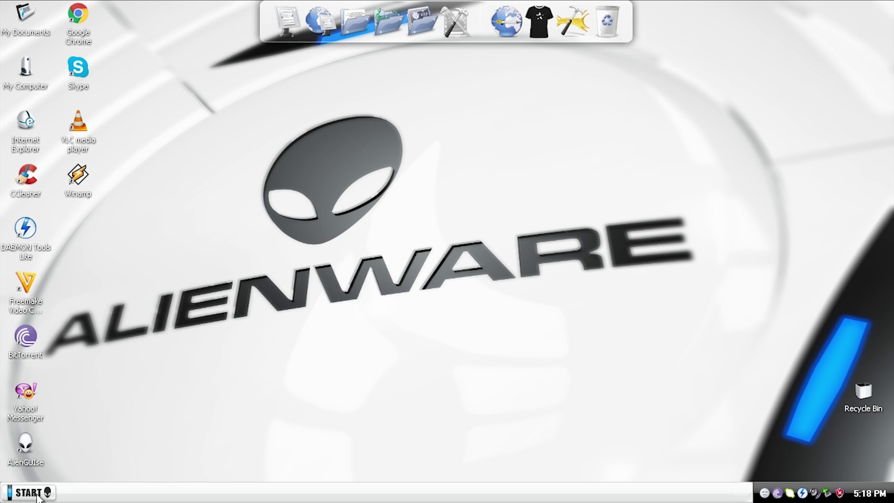
click(29, 492)
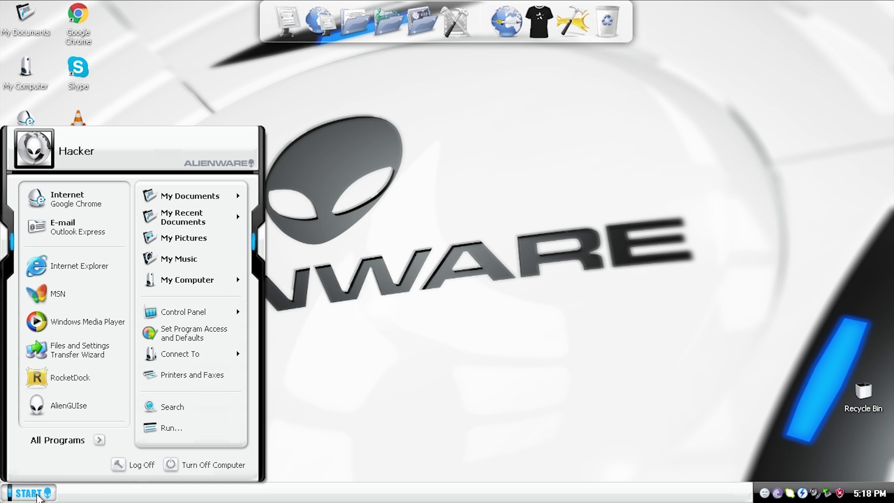
mouse_move(242, 179)
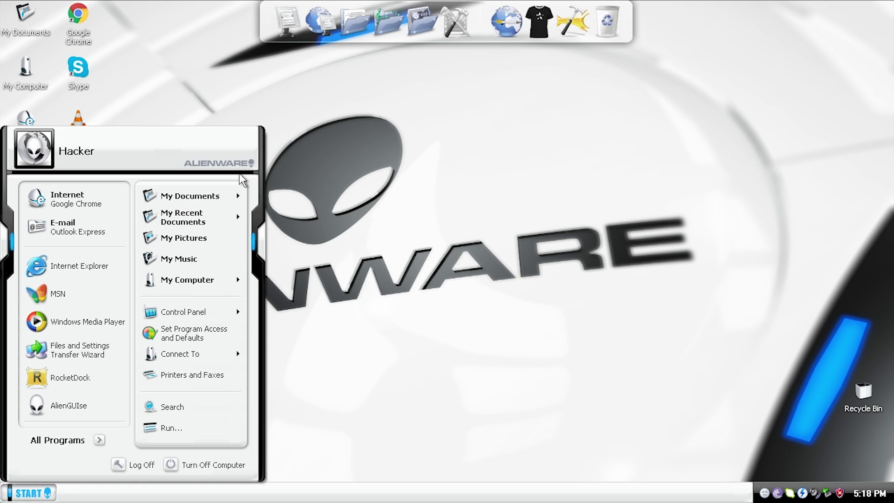
mouse_move(168, 177)
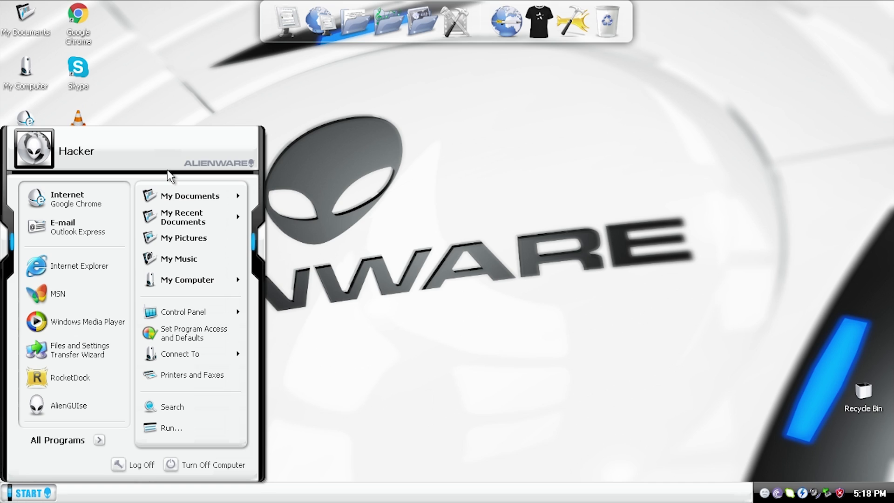
mouse_move(171, 160)
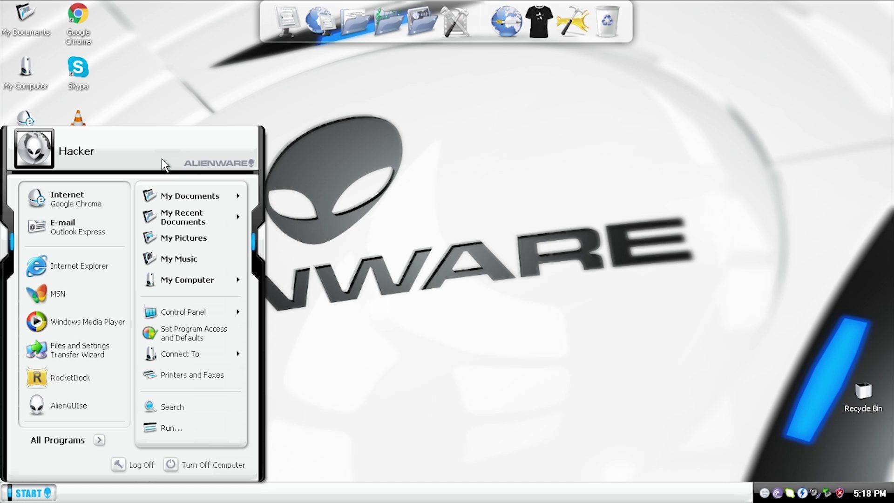
mouse_move(142, 208)
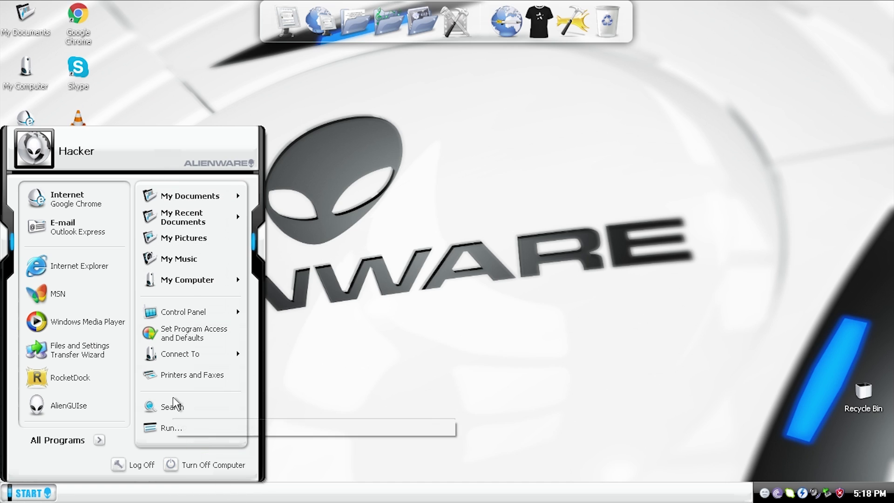
mouse_move(186, 279)
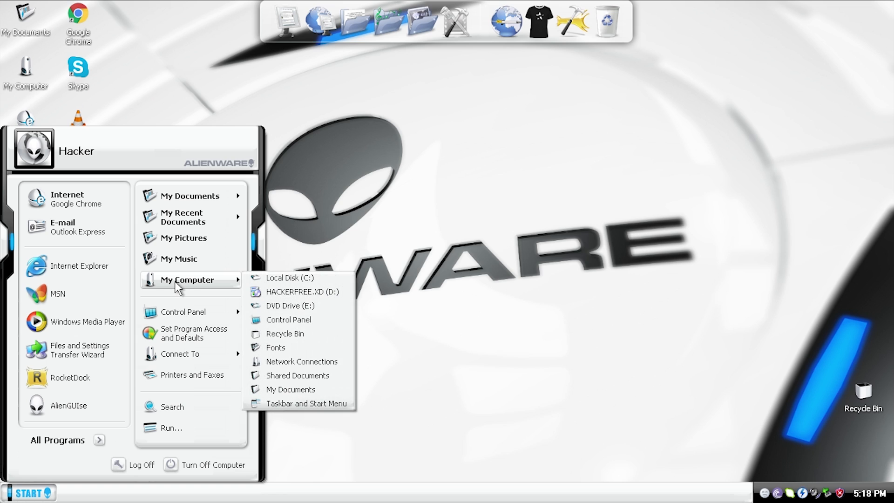
mouse_move(188, 178)
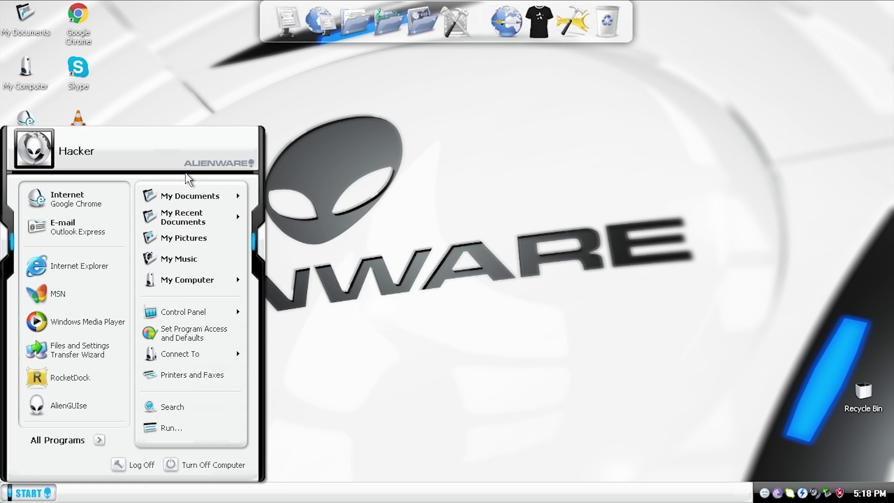
click(57, 440)
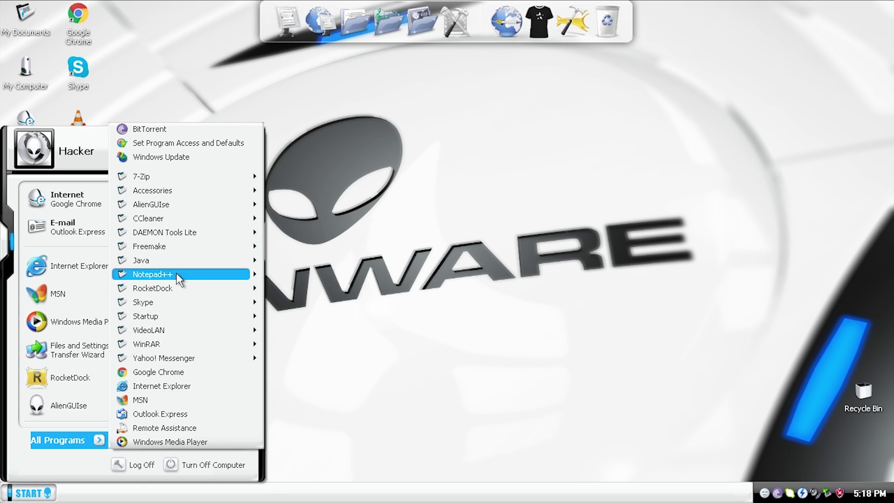
mouse_move(140, 259)
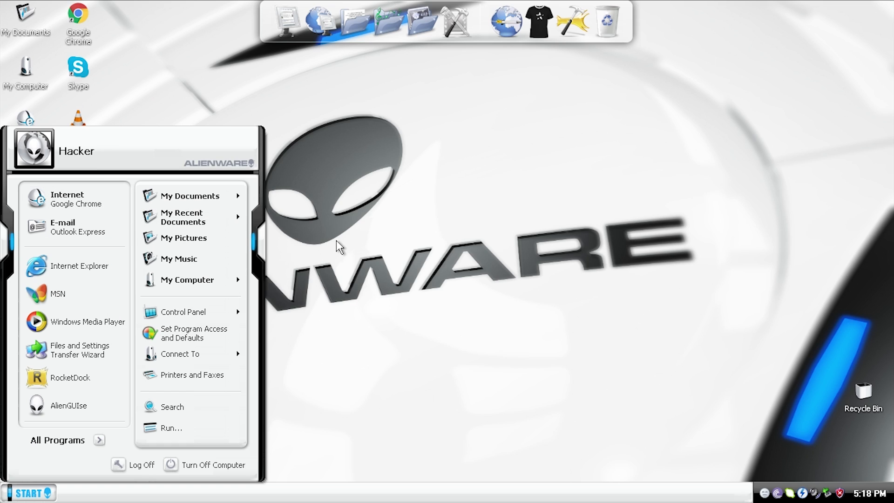
click(28, 492)
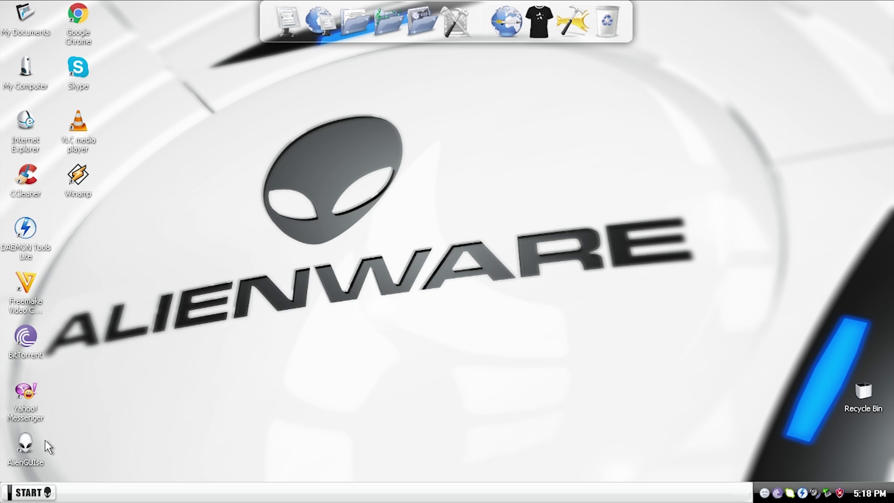
mouse_move(77, 470)
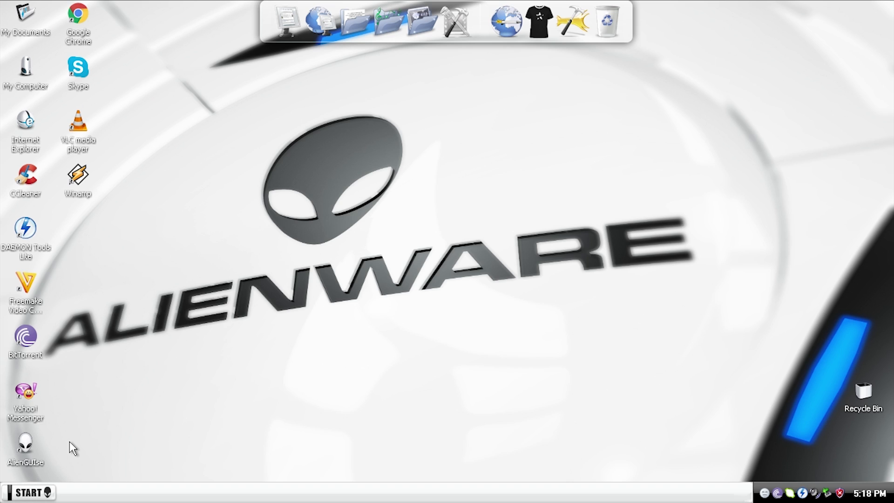
mouse_move(208, 383)
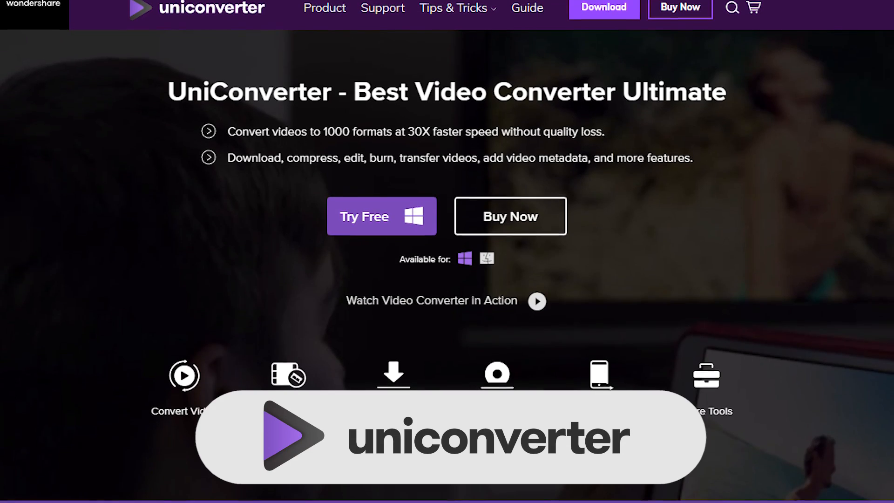
Scroll down the UniConverter homepage to the feature list and click on the page.
scroll(down, 3)
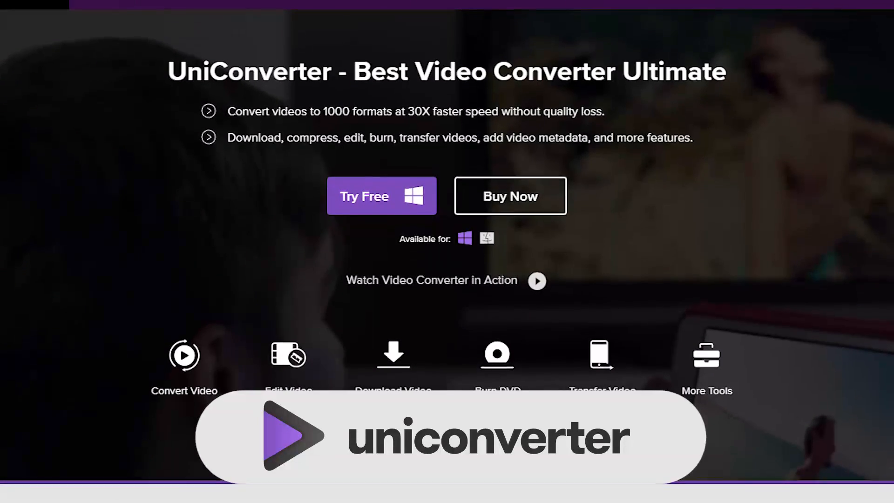
click(364, 196)
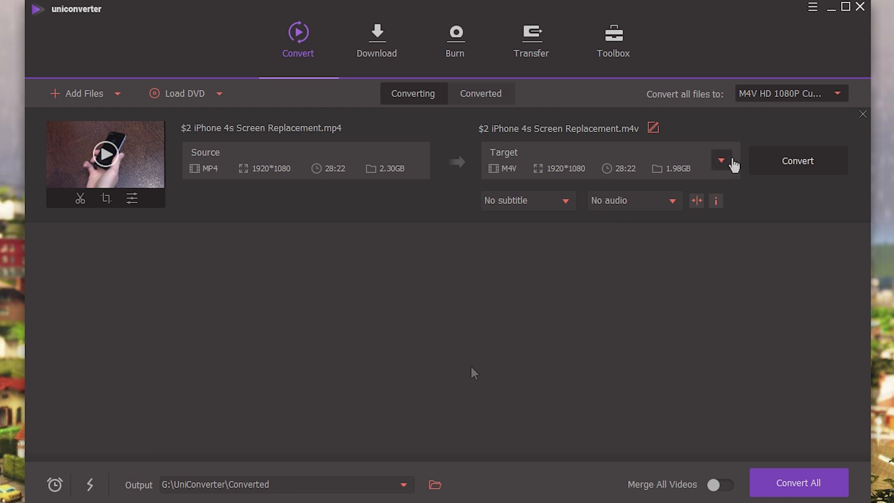
Set the iPhone 4s Screen Replacement video's target to M4V HD 720P and start converting.
click(721, 160)
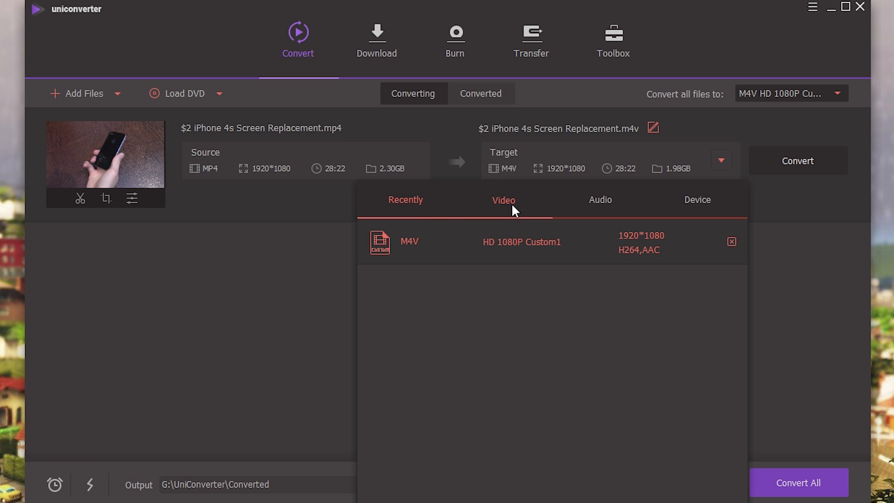
click(503, 200)
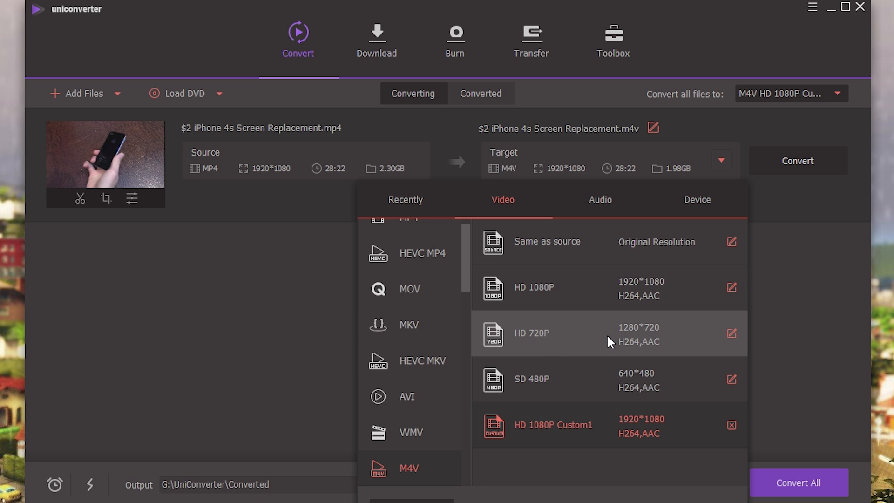
click(531, 333)
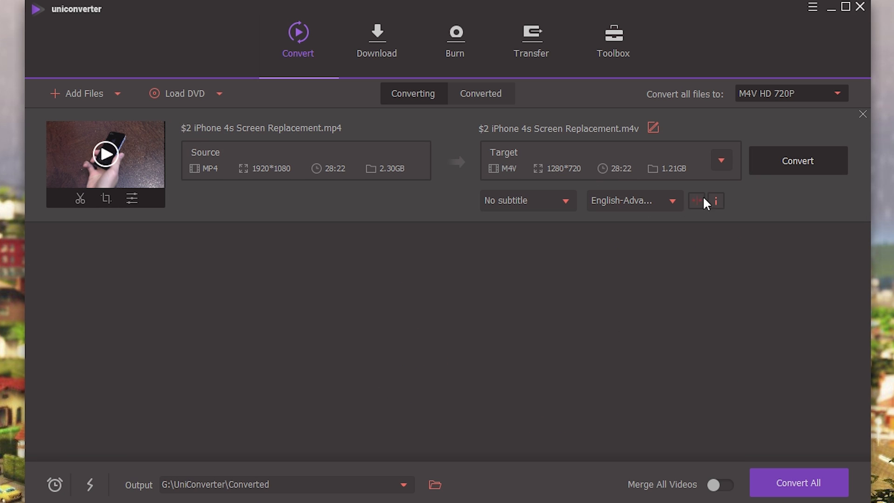
click(797, 161)
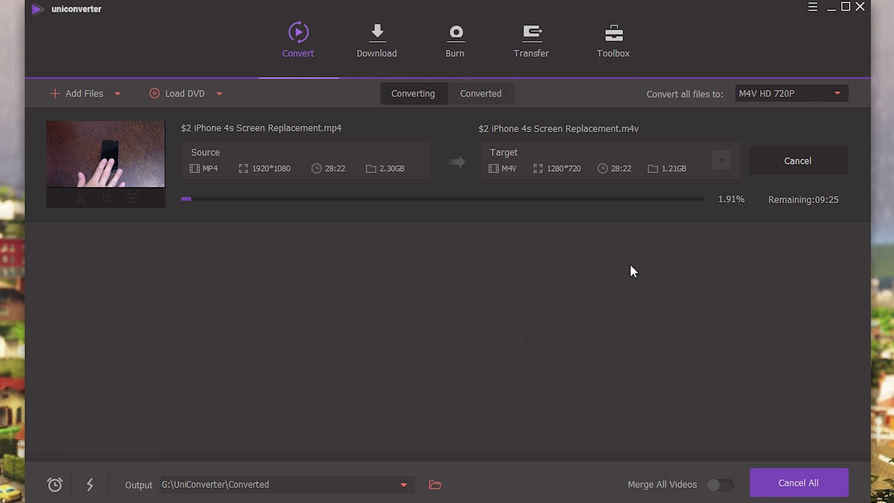
Start downloading the Vista Lite YouTube video and set DVD burn quality to Standard.
click(376, 41)
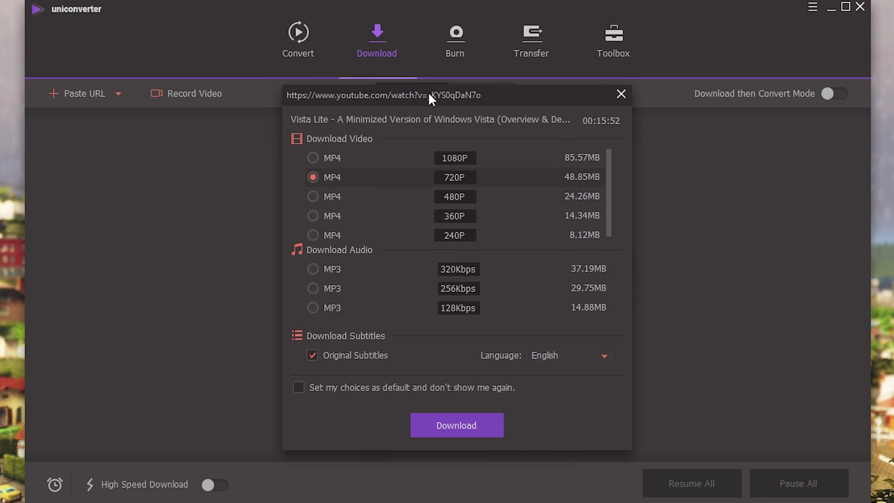
click(456, 425)
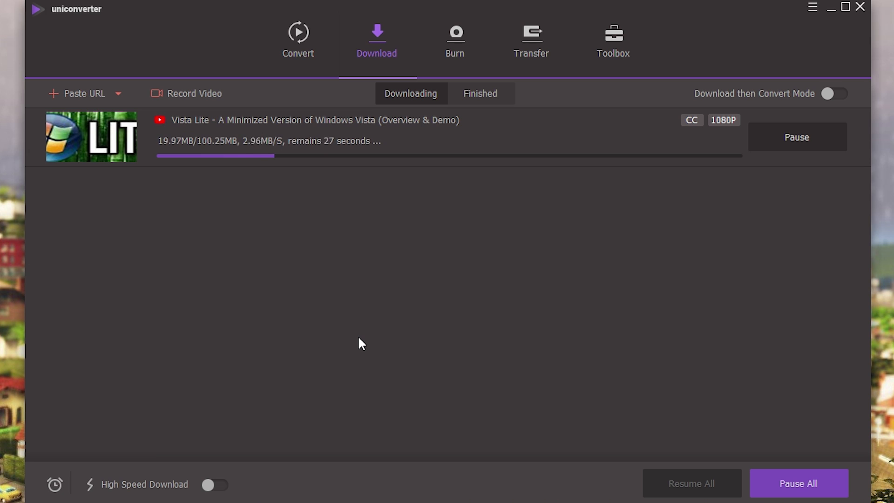
click(454, 41)
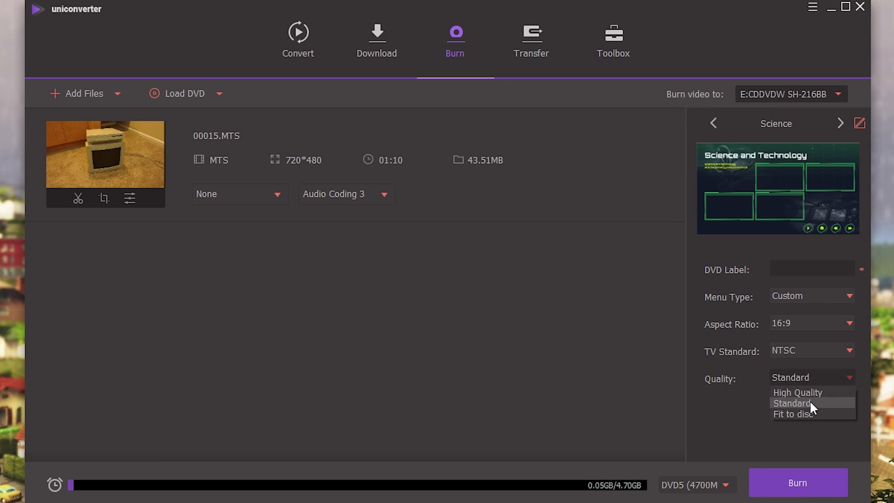
click(797, 392)
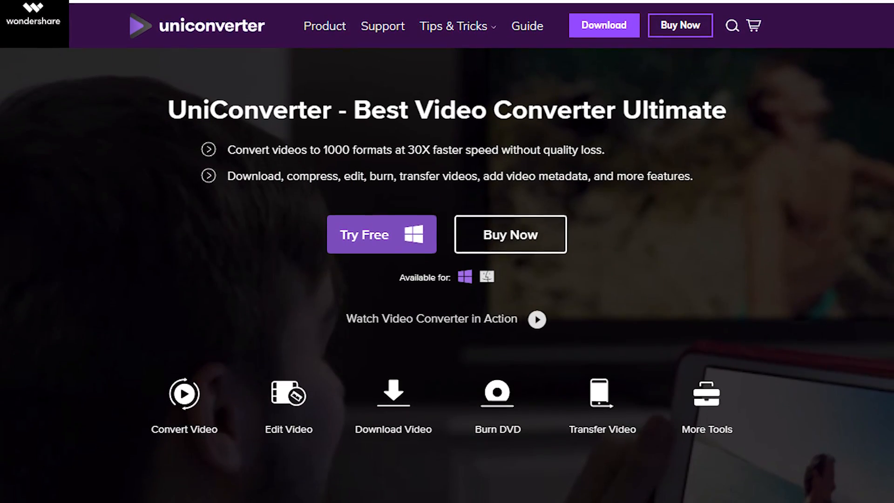
scroll(down, 3)
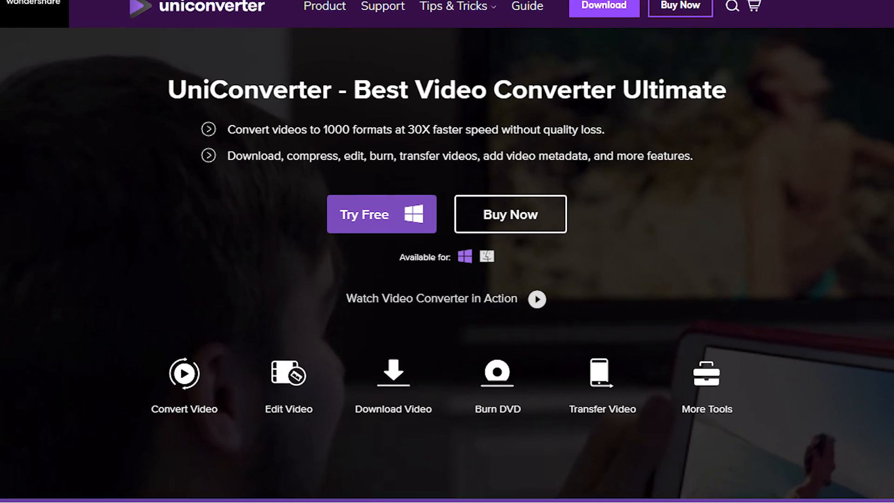